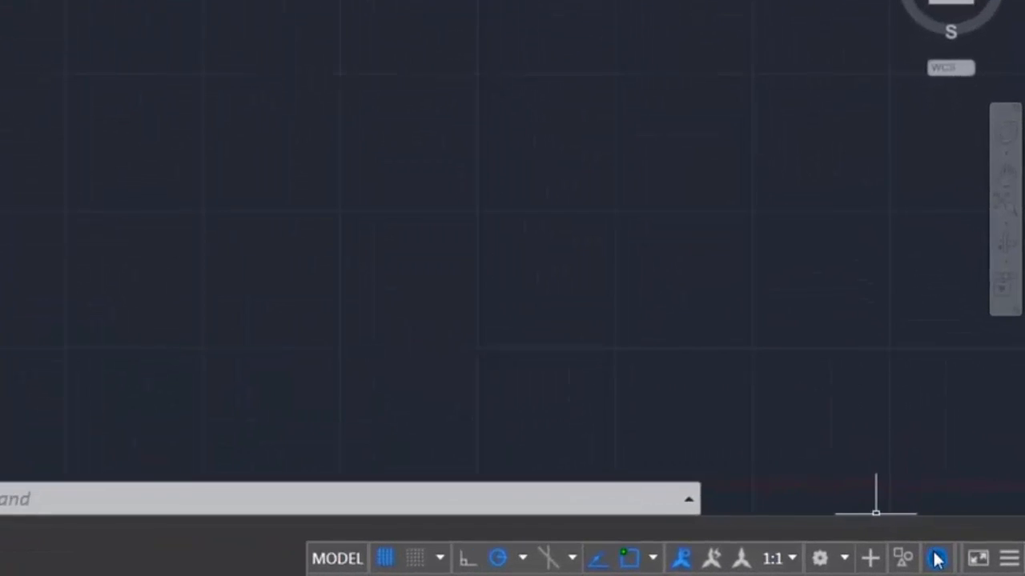
pyautogui.moveTo(935, 557)
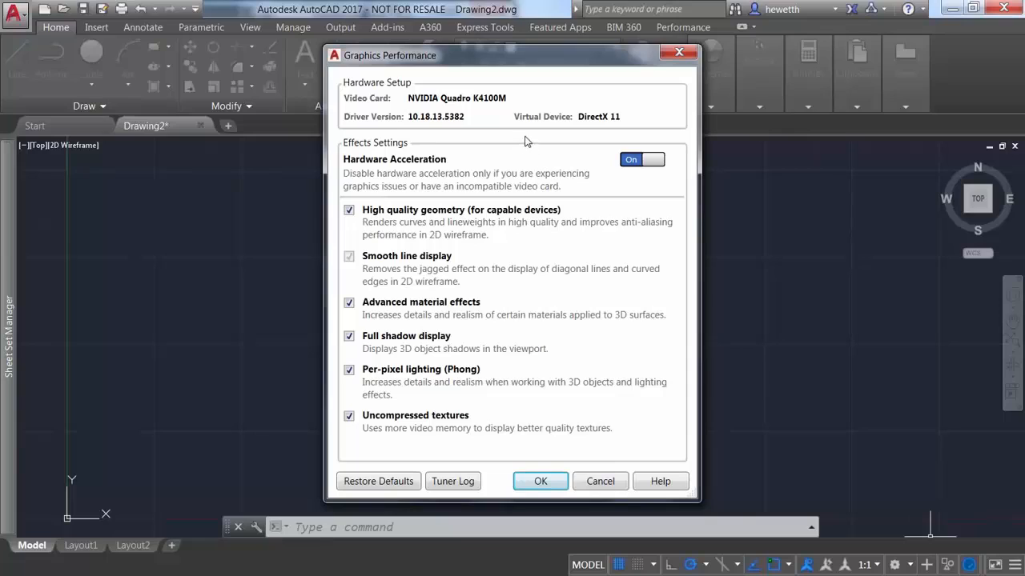
pyautogui.moveTo(591, 130)
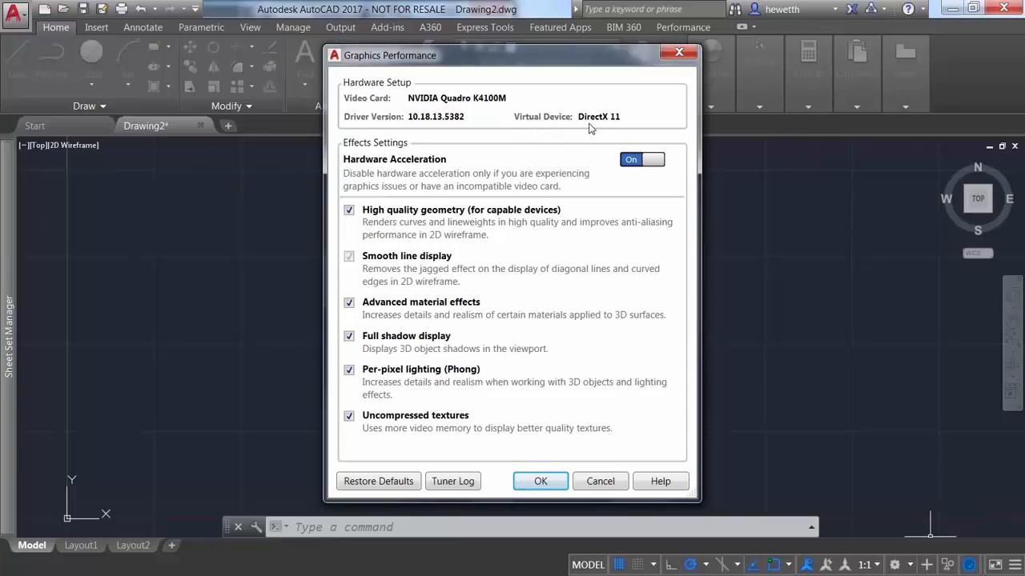
pyautogui.moveTo(627, 175)
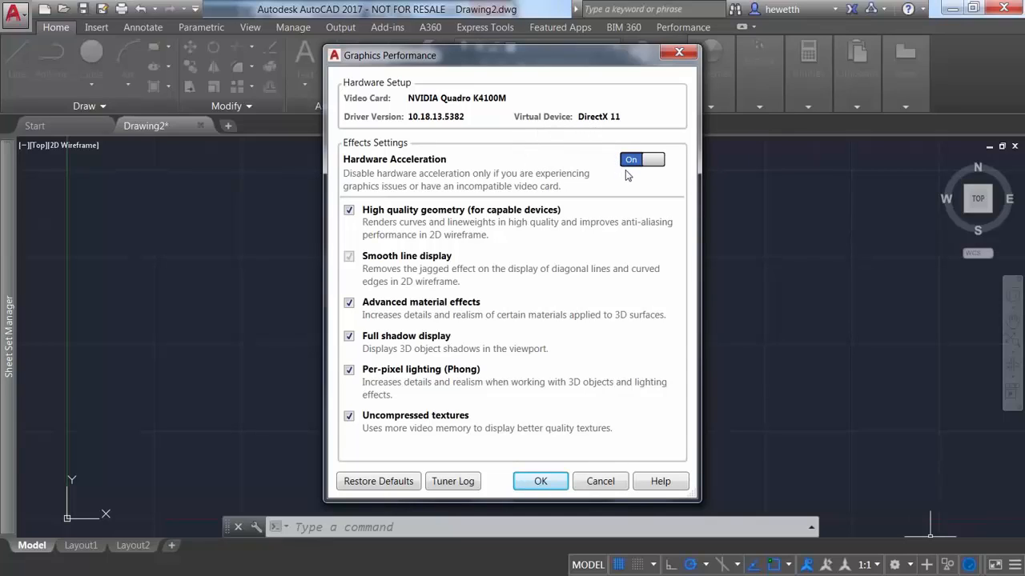
pyautogui.moveTo(392, 215)
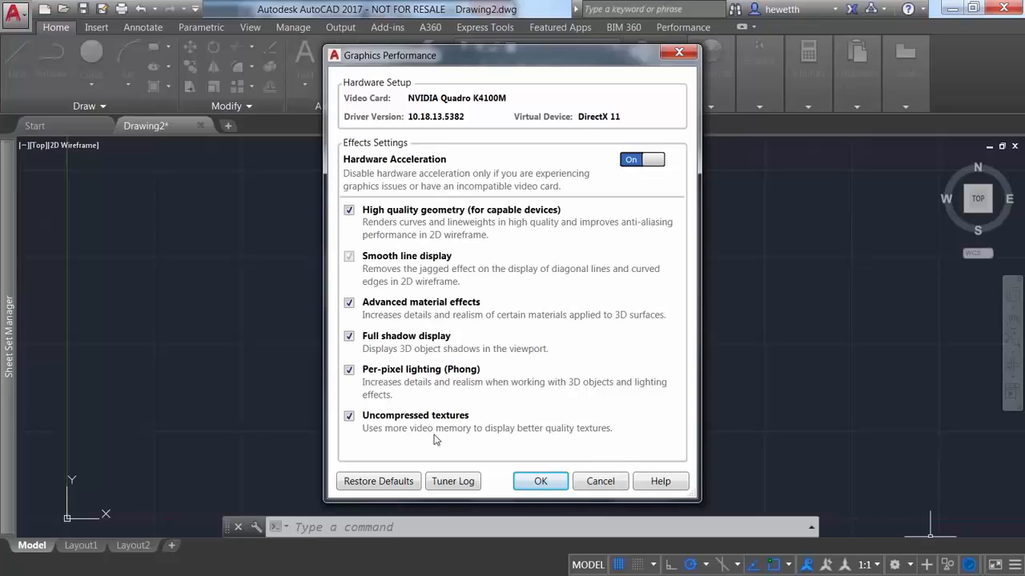
# Dismiss the graphics performance notice and open the MountView drawing from Recent Documents
pyautogui.click(541, 481)
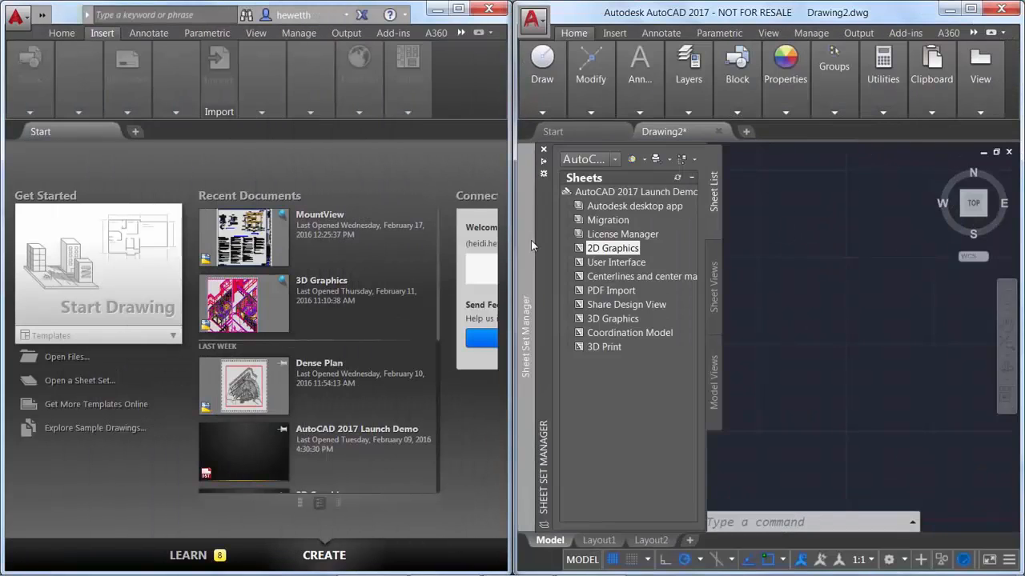
pyautogui.doubleClick(243, 237)
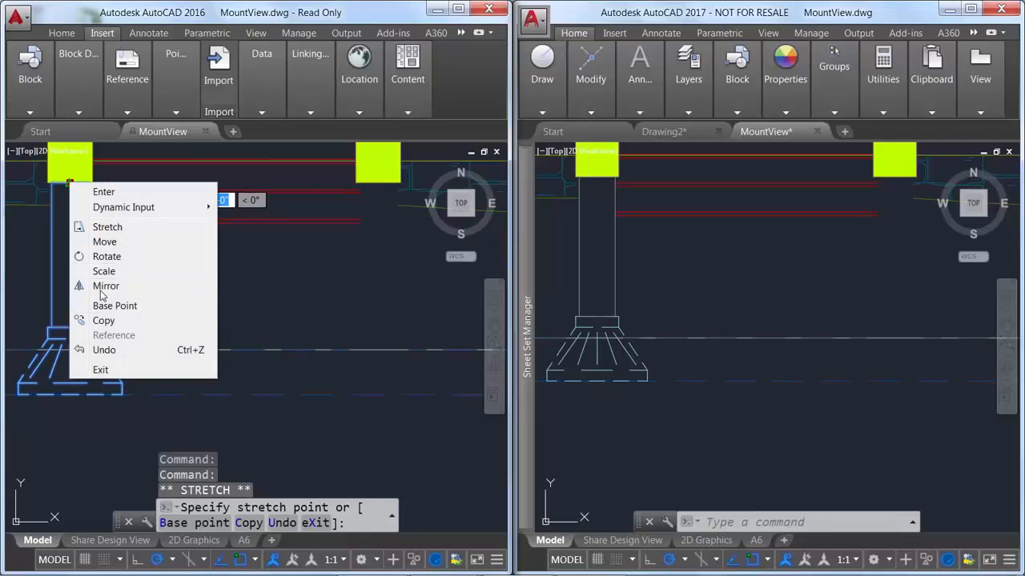
# Stretch-copy the column via its grip, placing a duplicate to the right of the original
pyautogui.click(103, 320)
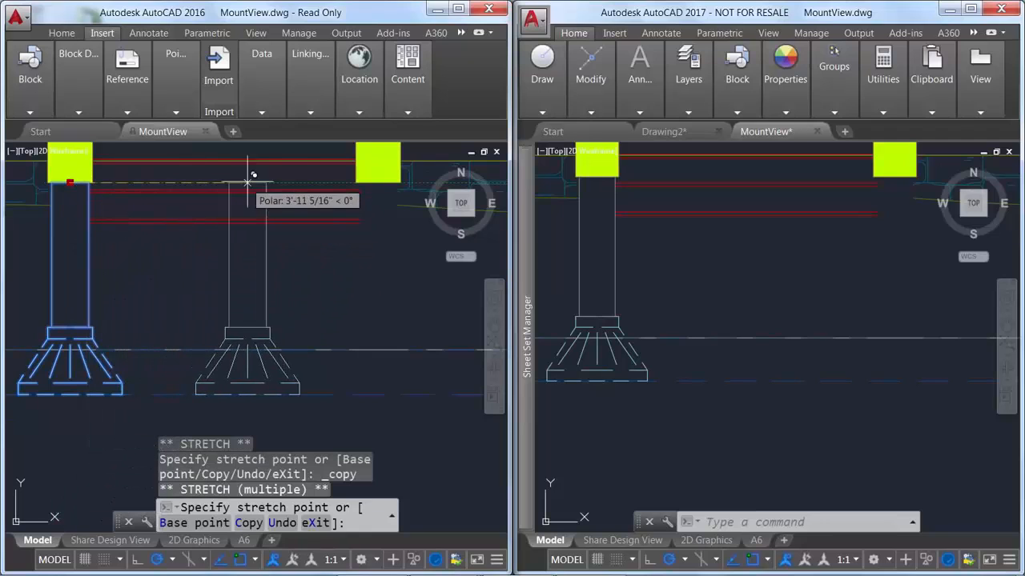
pyautogui.click(378, 183)
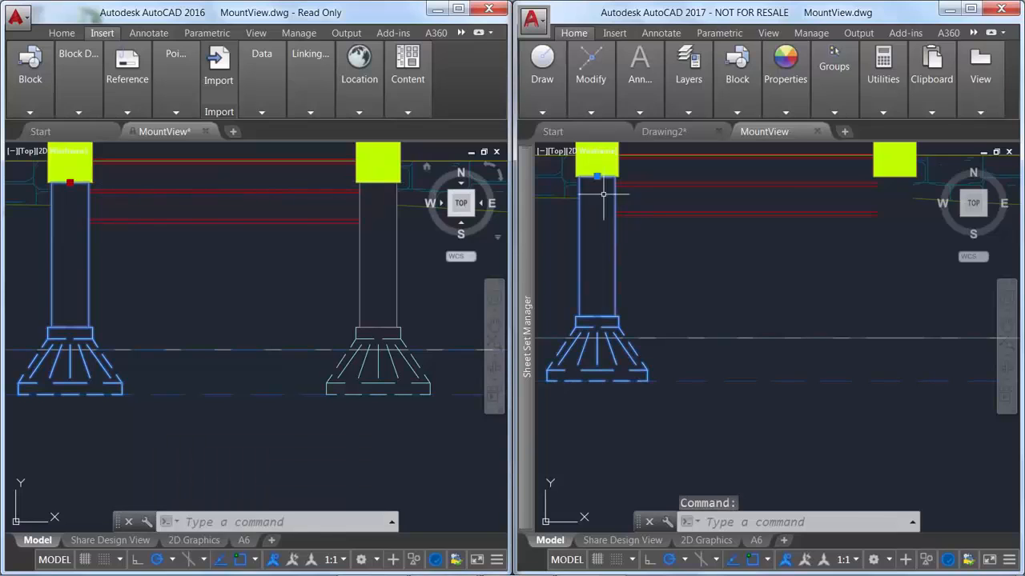
pyautogui.rightClick(601, 195)
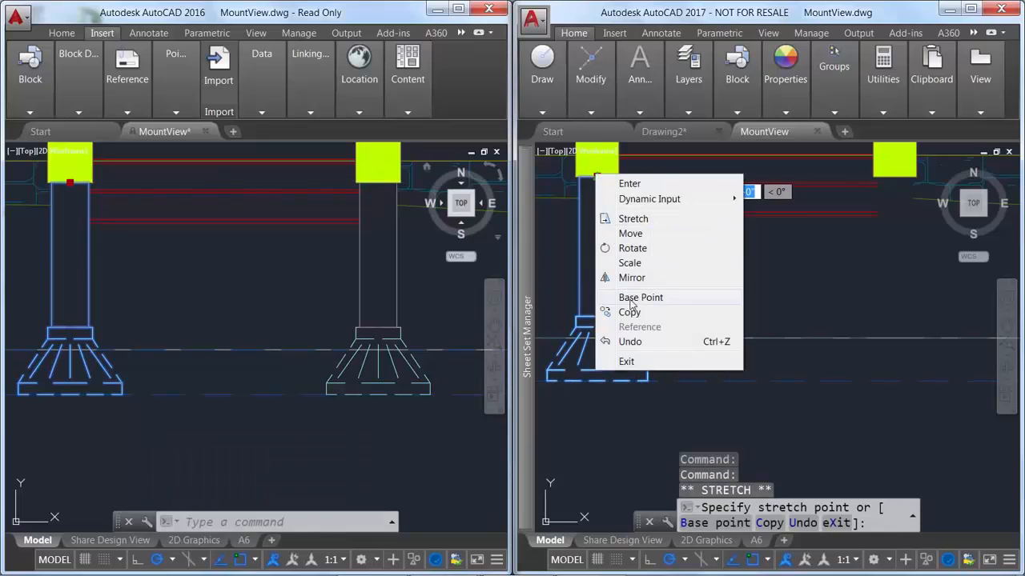
pyautogui.click(629, 312)
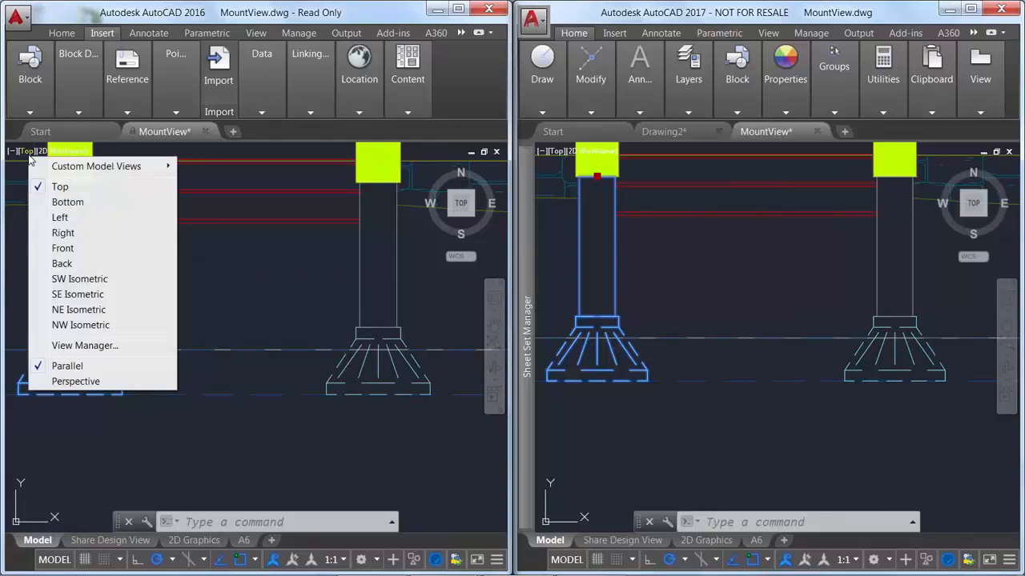
# Restore the saved Dots custom model view from the viewport View Controls
pyautogui.click(62, 246)
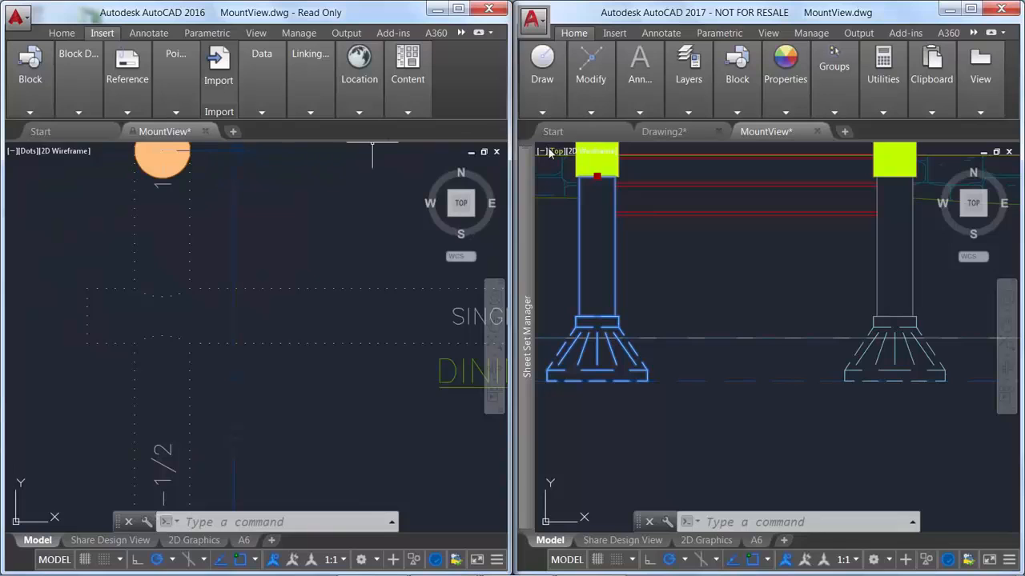
pyautogui.click(557, 151)
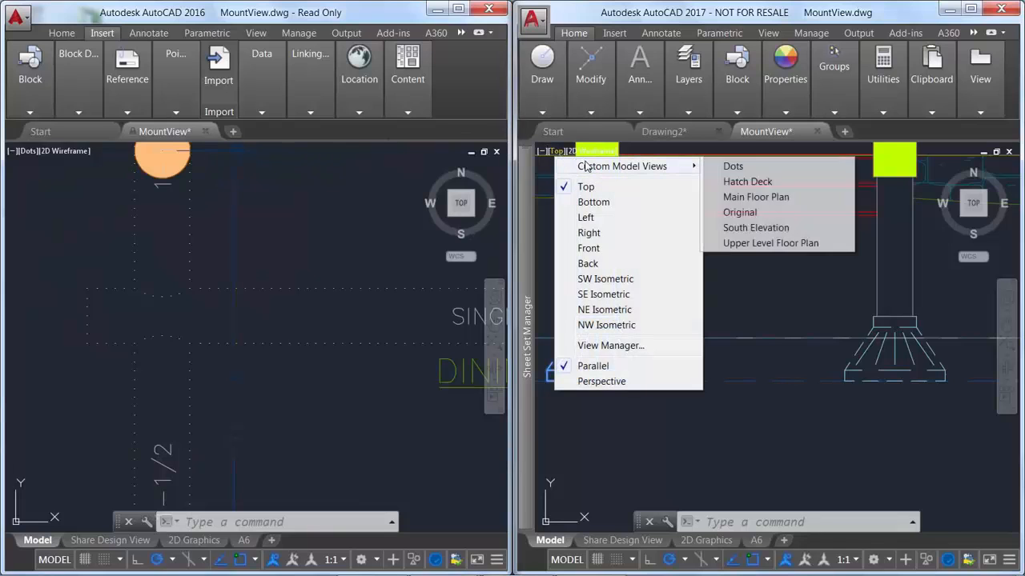
pyautogui.click(733, 165)
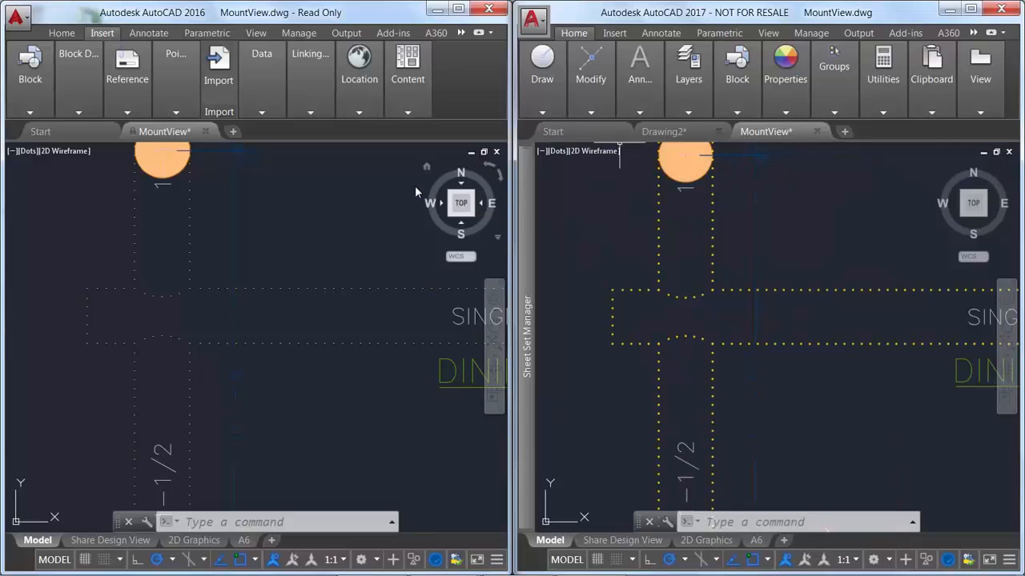
pyautogui.click(189, 216)
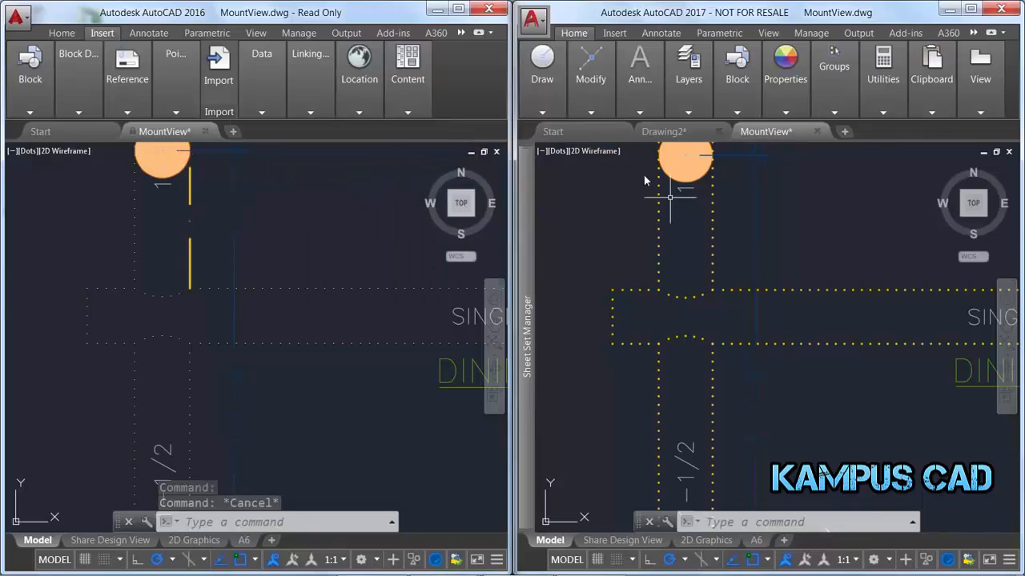
# Change the vertical Log Beam line's linetype in Quick Properties so it shows solid
pyautogui.click(711, 224)
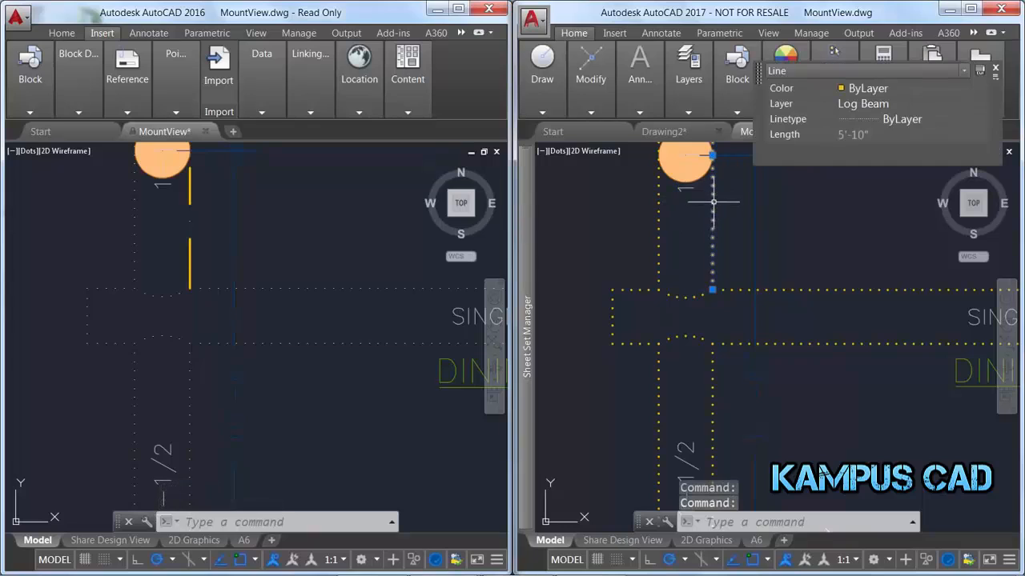
pyautogui.click(980, 119)
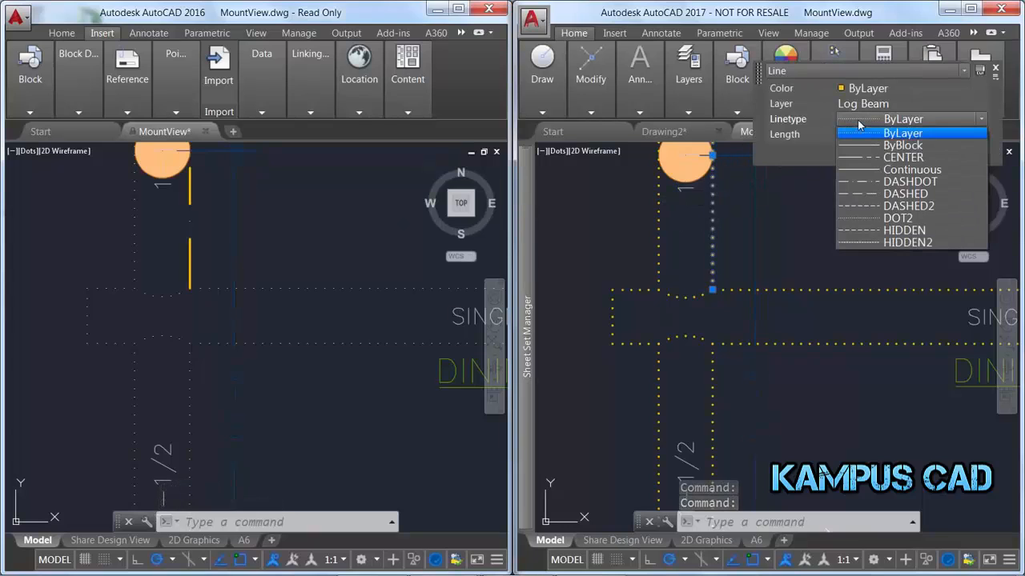
pyautogui.click(903, 133)
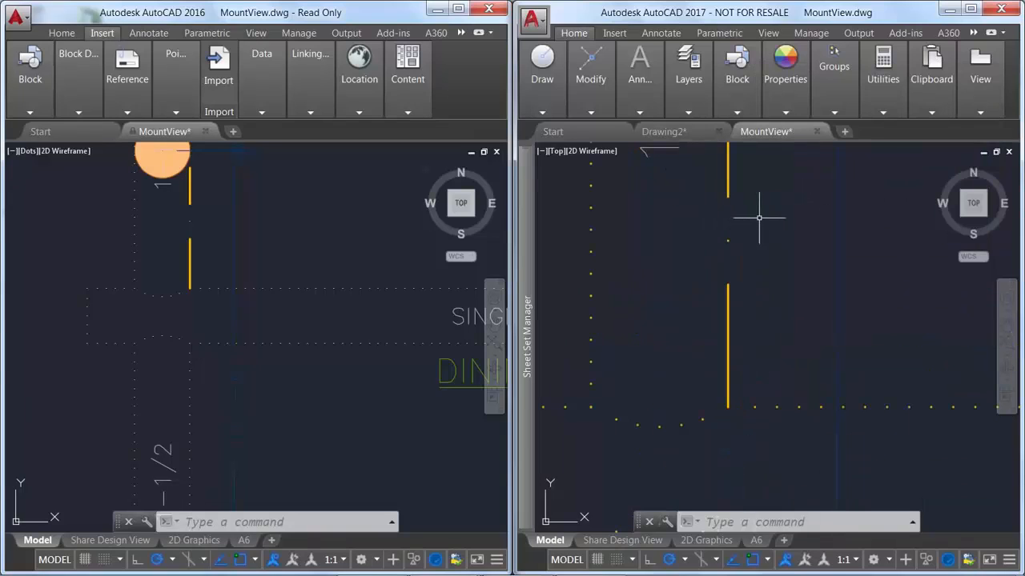
pyautogui.moveTo(673, 221)
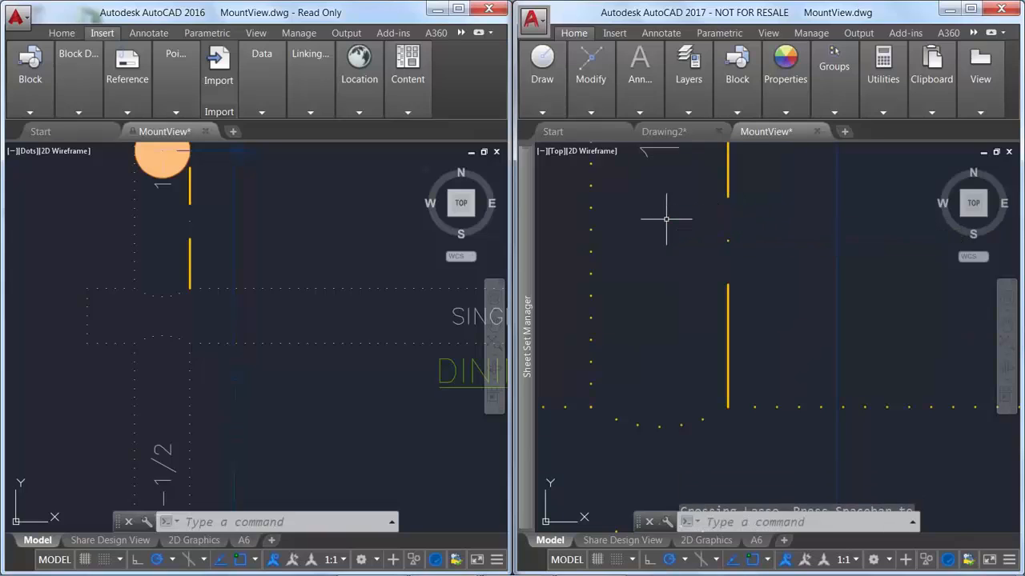
# Enable LTGAPSELECTION and draw a line ending perpendicular to the dotted beam
pyautogui.write('LTGAp')
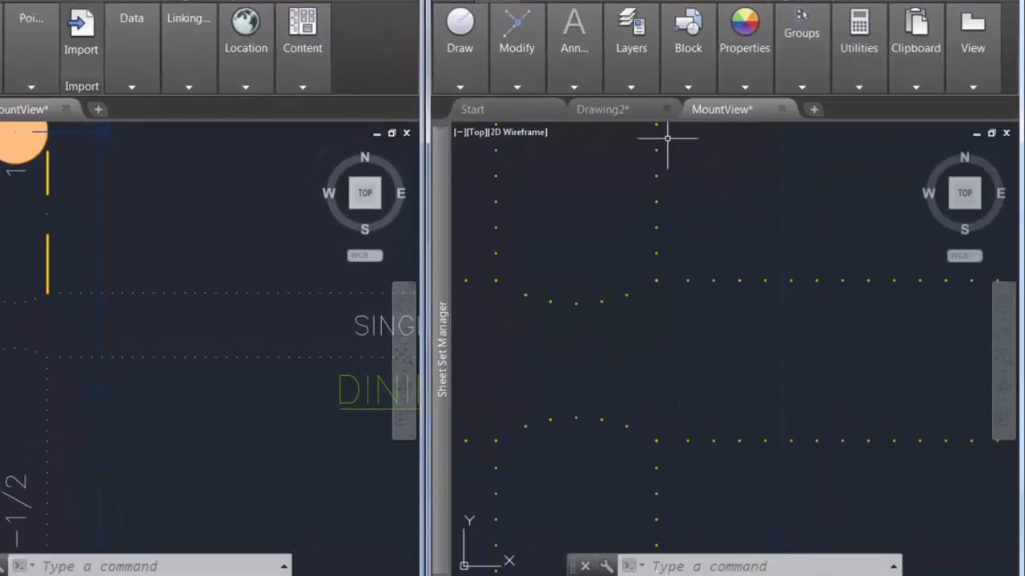
pyautogui.click(460, 32)
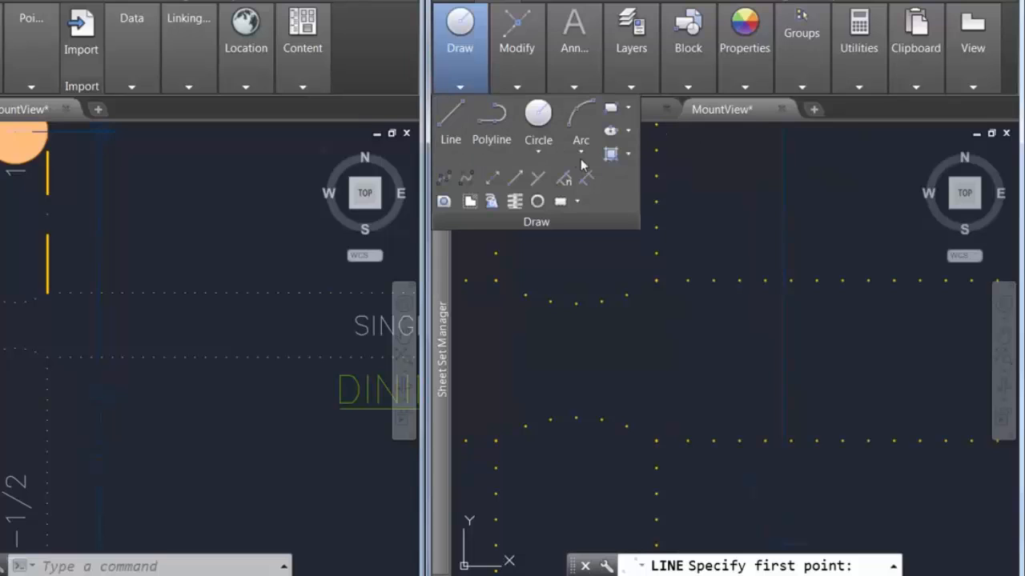
pyautogui.click(656, 280)
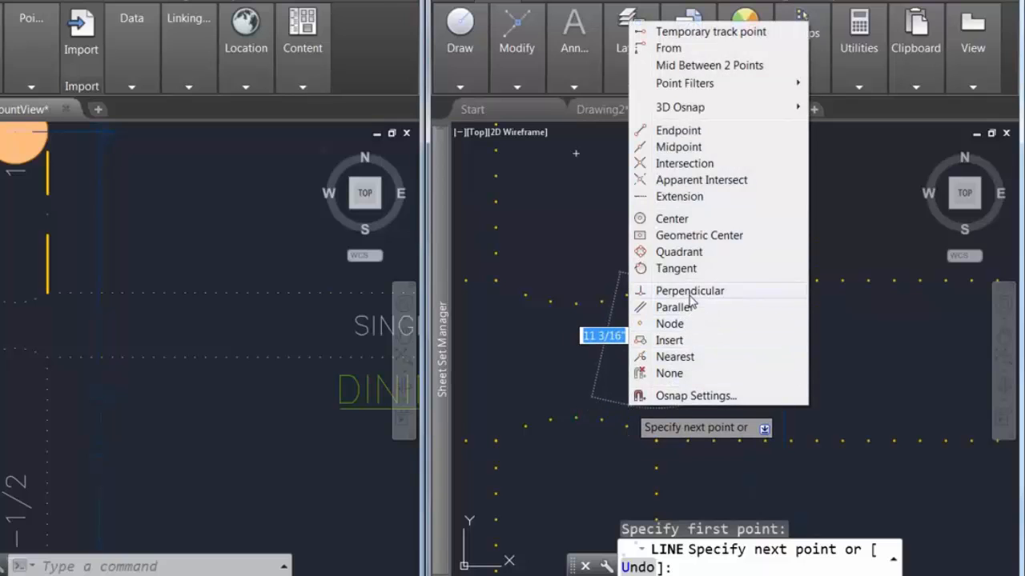
pyautogui.click(688, 292)
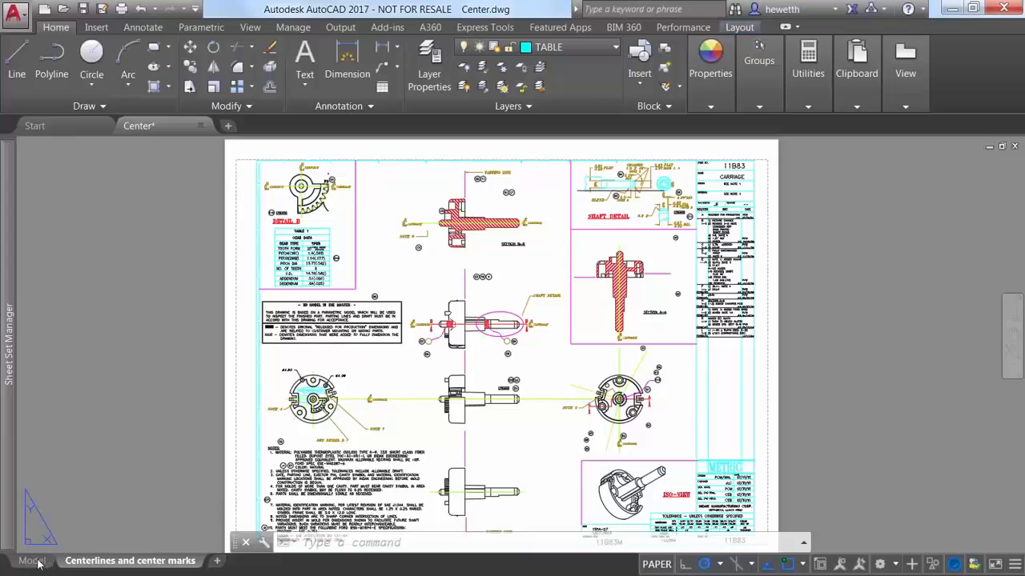
# Switch to model space, add a centerline between two edges and a center mark on the circle
pyautogui.click(32, 560)
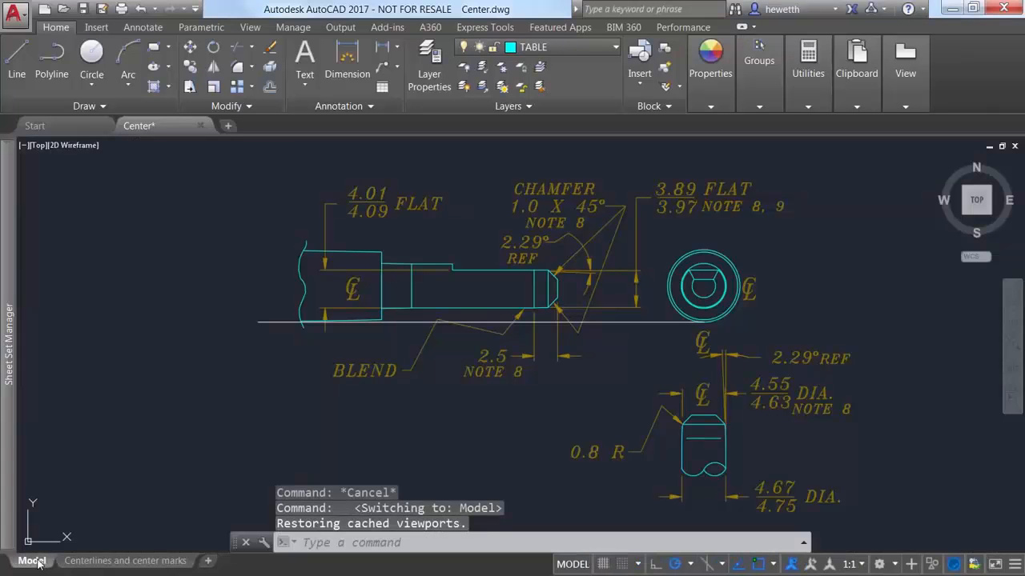
pyautogui.moveTo(147, 189)
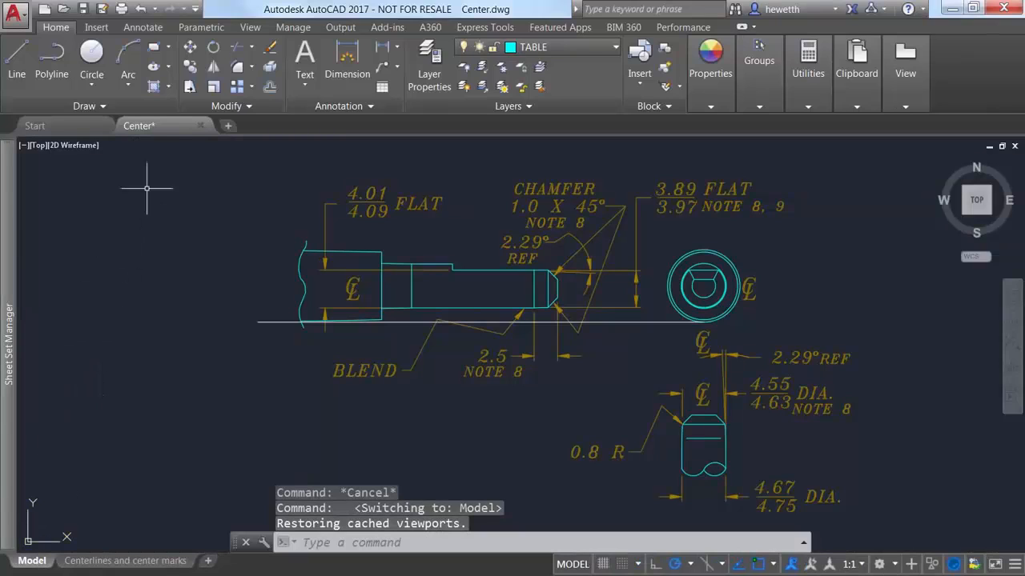
pyautogui.click(142, 25)
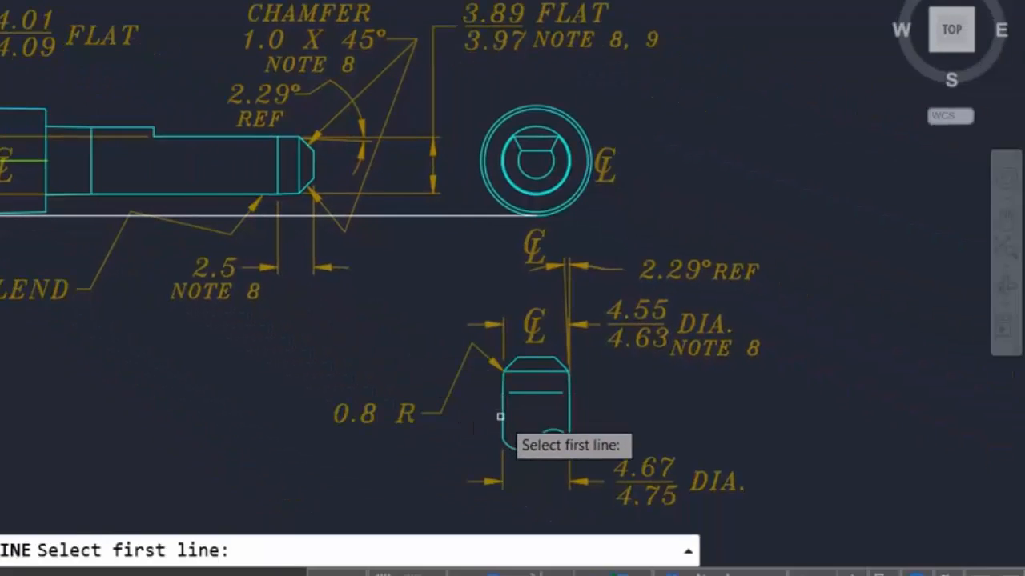
pyautogui.click(499, 417)
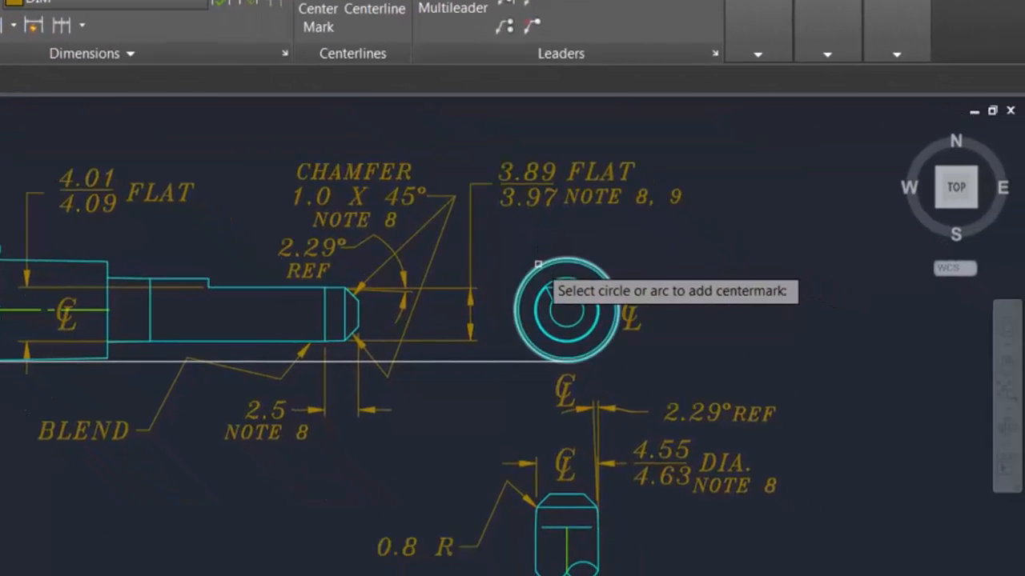
pyautogui.click(568, 312)
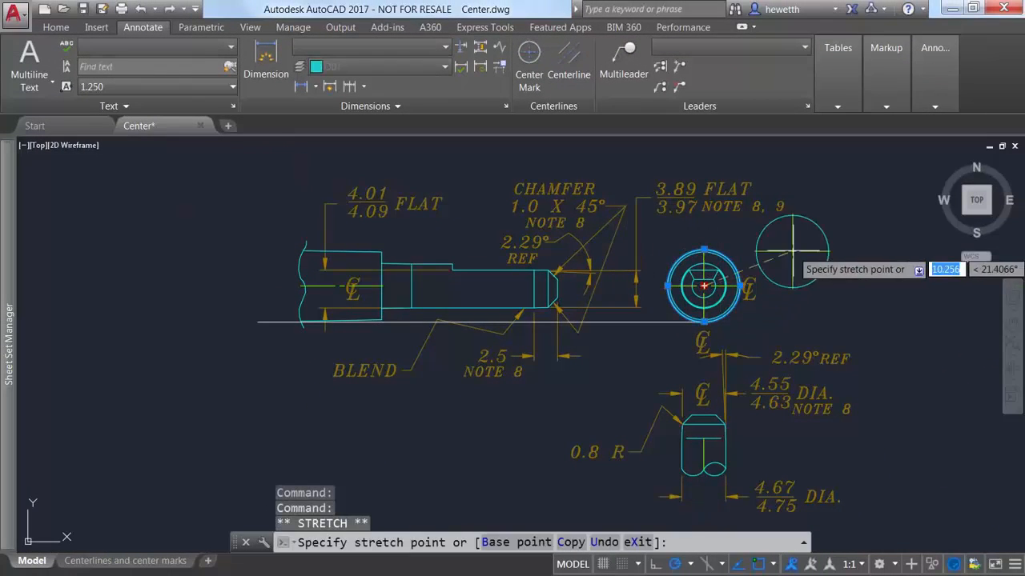
pyautogui.moveTo(849, 221)
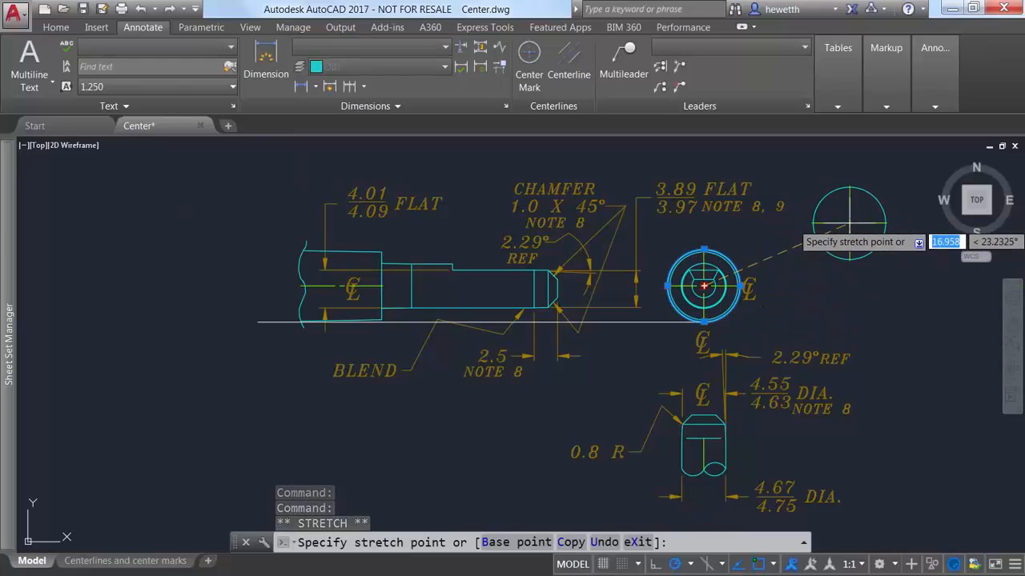
# Grip-stretch the center mark's upper and lower arms and the lower part's centerline to new lengths
pyautogui.press('Escape')
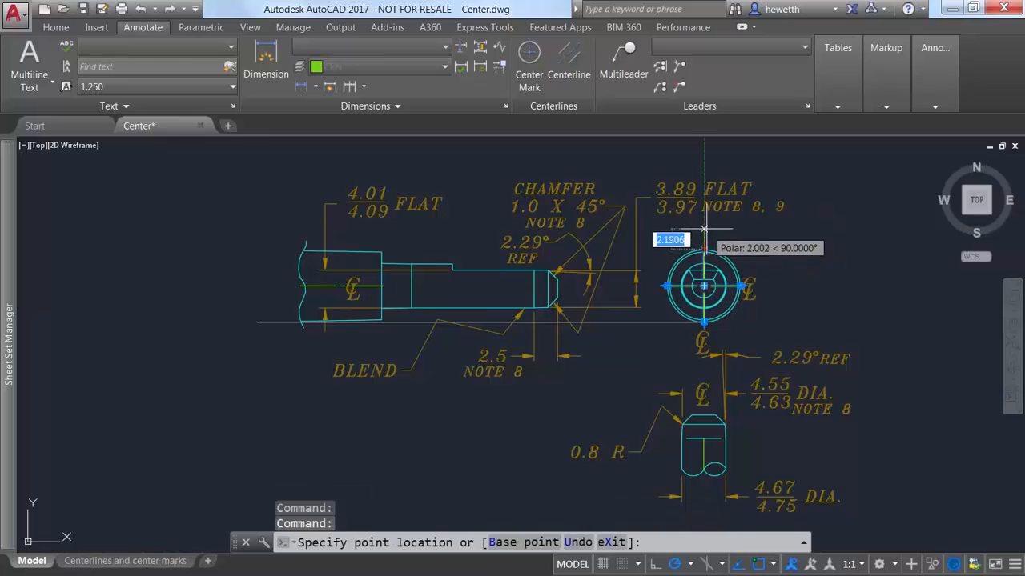
pyautogui.moveTo(616, 285)
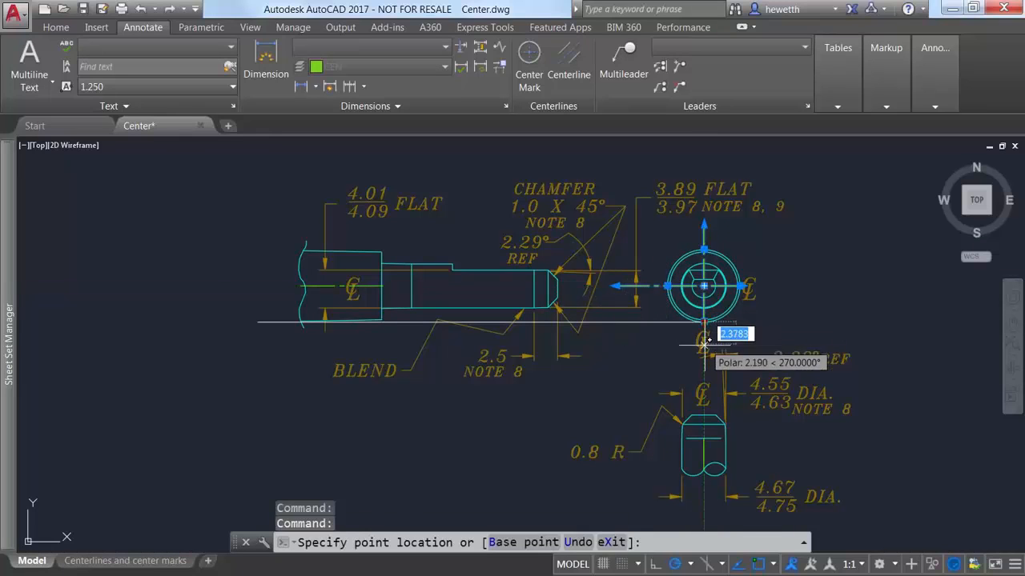
pyautogui.press('Escape')
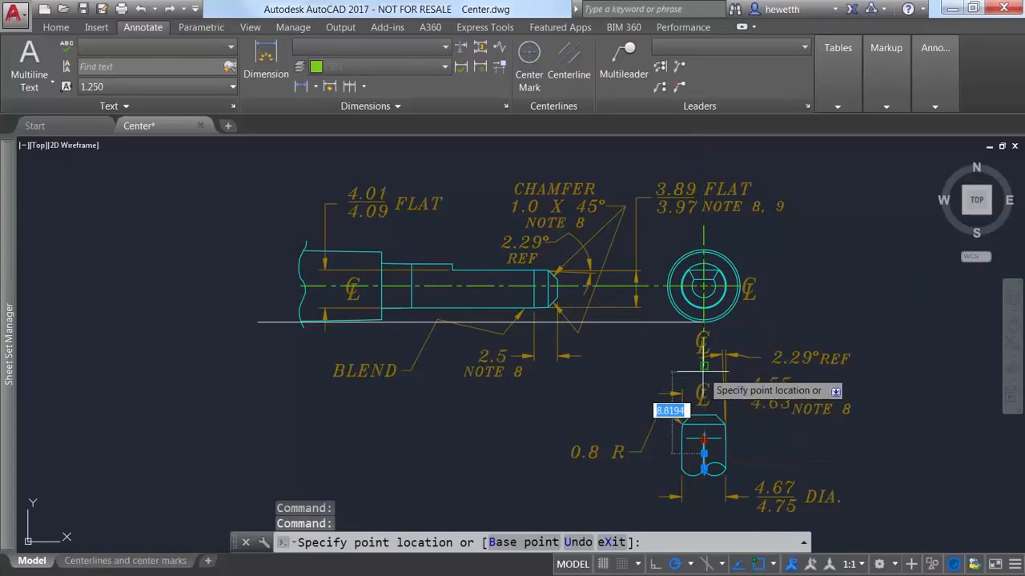
pyautogui.click(703, 285)
pyautogui.write('CENTER')
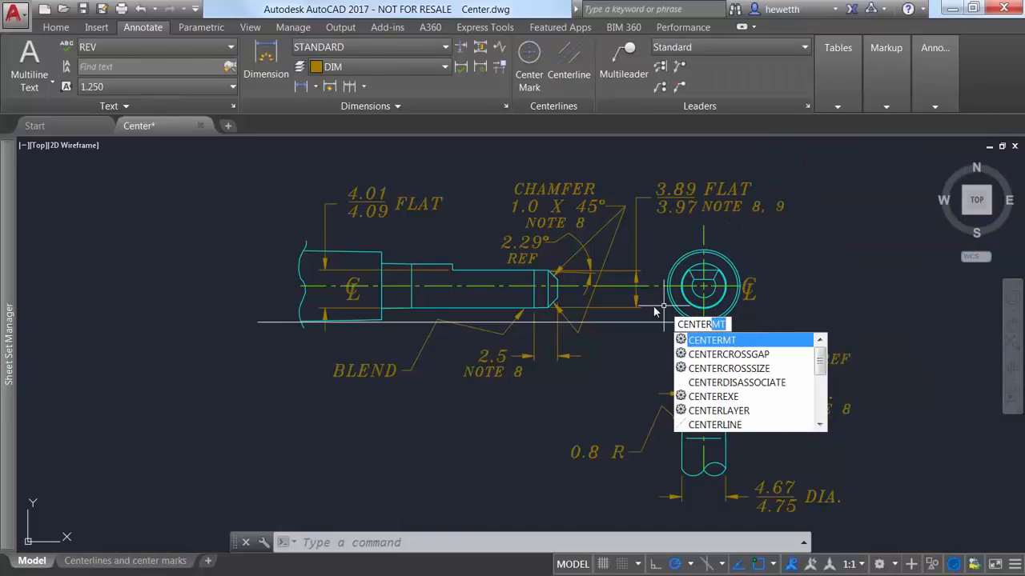
pyautogui.scroll(-3)
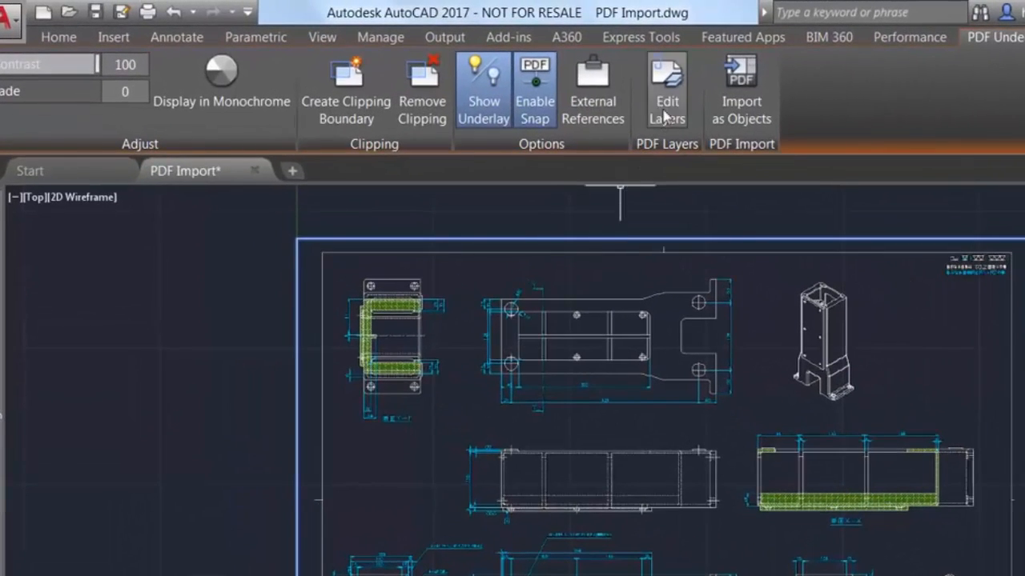
# In Edit Layers, turn off the 0, Comments and Markups, Dim, HATCH and Title underlay layers
pyautogui.click(666, 90)
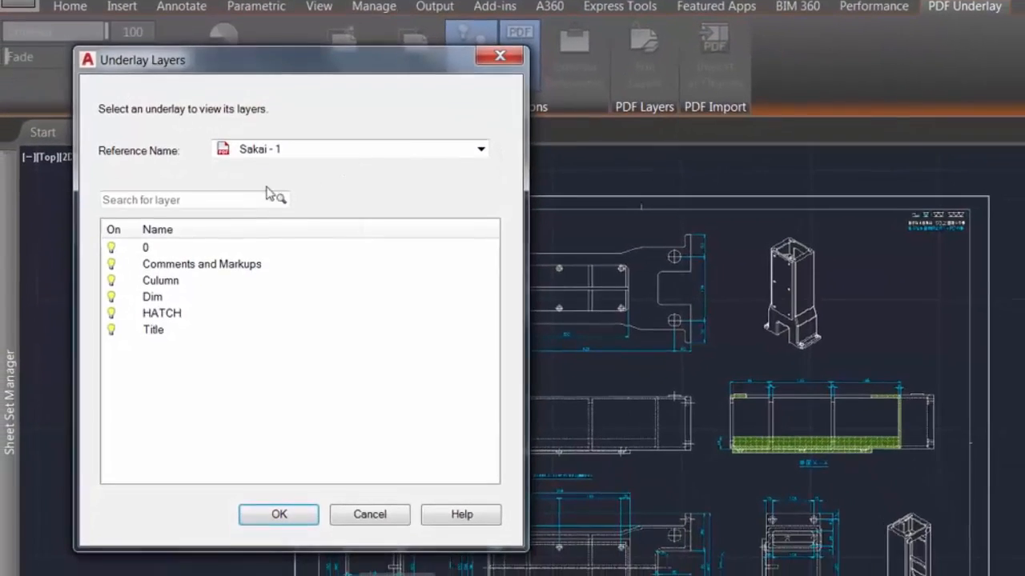
pyautogui.click(112, 243)
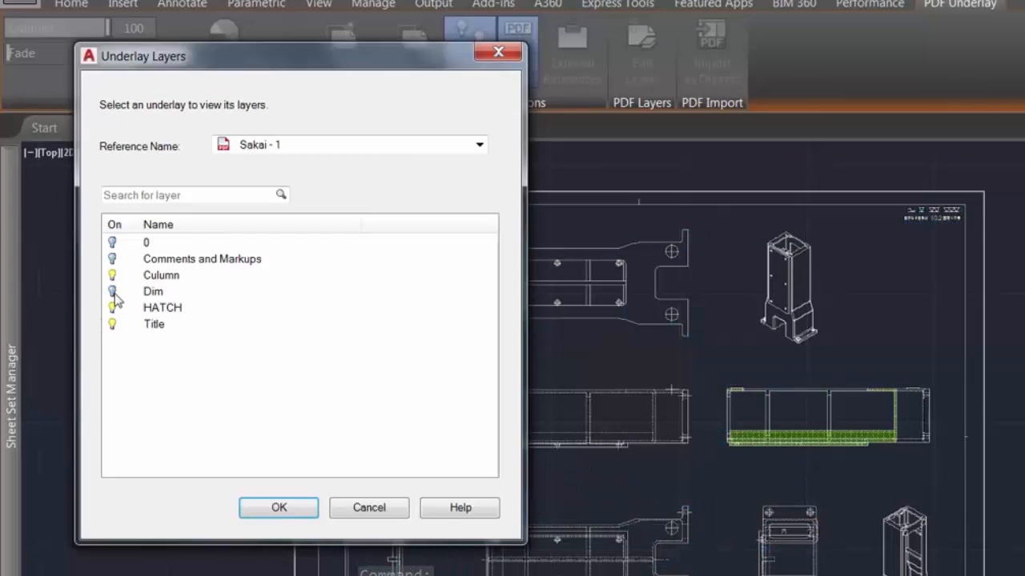
pyautogui.click(112, 324)
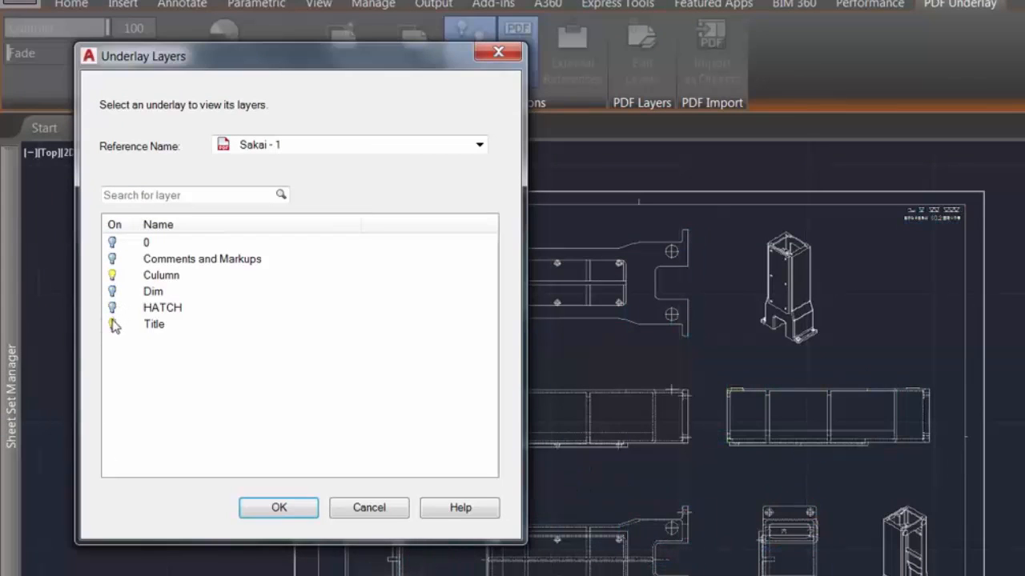
pyautogui.click(112, 324)
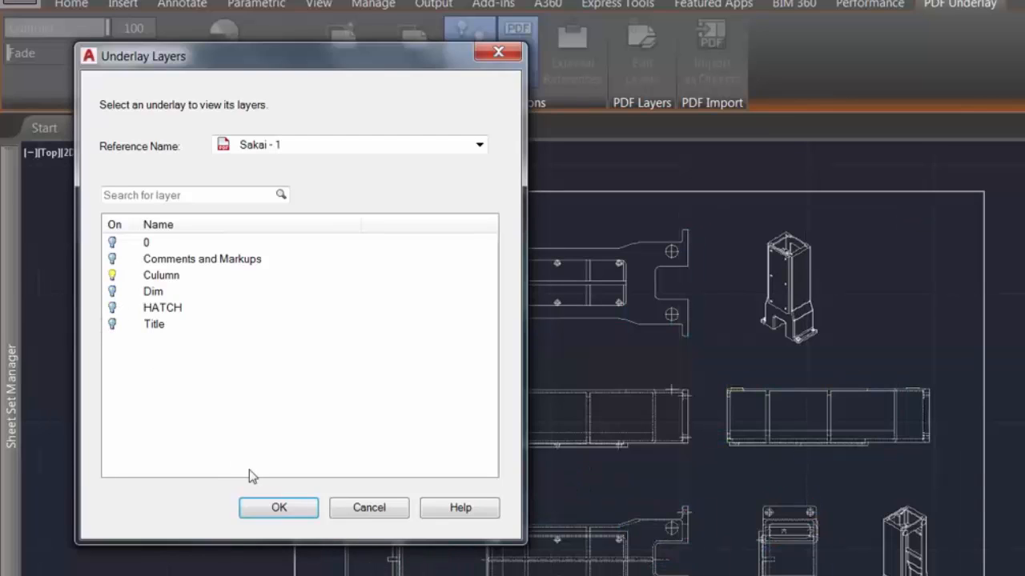
pyautogui.click(279, 508)
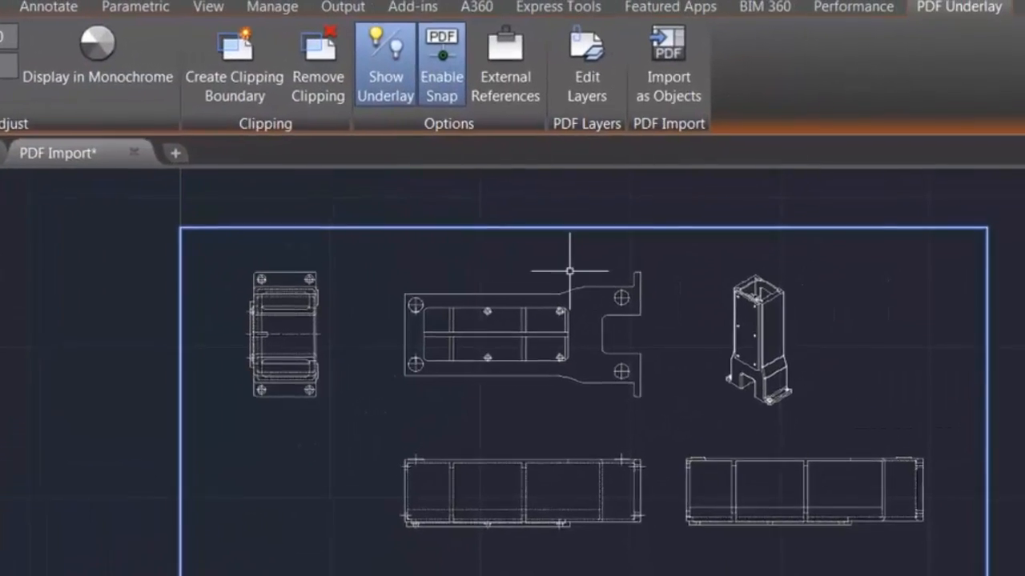
# Import the top-middle bracket area as objects and window-select the resulting geometry
pyautogui.click(669, 45)
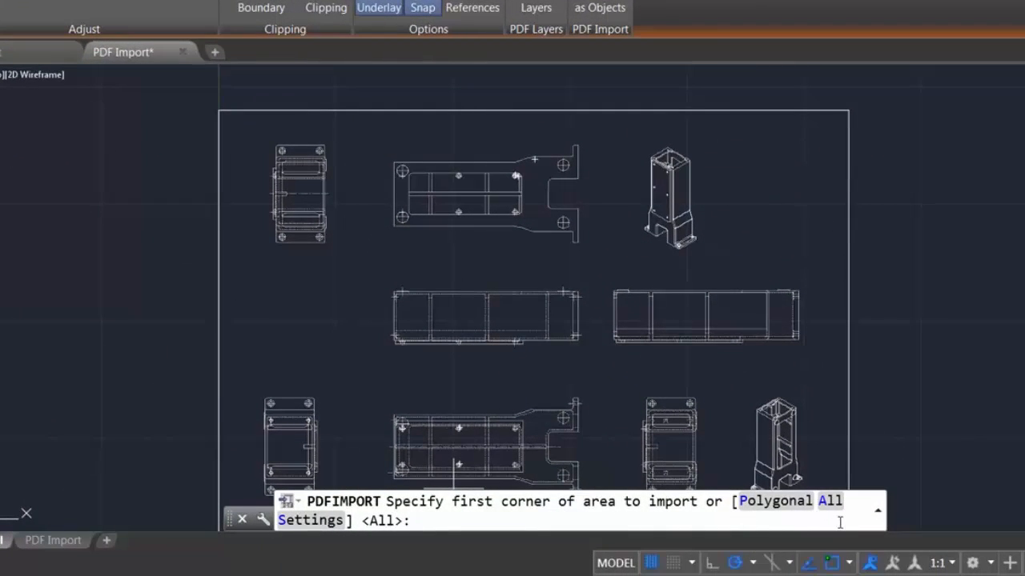
pyautogui.moveTo(467, 541)
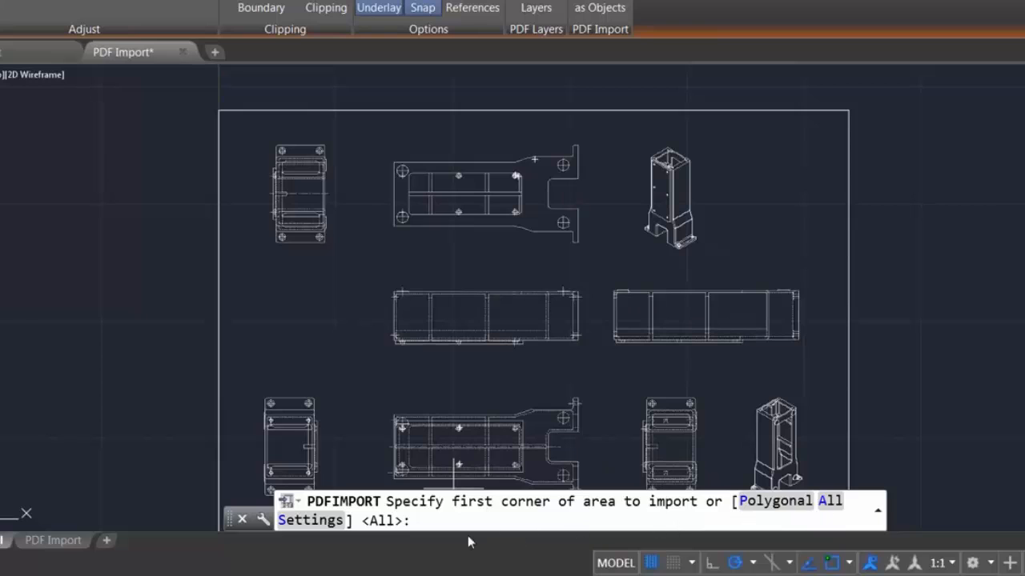
pyautogui.moveTo(429, 462)
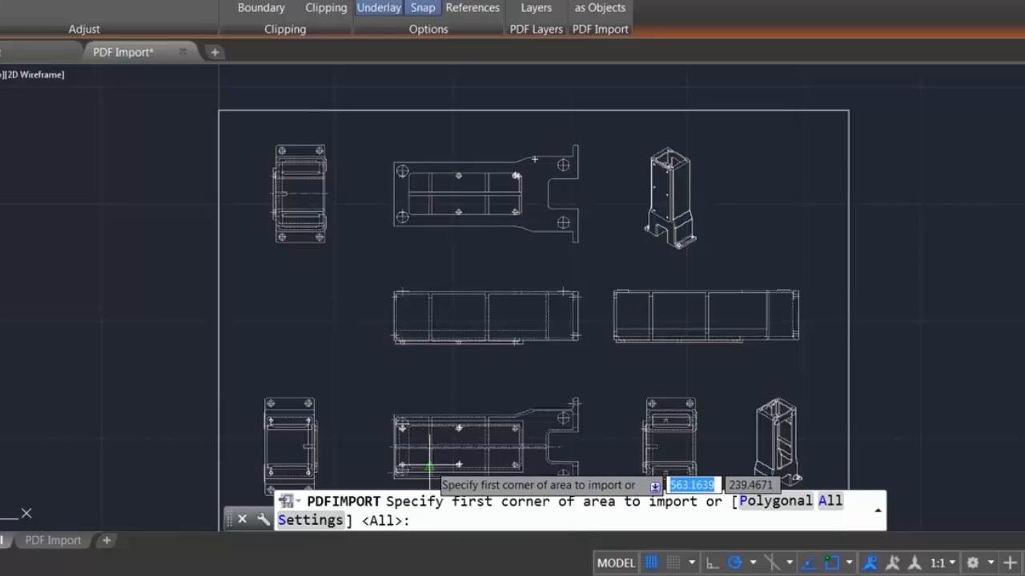
pyautogui.moveTo(377, 263)
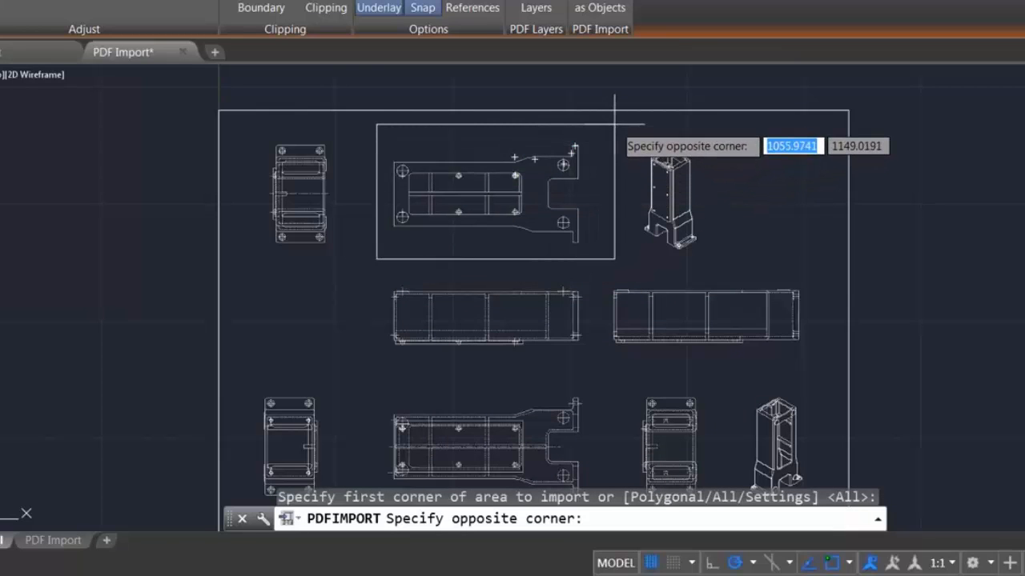
pyautogui.click(615, 129)
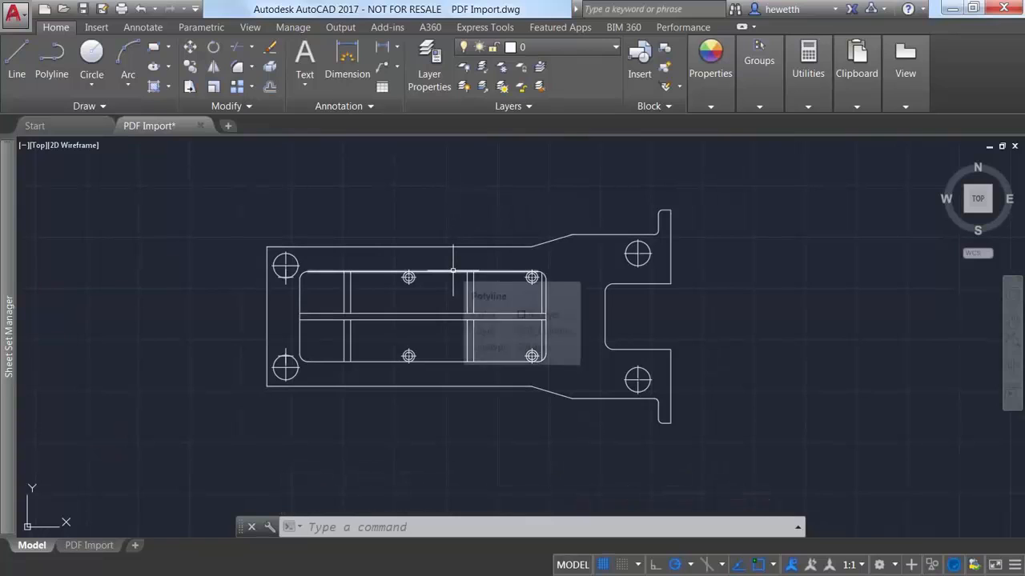
pyautogui.moveTo(333, 188)
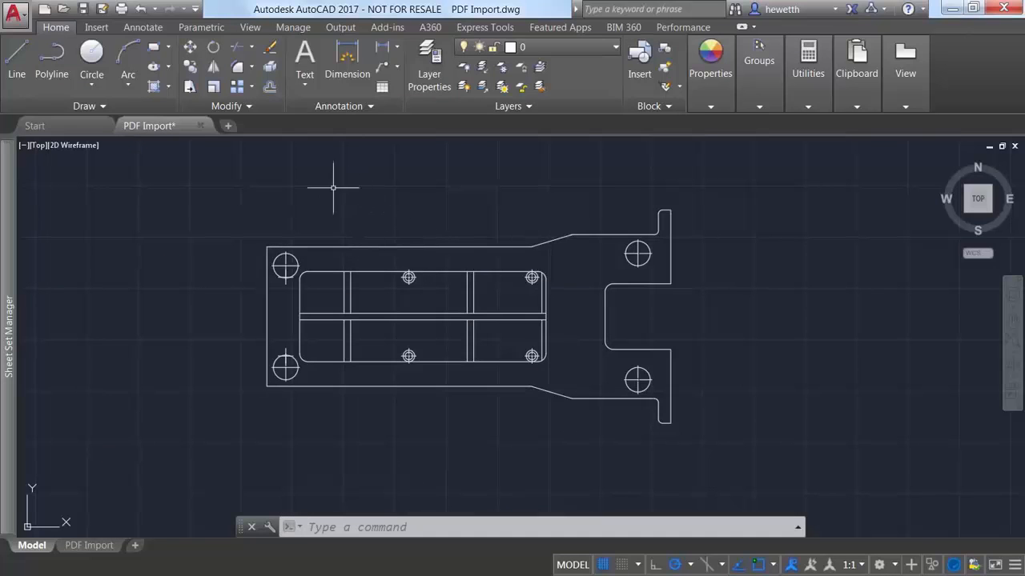
pyautogui.moveTo(333, 189); pyautogui.dragTo(676, 440)
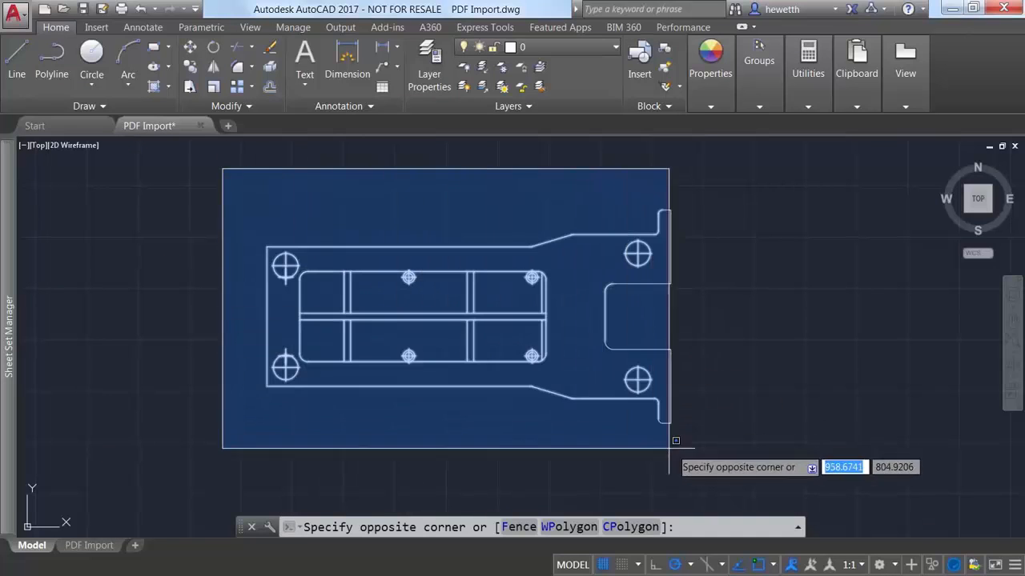
pyautogui.click(676, 440)
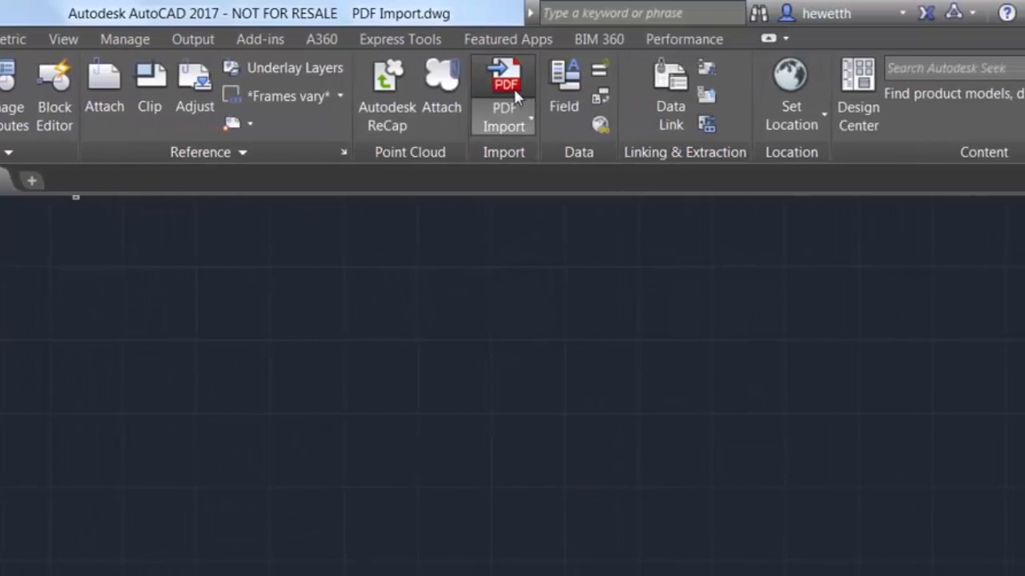
# Start PDF Import and choose Mount View Cabin.pdf
pyautogui.click(503, 96)
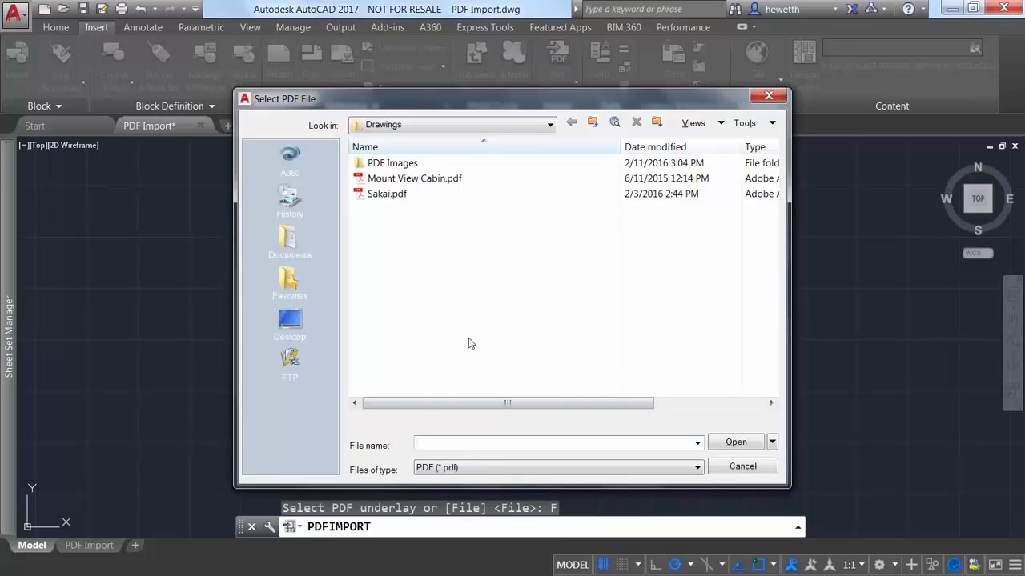
pyautogui.click(417, 179)
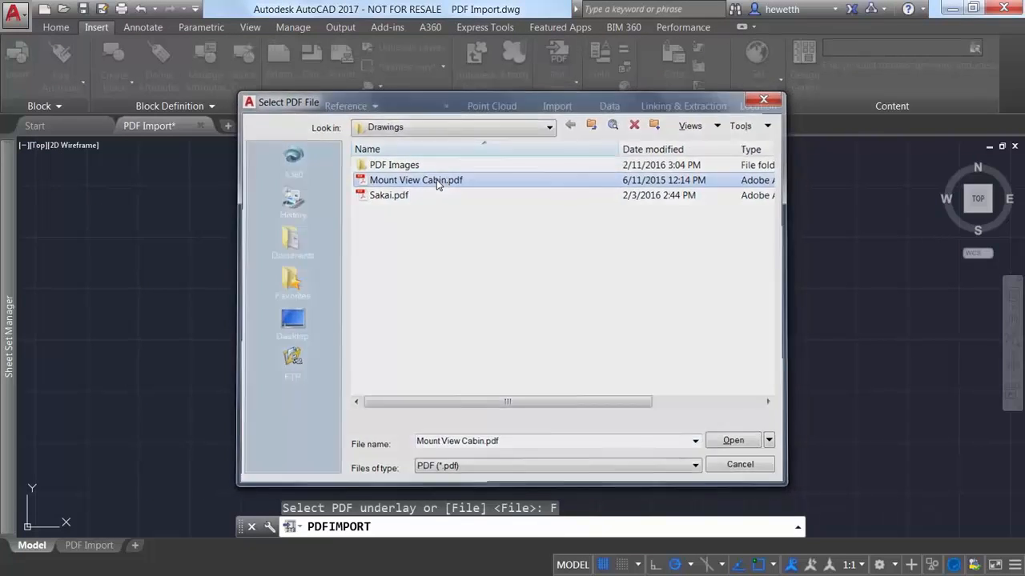
pyautogui.click(731, 440)
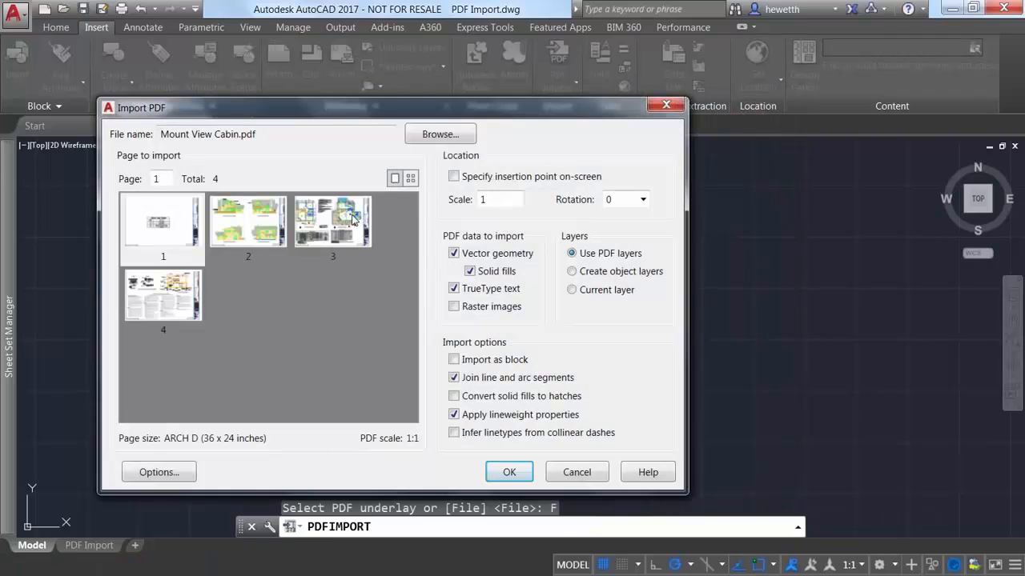
# Select page 3, set the import scale to 48 and include raster images
pyautogui.click(333, 220)
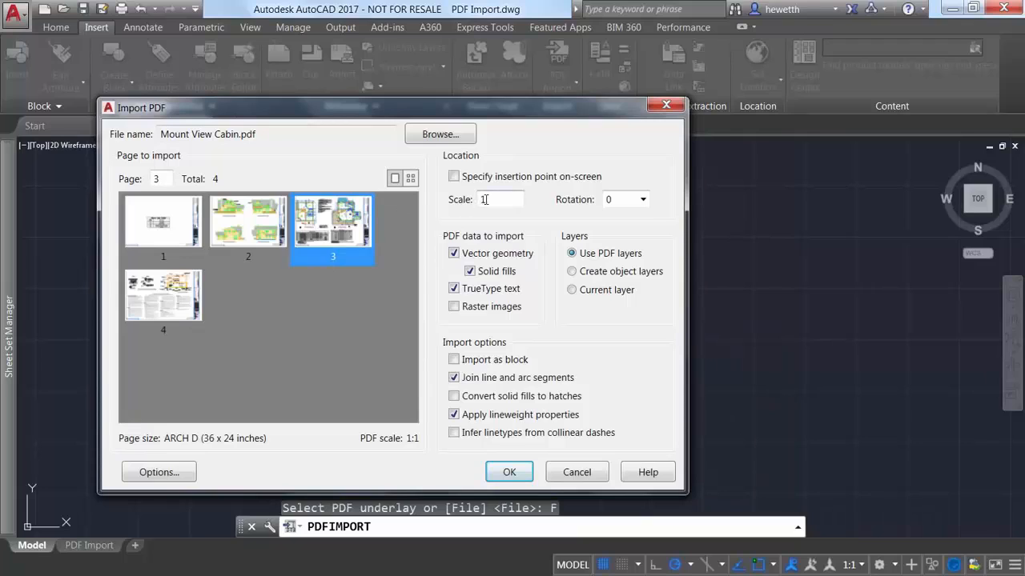
pyautogui.click(491, 198)
pyautogui.write('48')
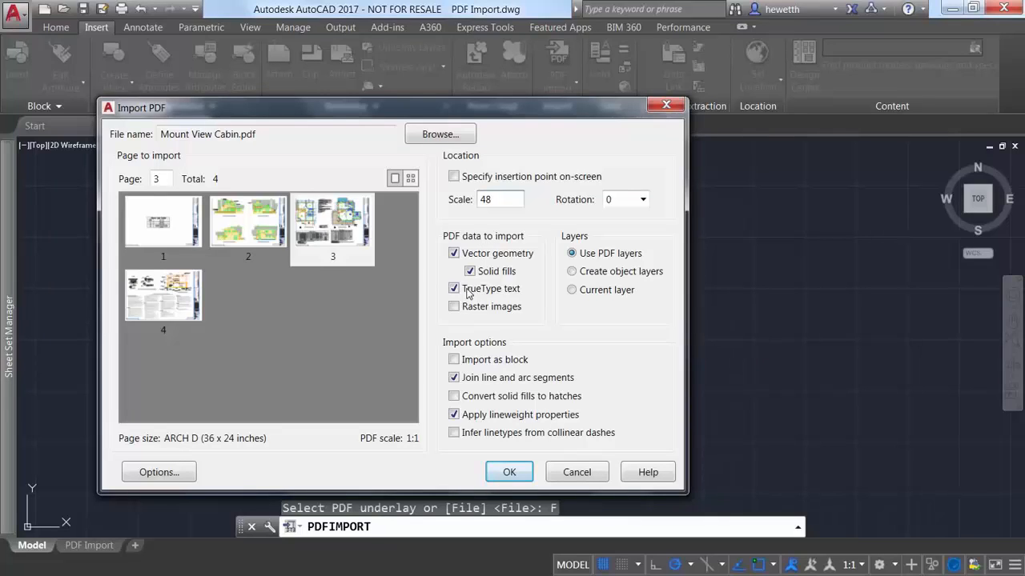
pyautogui.moveTo(454, 307)
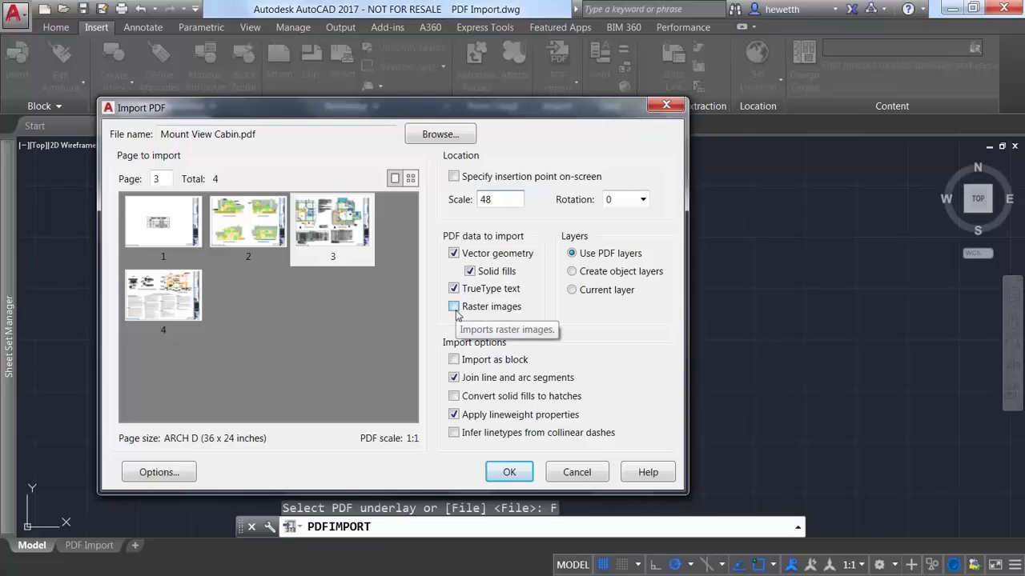
pyautogui.click(454, 307)
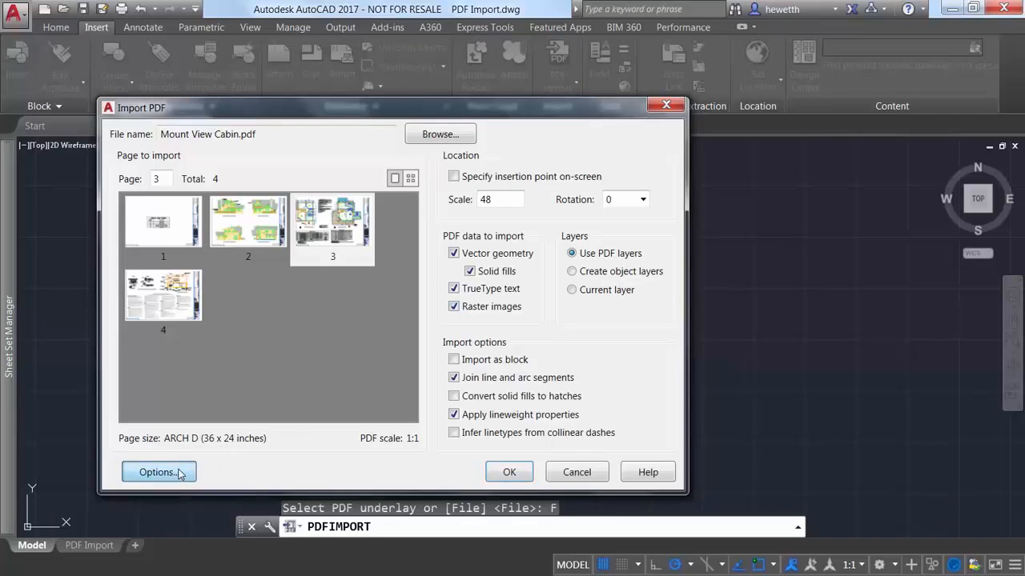
# Check the PDF Images import location in Options, then import page 3 at scale 48
pyautogui.click(157, 472)
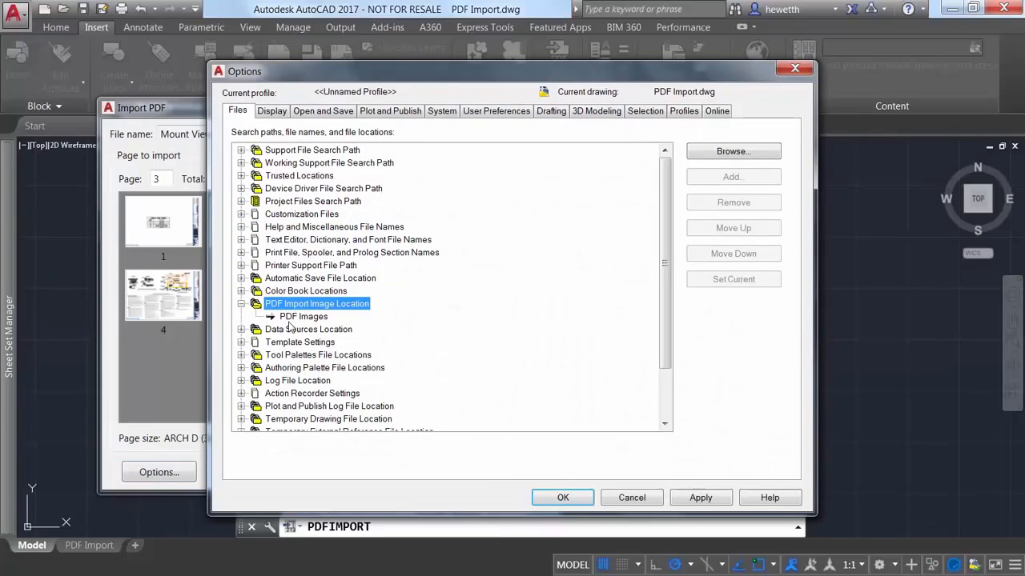
pyautogui.click(302, 317)
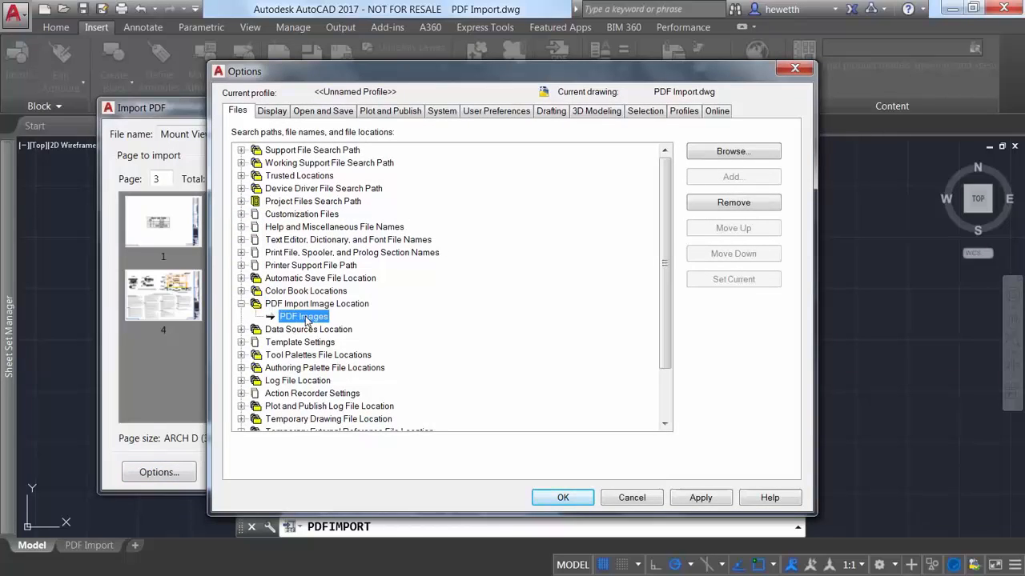
pyautogui.moveTo(385, 374)
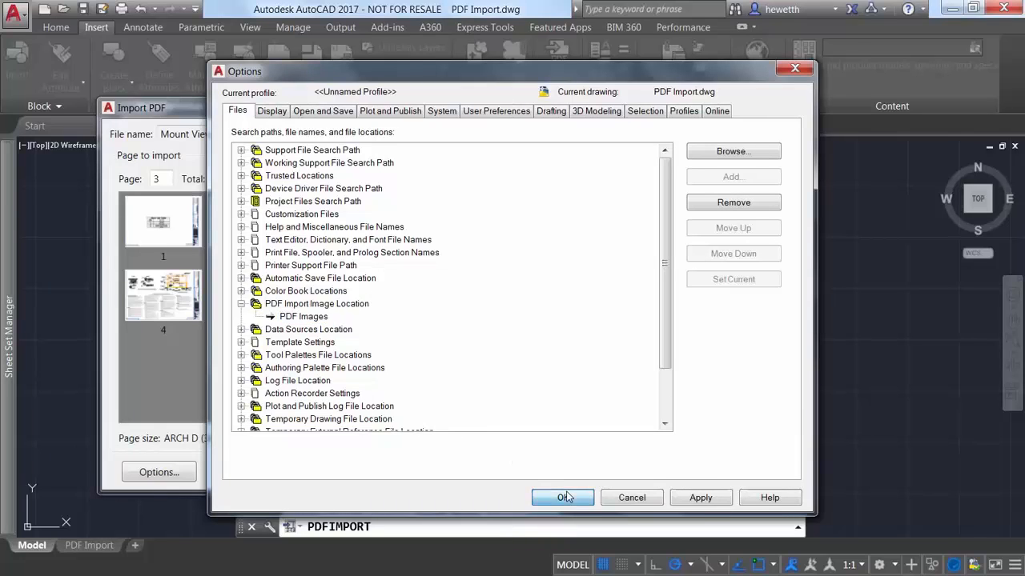
pyautogui.click(564, 497)
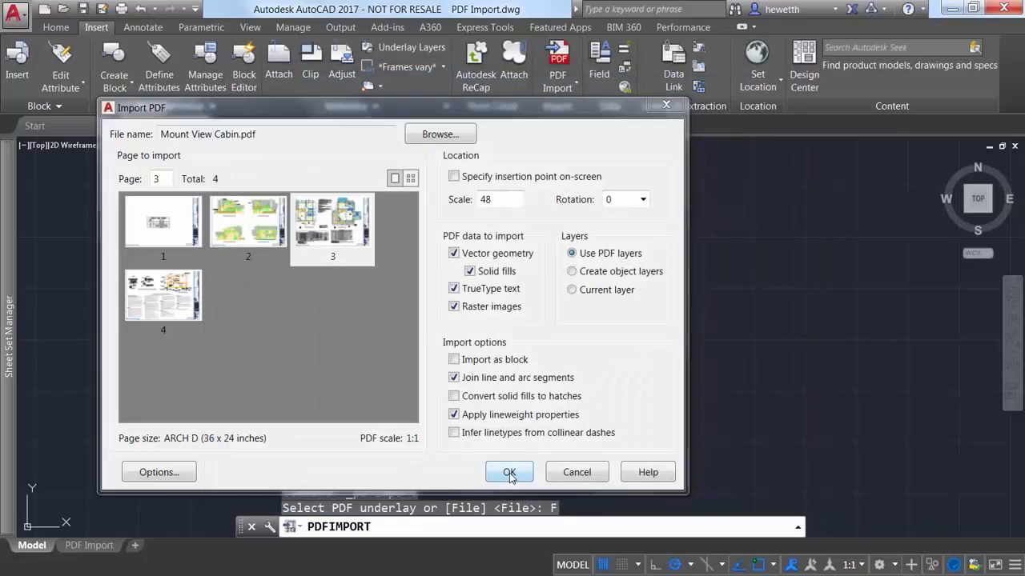
pyautogui.click(509, 471)
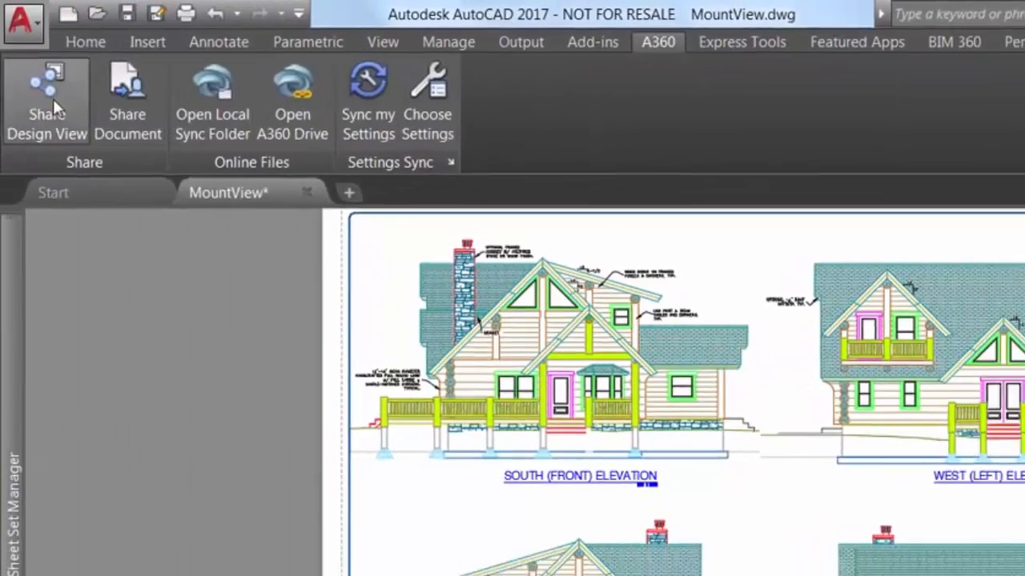
# Share a design view of MountView from the A360 tab, signing in to Autodesk and confirming publishing
pyautogui.click(46, 96)
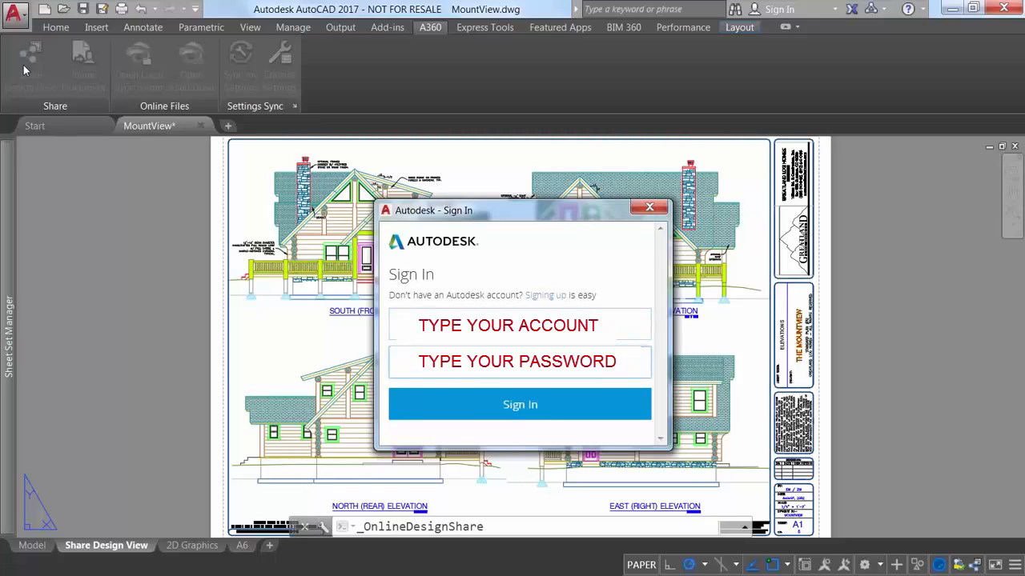
pyautogui.click(519, 403)
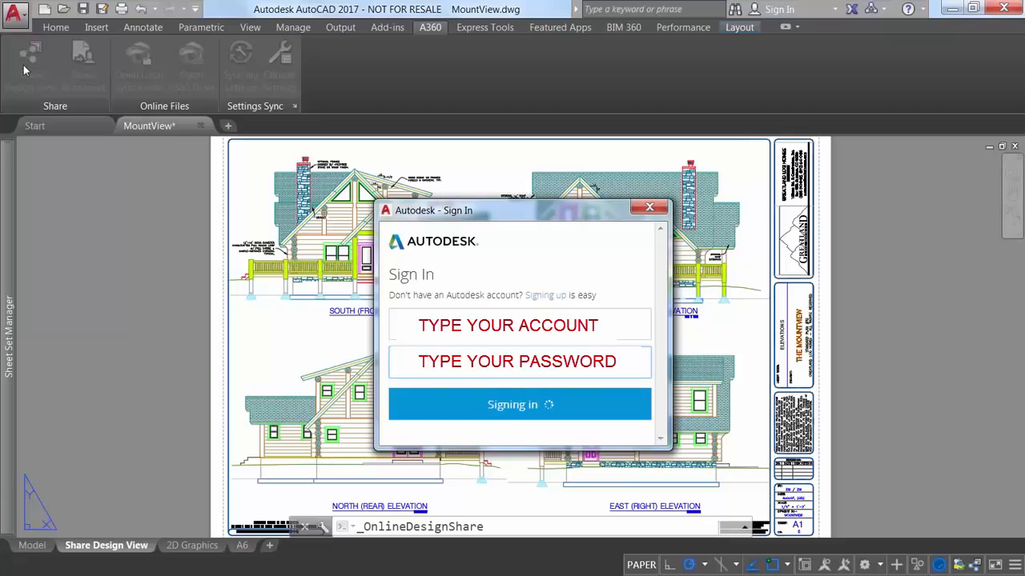
pyautogui.click(650, 208)
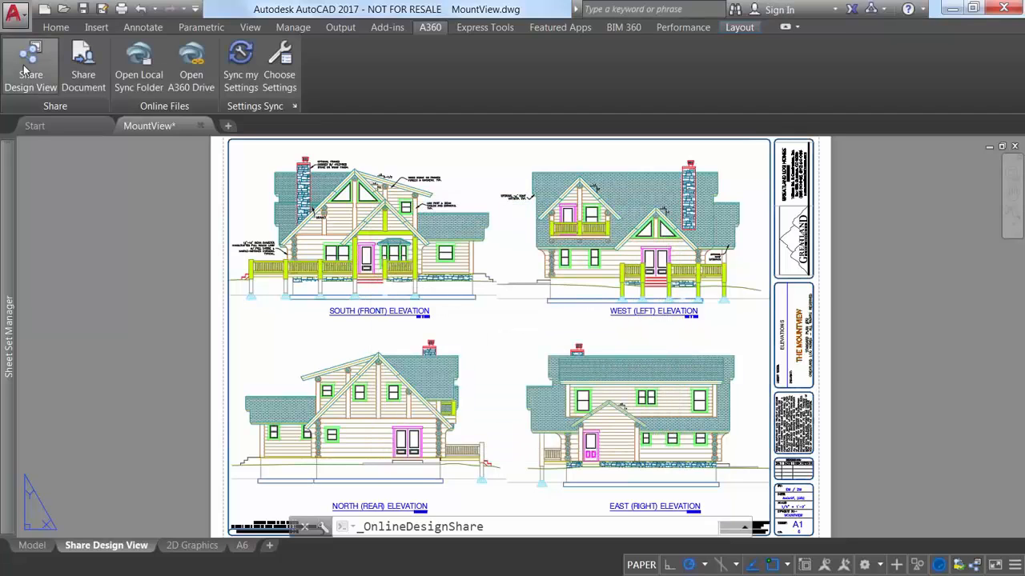
pyautogui.click(30, 67)
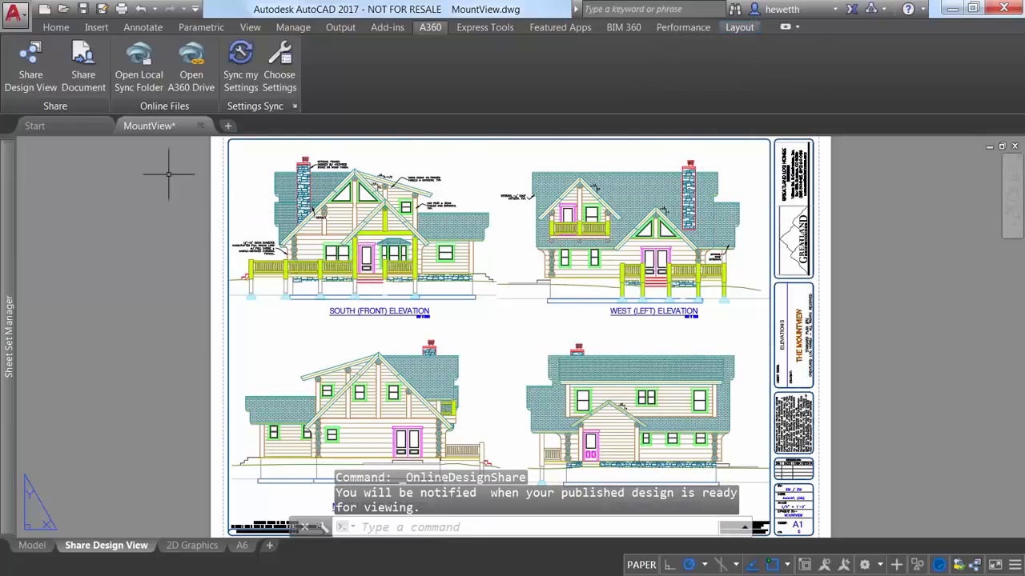
pyautogui.click(30, 61)
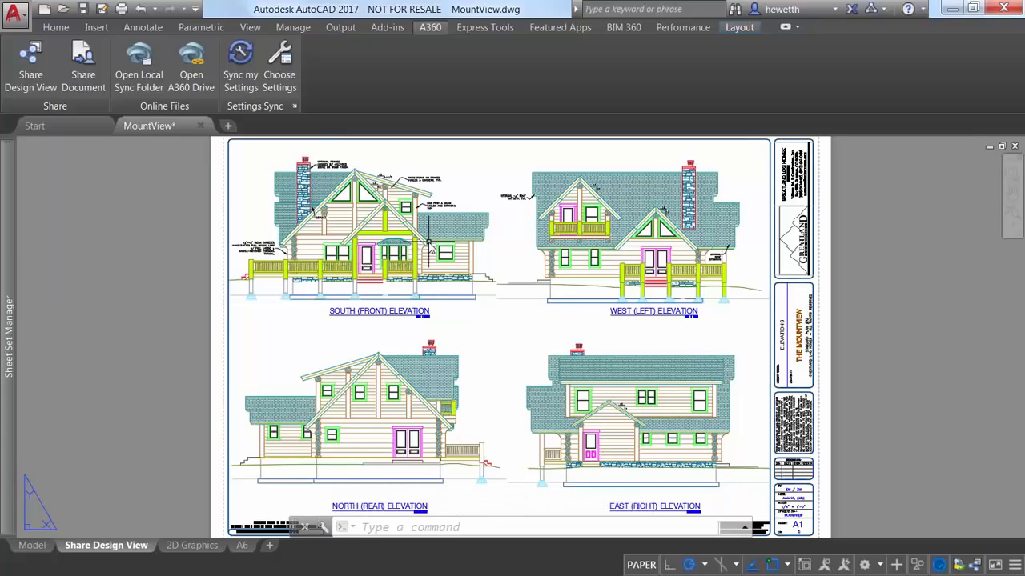
# Wait for the Design View Upload Complete balloon with its viewing link to appear
pyautogui.click(29, 67)
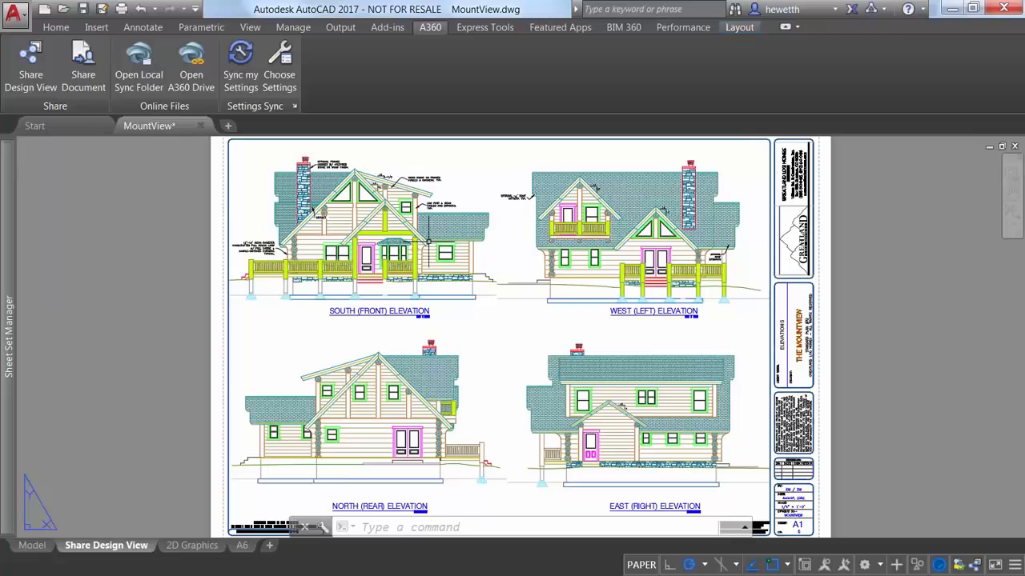
pyautogui.moveTo(500, 289)
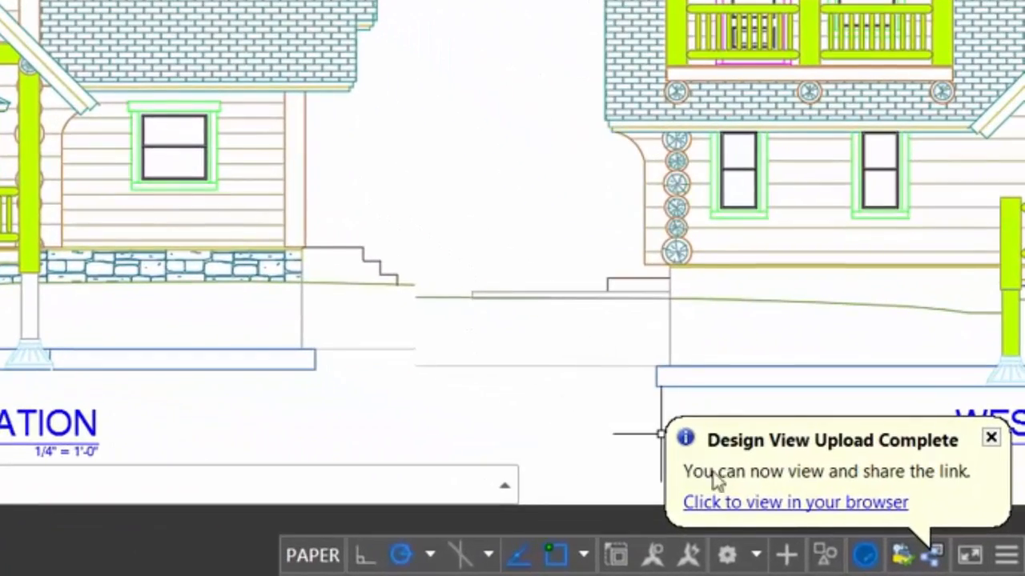
pyautogui.moveTo(829, 516)
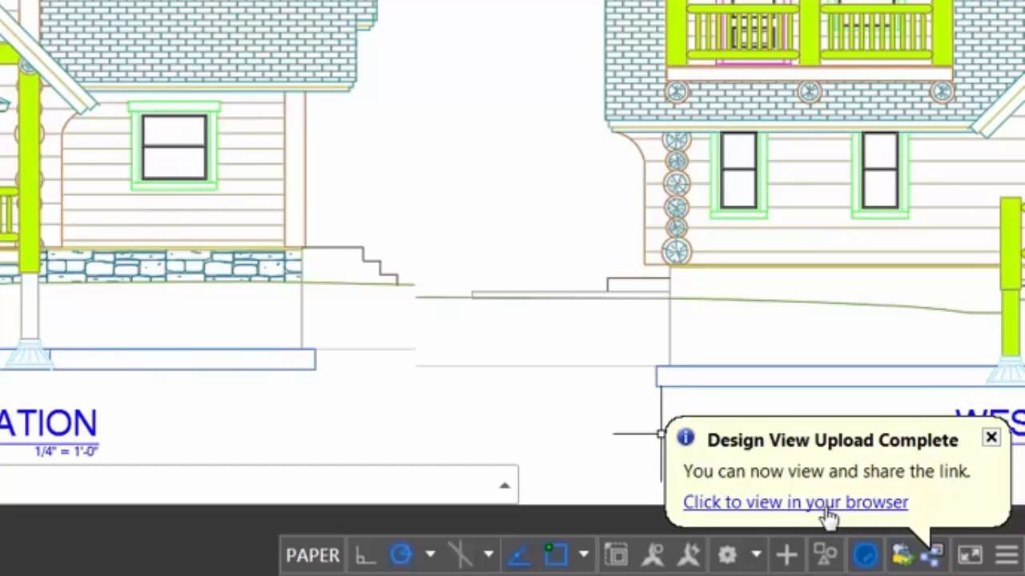
# View the uploaded MountView design in the browser, showing Main Floor Plan then sheet A6
pyautogui.click(794, 503)
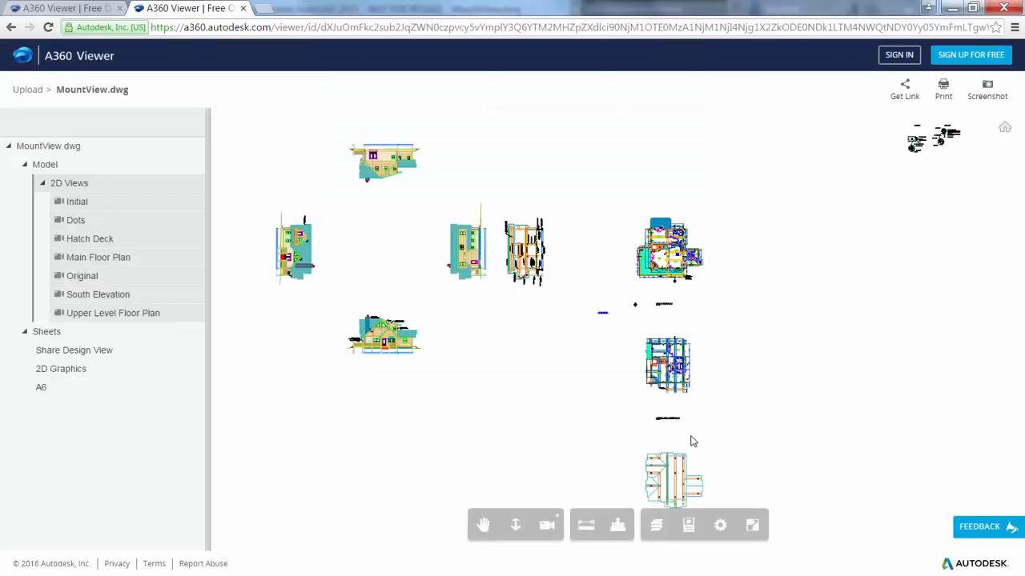
pyautogui.moveTo(116, 262)
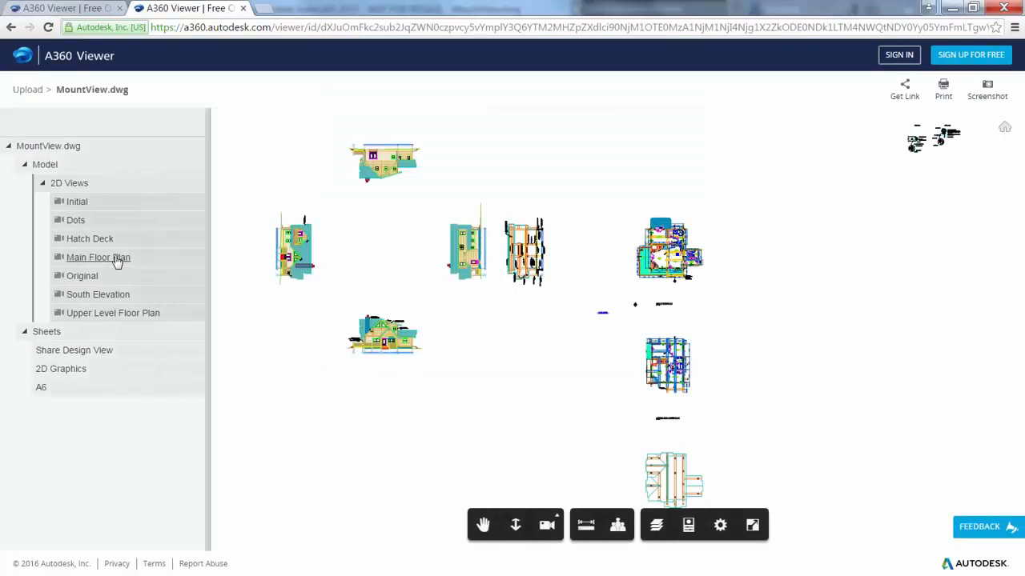
pyautogui.click(96, 295)
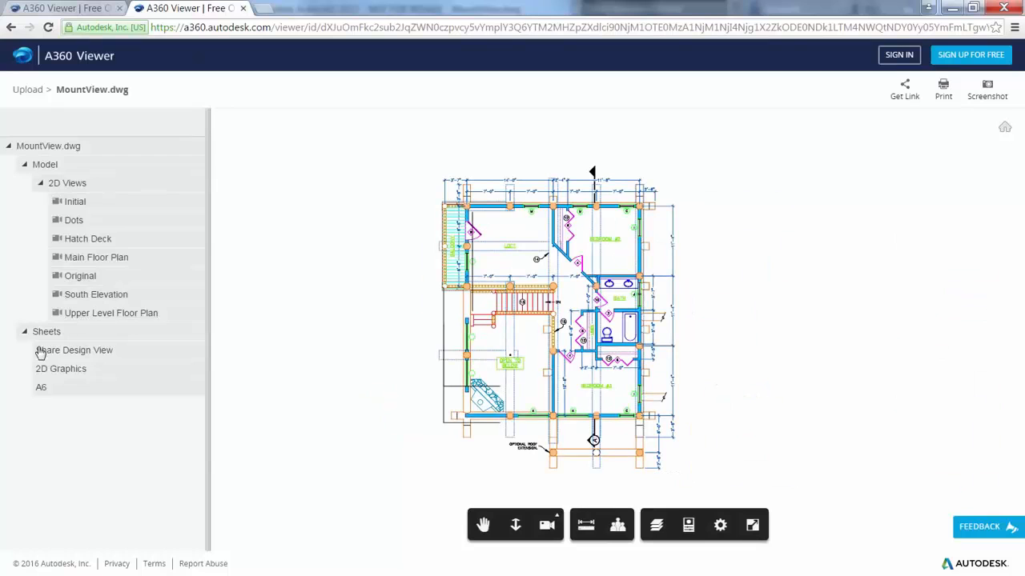
pyautogui.click(41, 388)
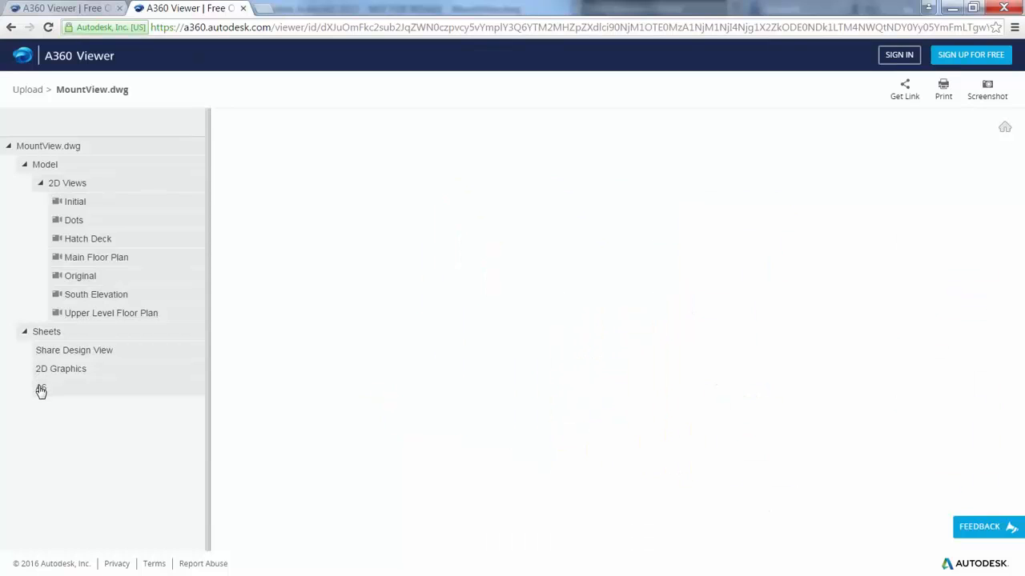
# Show sheet A6's layer list and toggle the NOTES layer off and back on
pyautogui.click(42, 390)
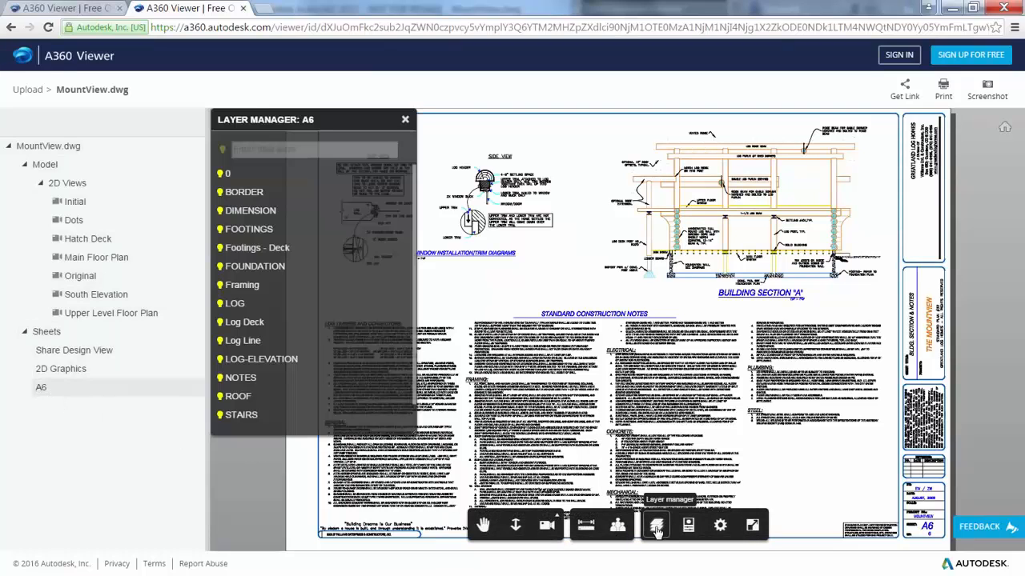
pyautogui.click(240, 378)
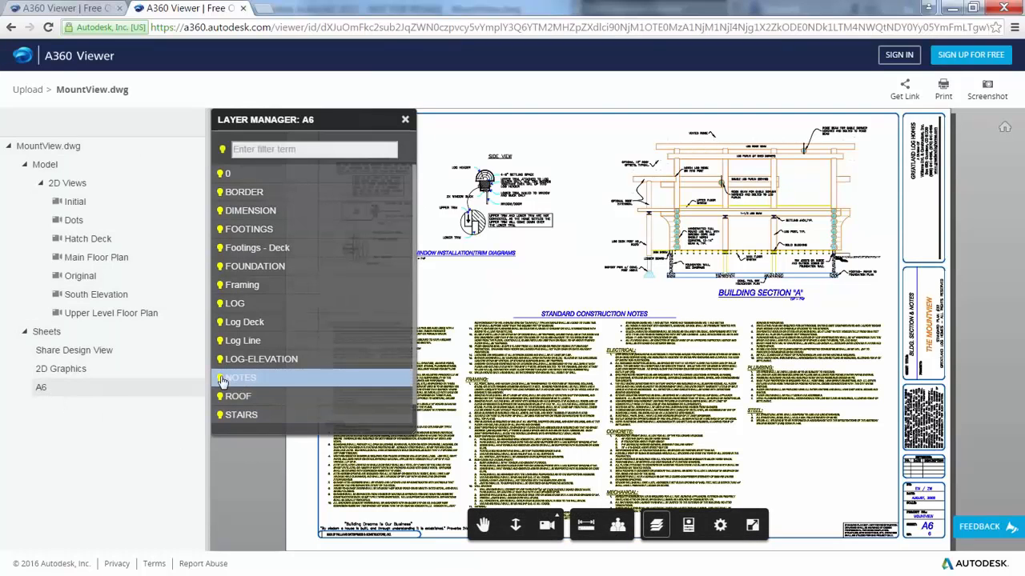
pyautogui.click(223, 378)
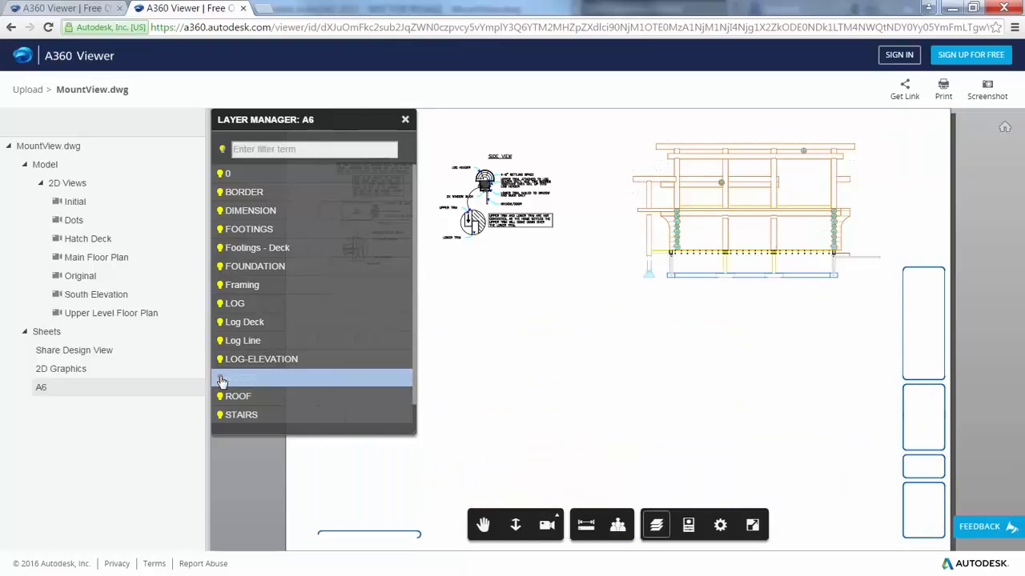
pyautogui.click(221, 378)
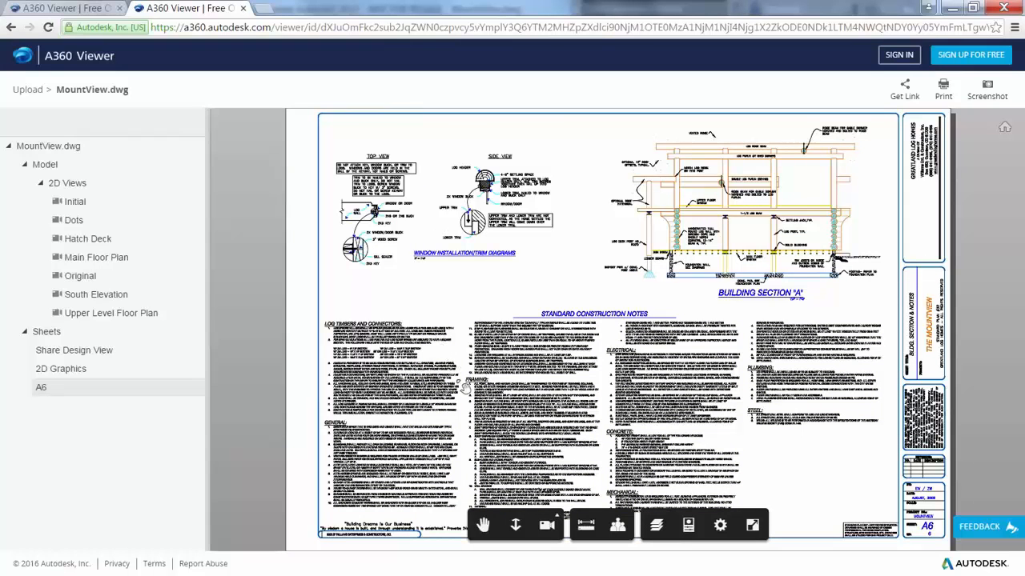
pyautogui.moveTo(586, 525)
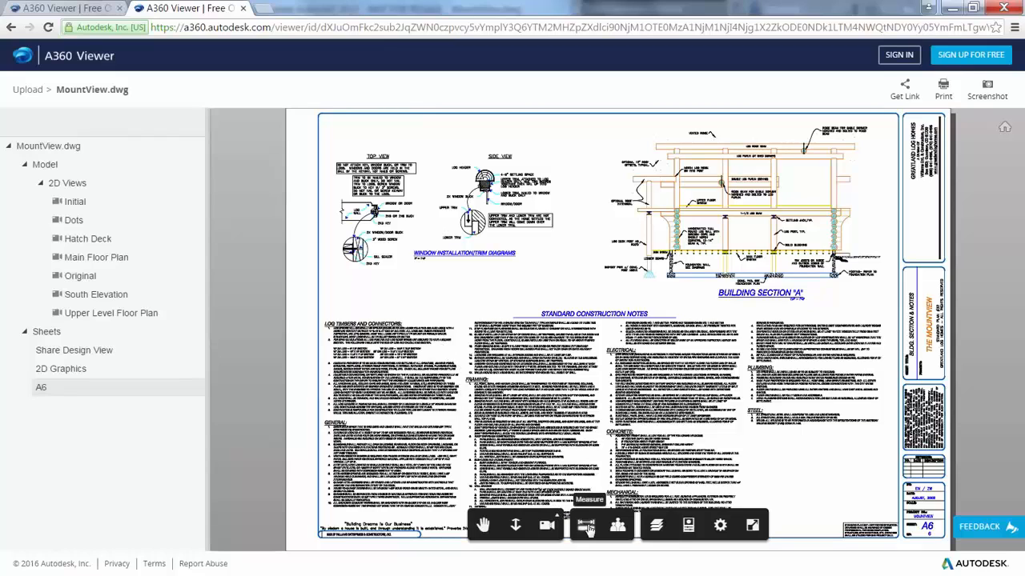
pyautogui.moveTo(799, 534)
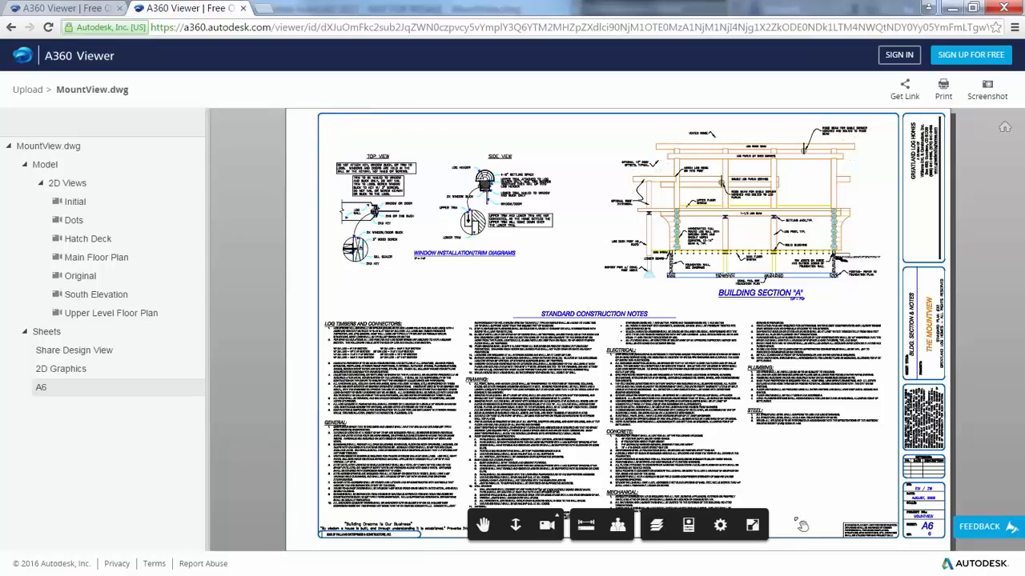
# Generate a 30-day share link for MountView, then close the share window
pyautogui.click(903, 88)
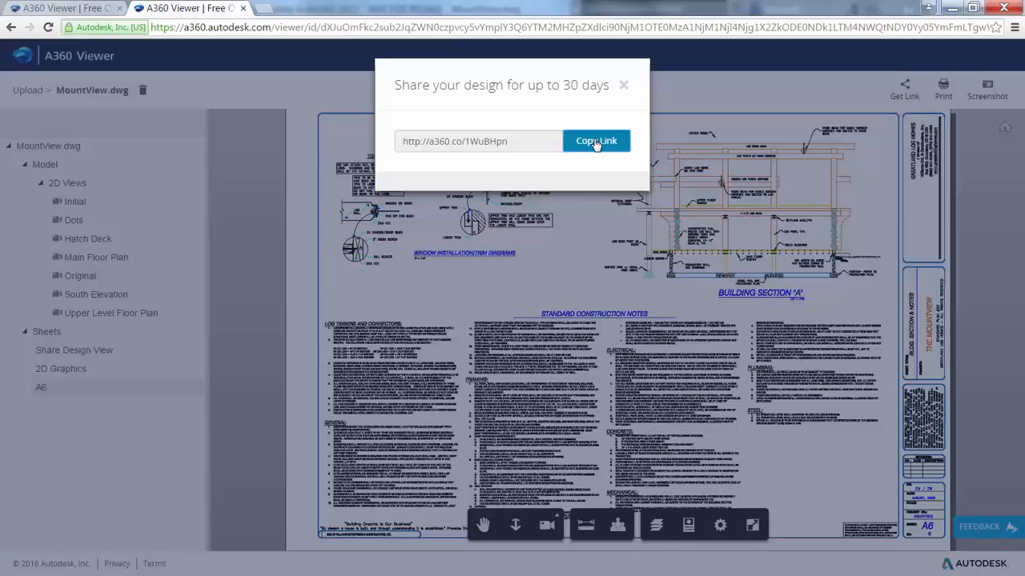
pyautogui.moveTo(628, 96)
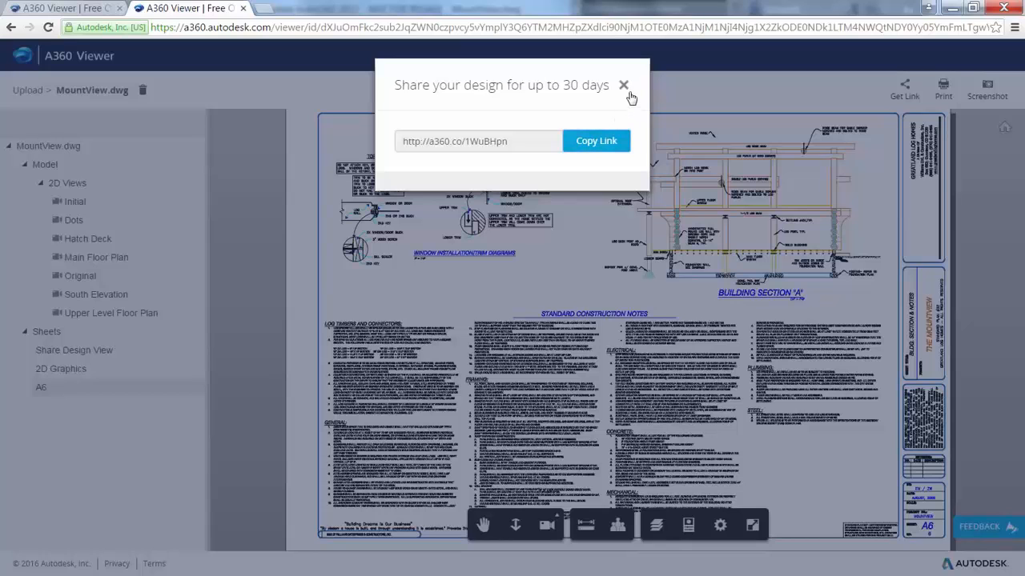
pyautogui.click(625, 85)
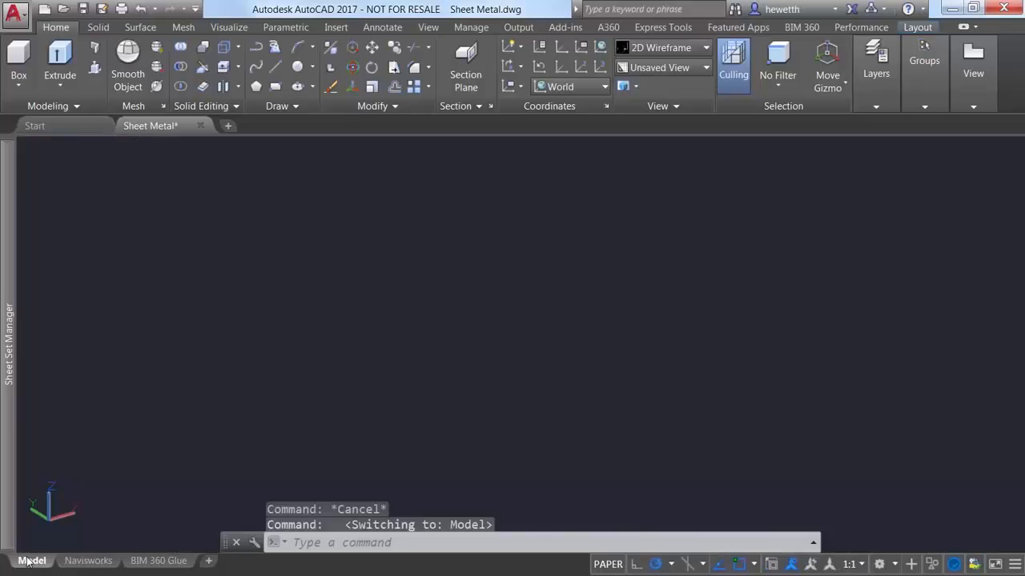
# Attach Steuart Tower Arch.nwd as a Navisworks coordination model in Sheet Metal.dwg
pyautogui.click(32, 560)
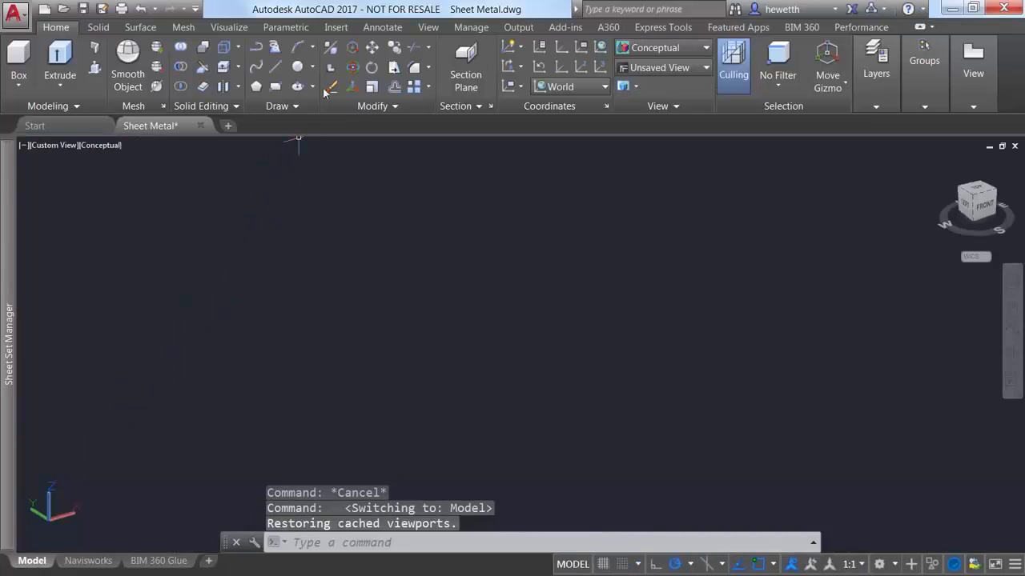
pyautogui.click(337, 25)
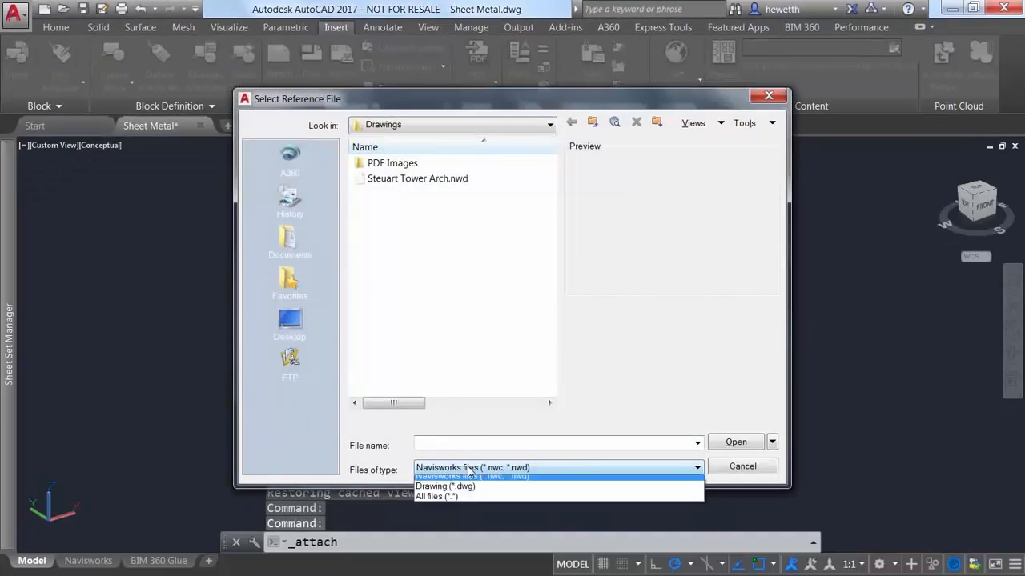
pyautogui.click(471, 477)
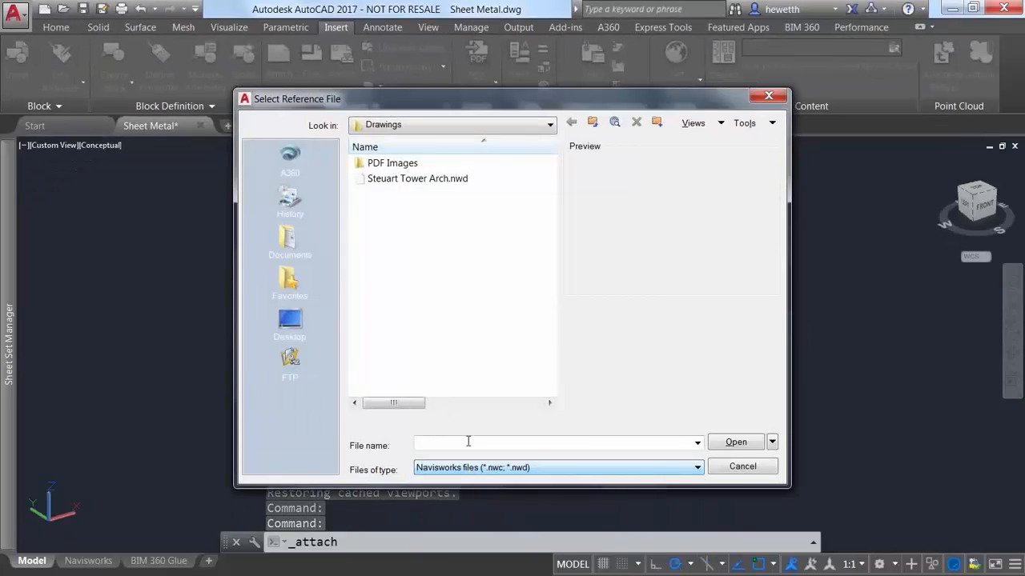
pyautogui.click(416, 177)
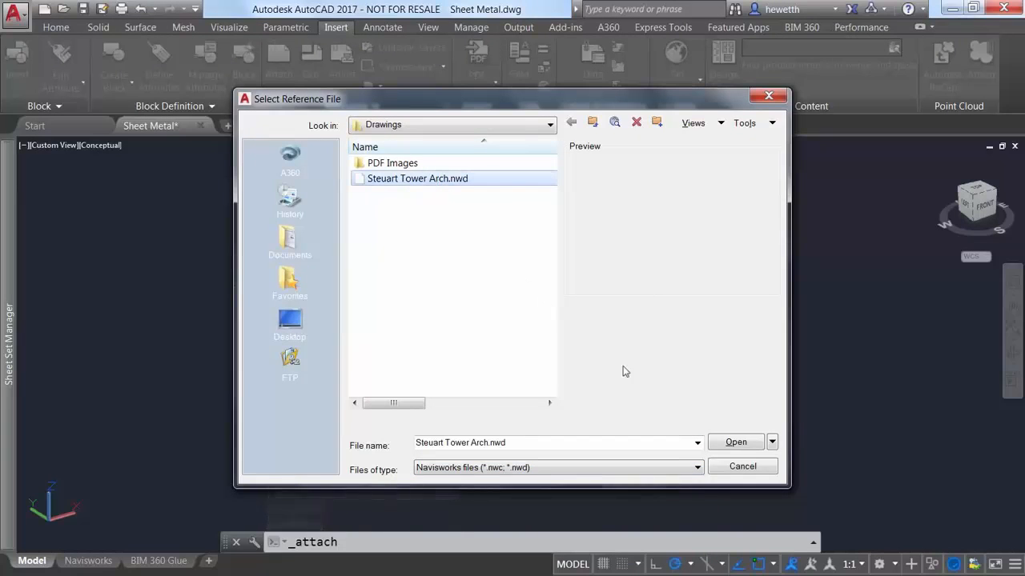
pyautogui.click(735, 442)
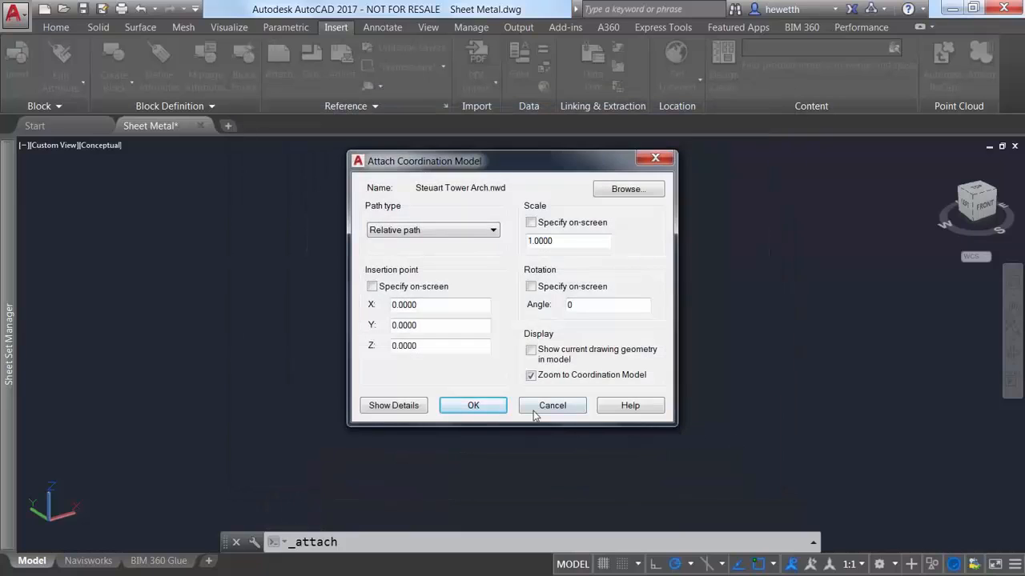
pyautogui.click(473, 405)
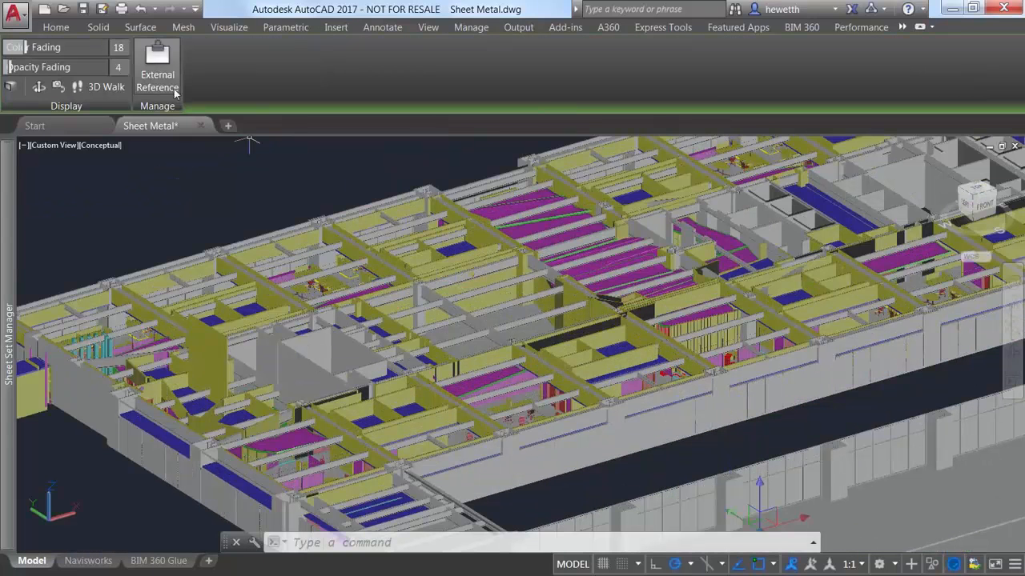
# Start a solid box with its first corner picked on the attached tower model
pyautogui.click(98, 25)
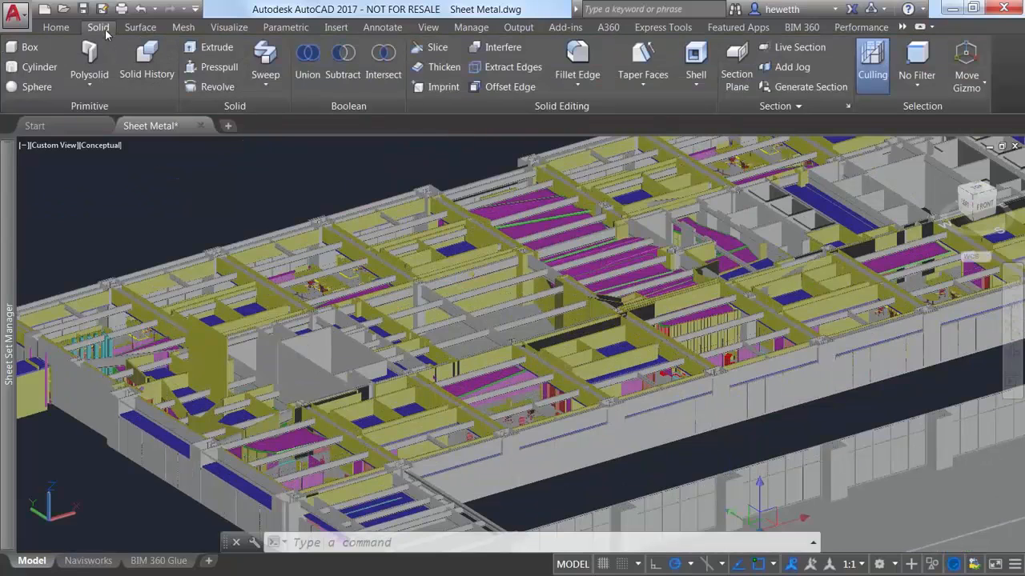
pyautogui.click(29, 47)
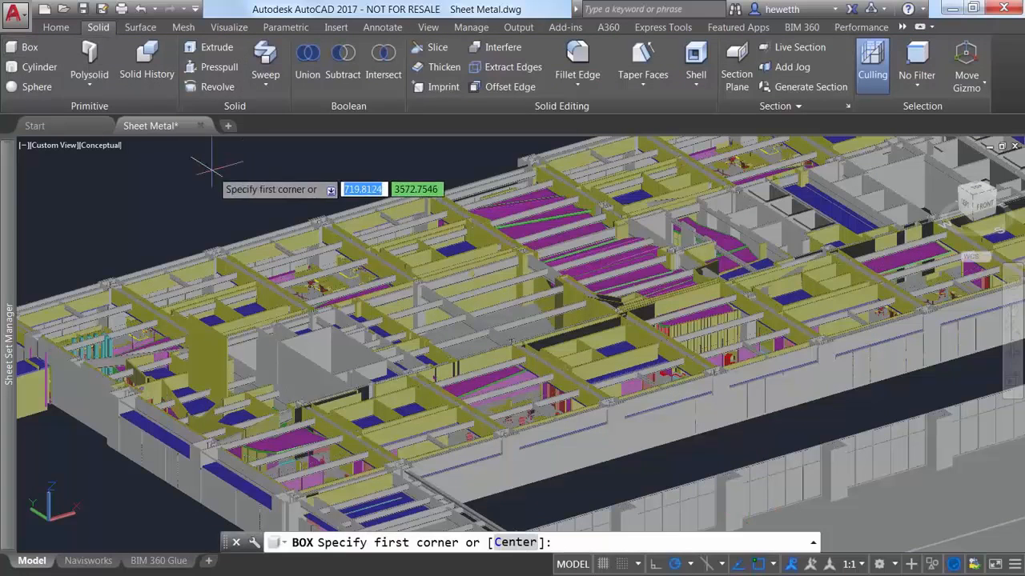
pyautogui.moveTo(360, 304)
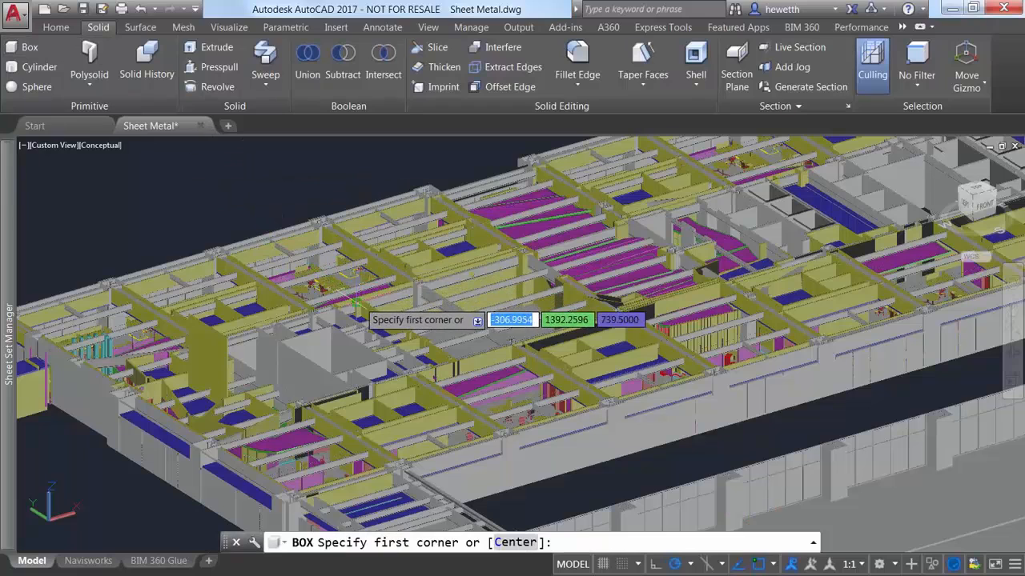
pyautogui.click(337, 332)
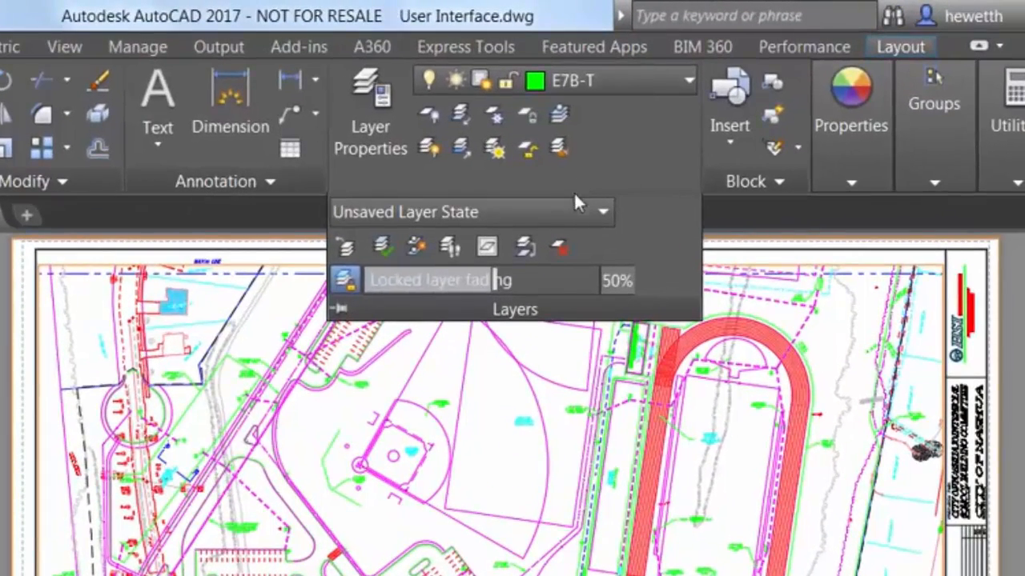
# Bring up the Layer States Manager listing saved states like Baseball Fields
pyautogui.click(602, 211)
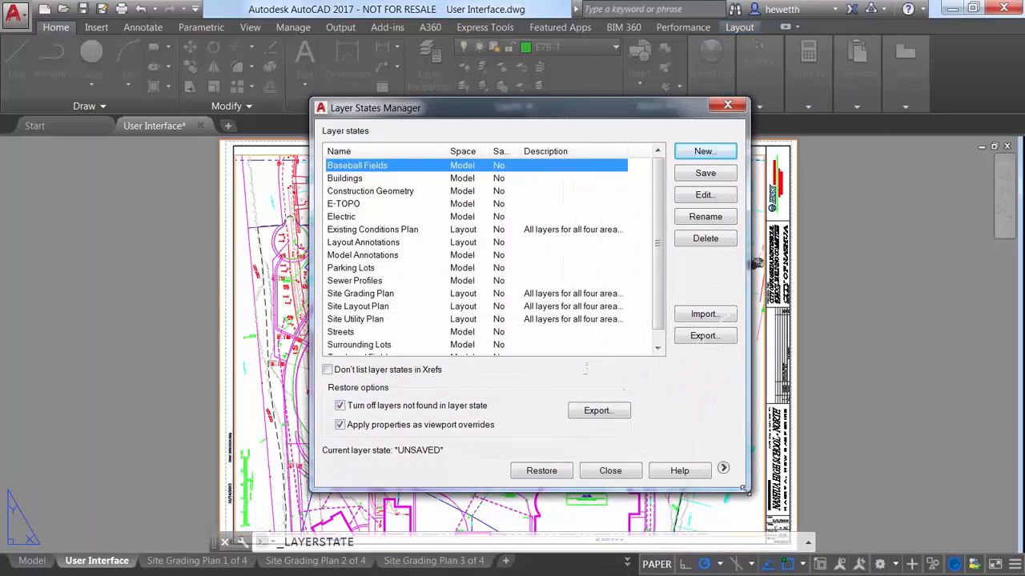
pyautogui.moveTo(720, 493)
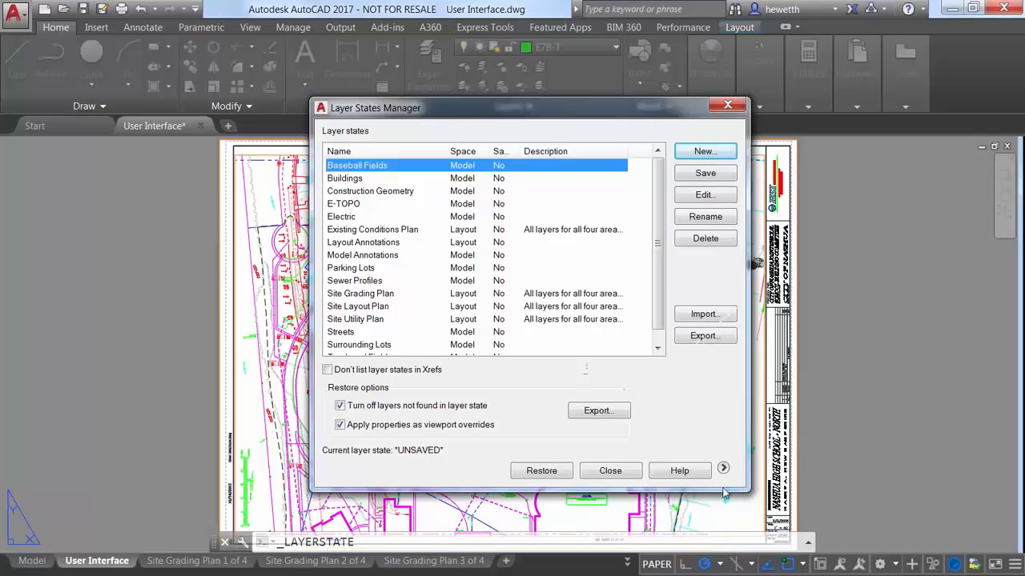
# Close the Layer States Manager, review the layout's Page Setup Manager, and close it
pyautogui.click(610, 470)
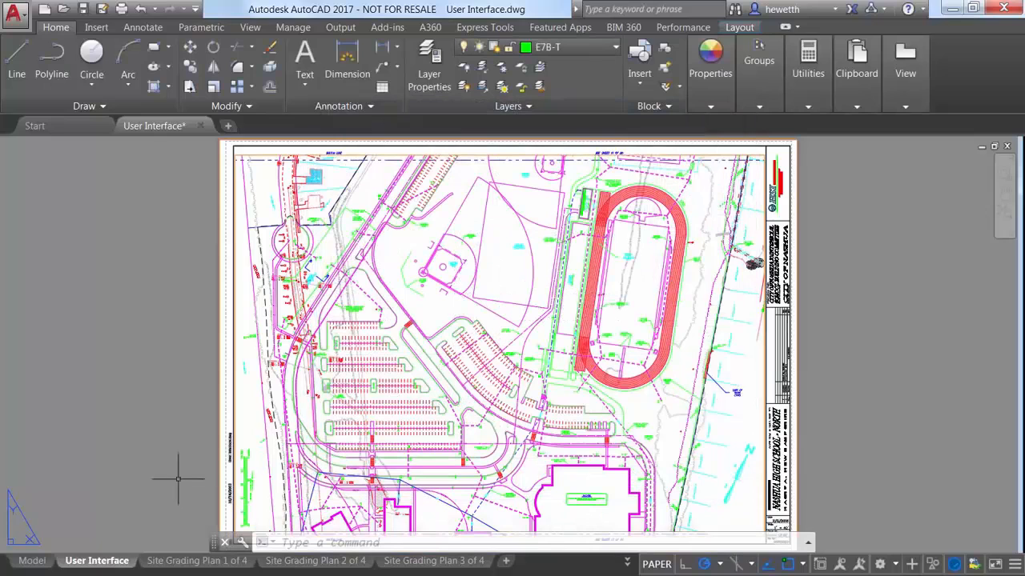
pyautogui.rightClick(96, 561)
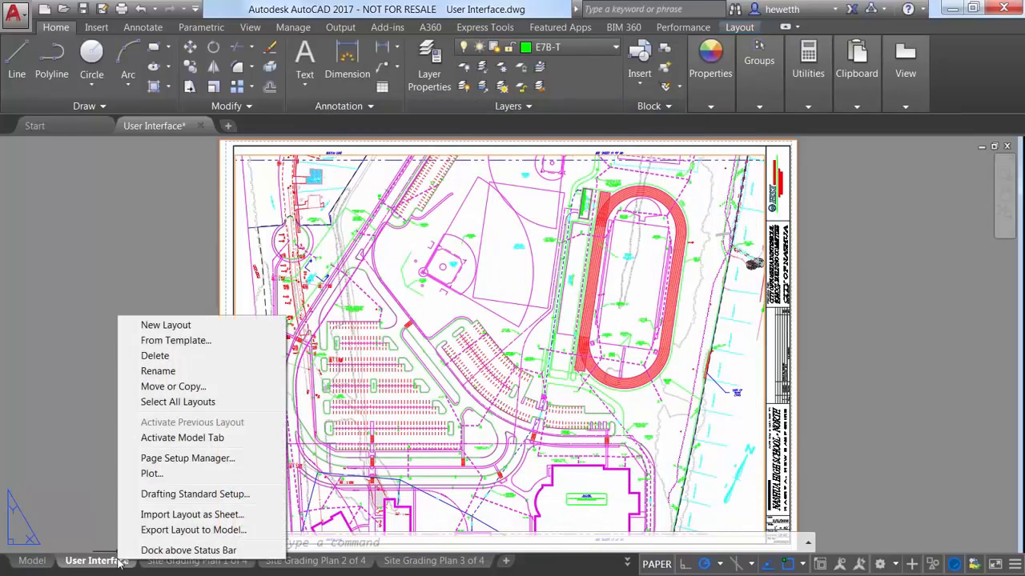
pyautogui.click(187, 458)
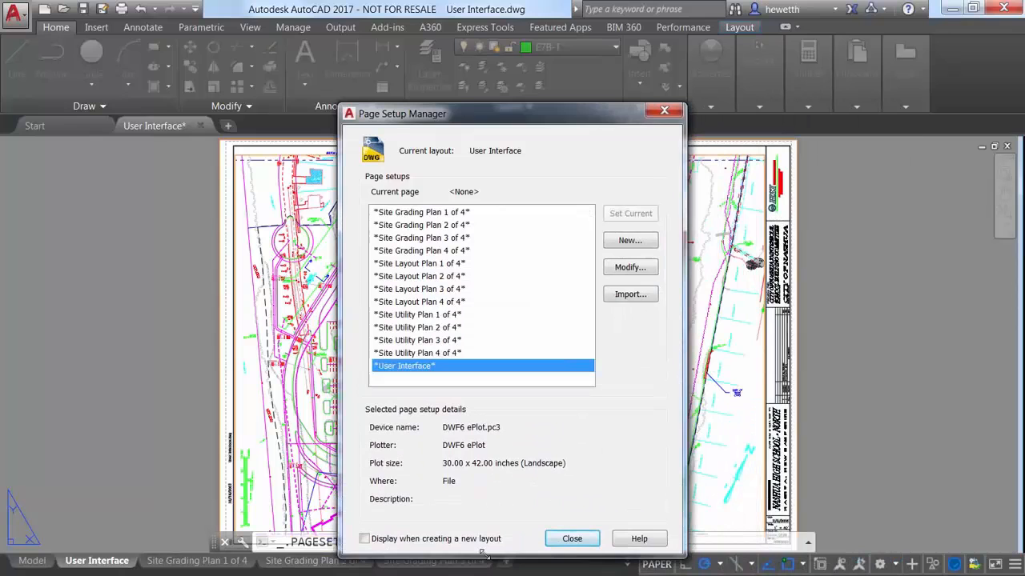
pyautogui.click(571, 538)
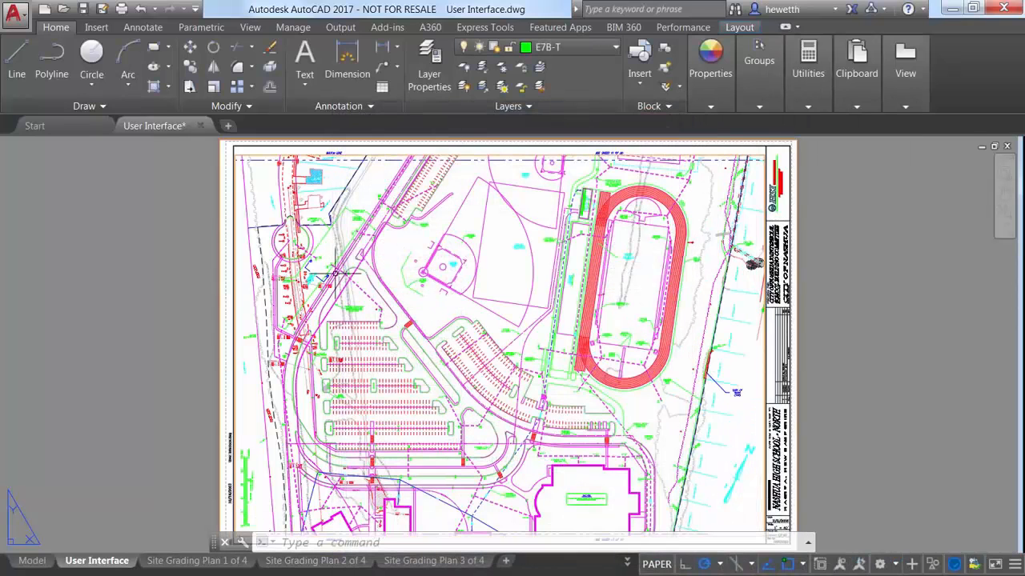
# Preview the HSFLOGO and Title Block blocks in the Insert dialog, then dismiss it
pyautogui.click(97, 25)
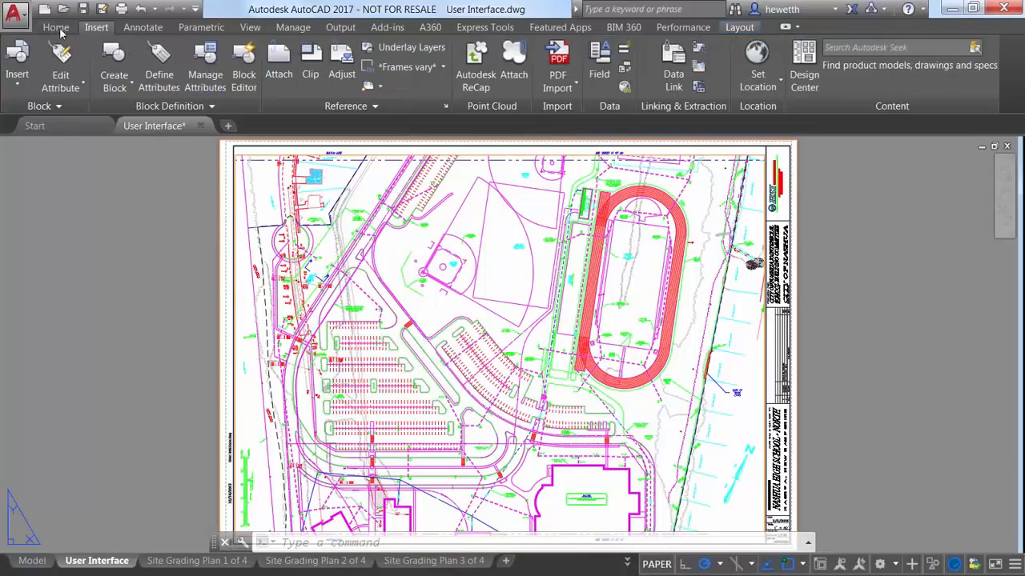
pyautogui.click(16, 61)
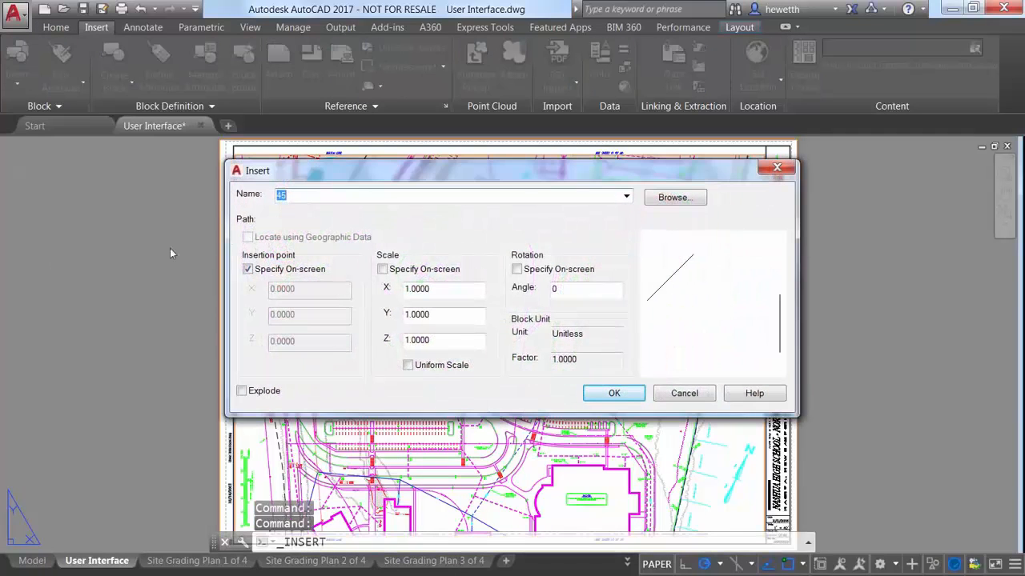
pyautogui.write('HSFLOGO')
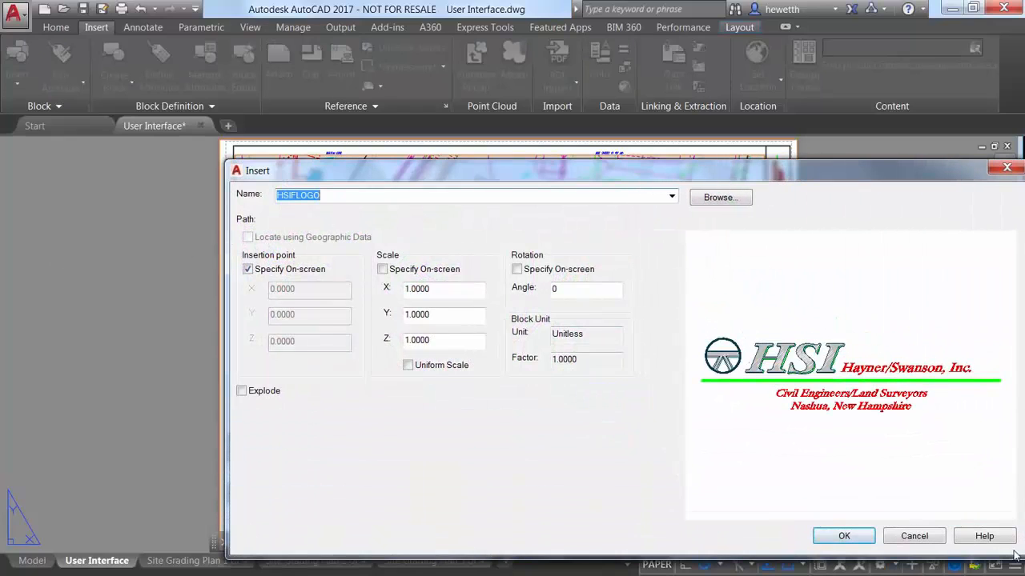
pyautogui.moveTo(371, 214)
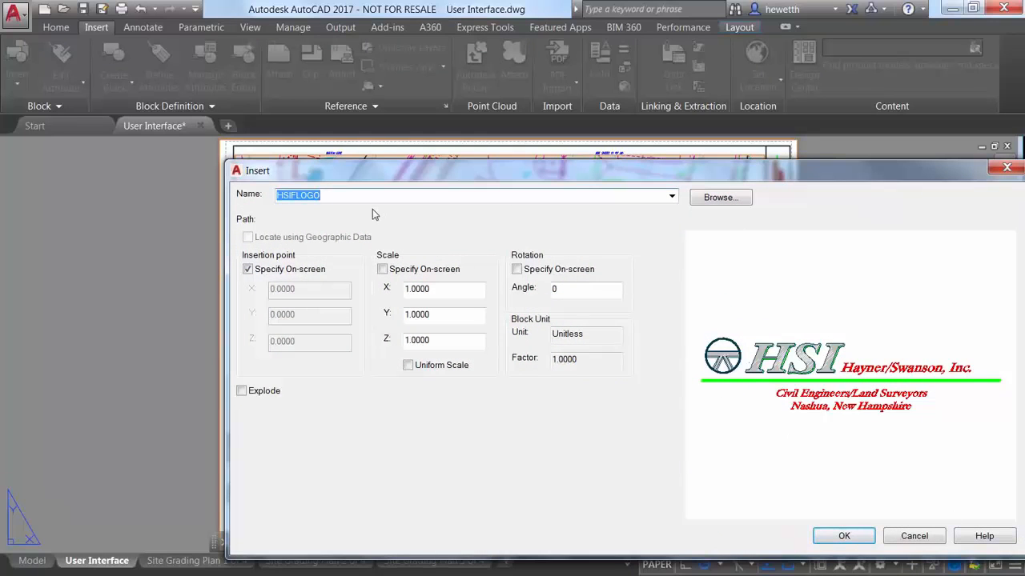
pyautogui.moveTo(164, 196)
pyautogui.write('Ti')
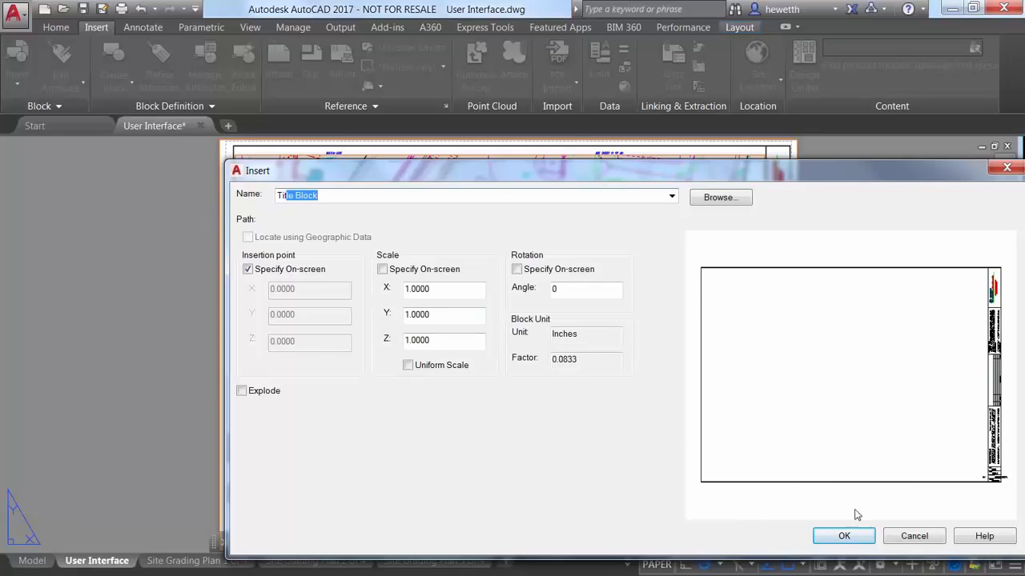
pyautogui.click(843, 535)
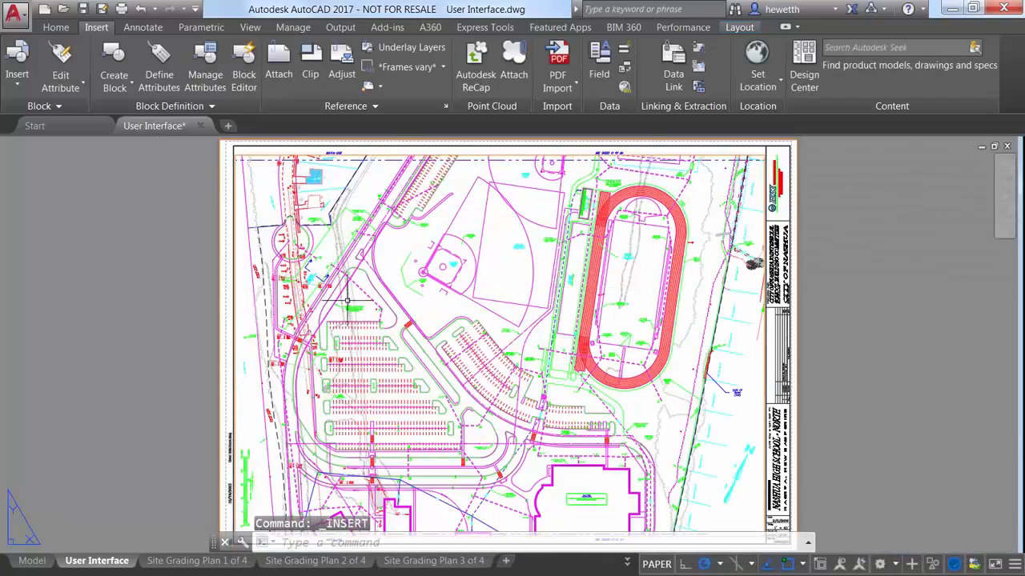
# Reach the drawing units settings through Application menu > Drawing Utilities > Units
pyautogui.click(16, 15)
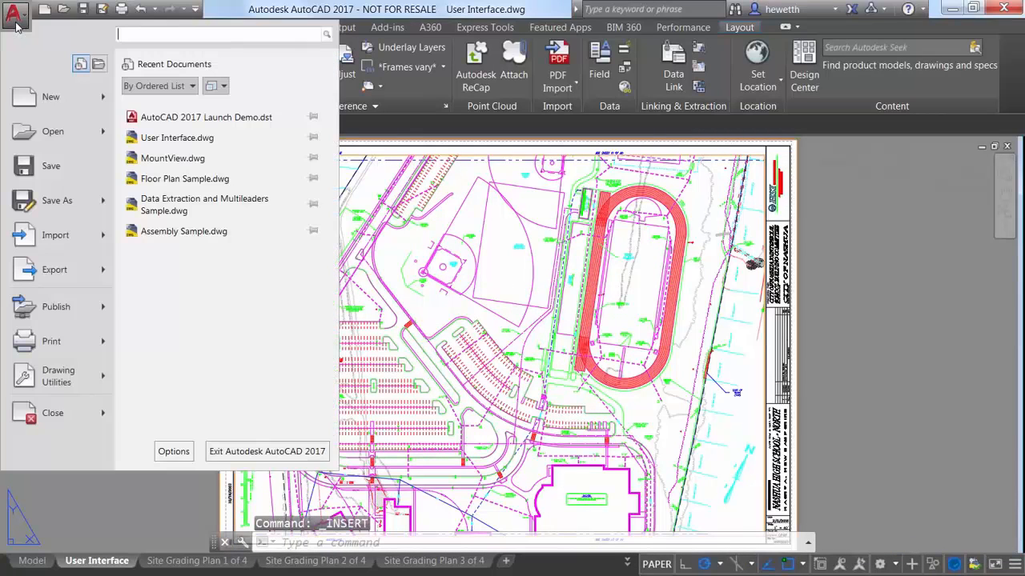
pyautogui.moveTo(54, 269)
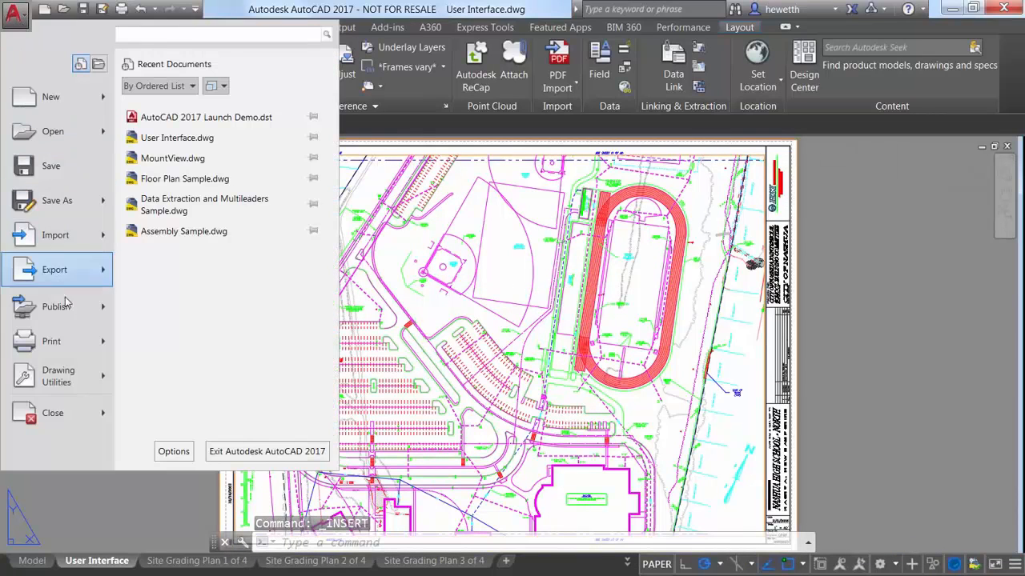
pyautogui.click(58, 376)
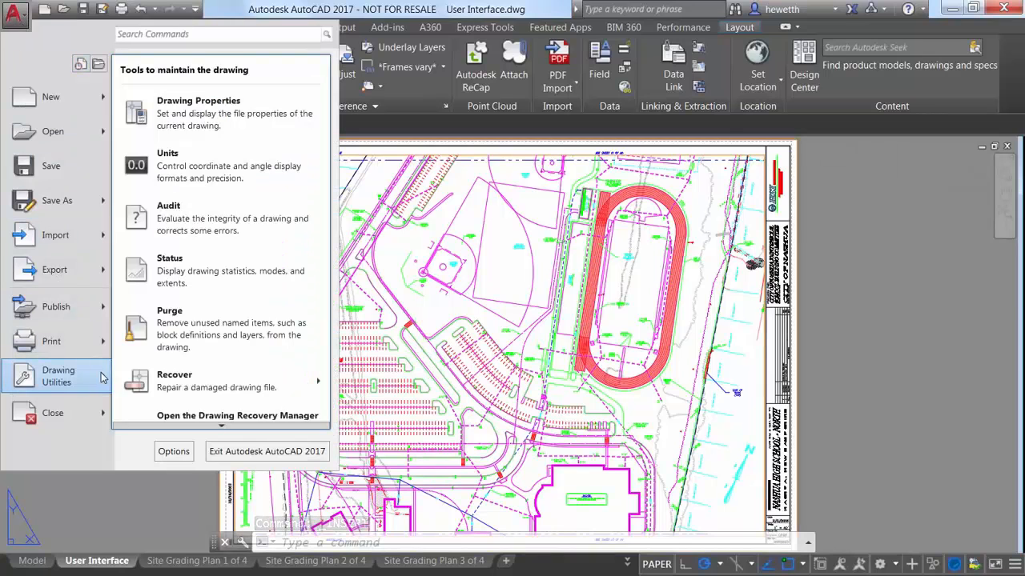
pyautogui.click(167, 165)
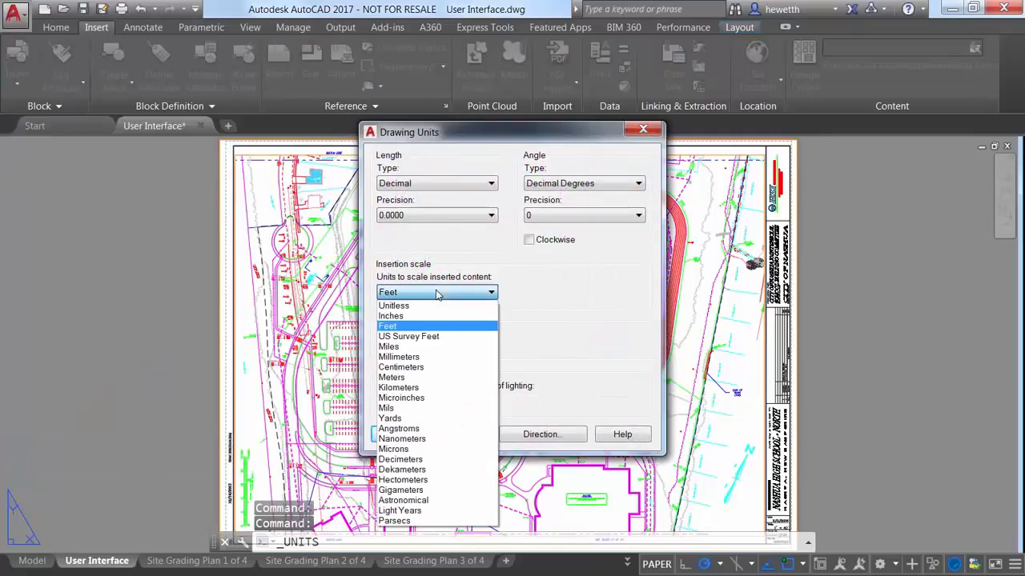
# Set insertion scale to US Survey Feet, suppress the compatibility warning, and apply
pyautogui.click(409, 337)
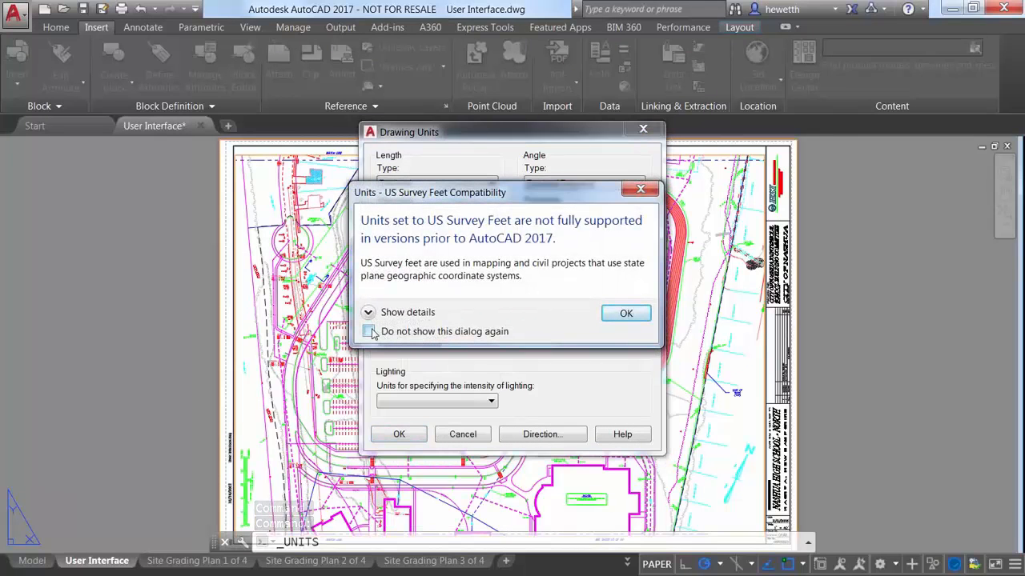
pyautogui.click(368, 332)
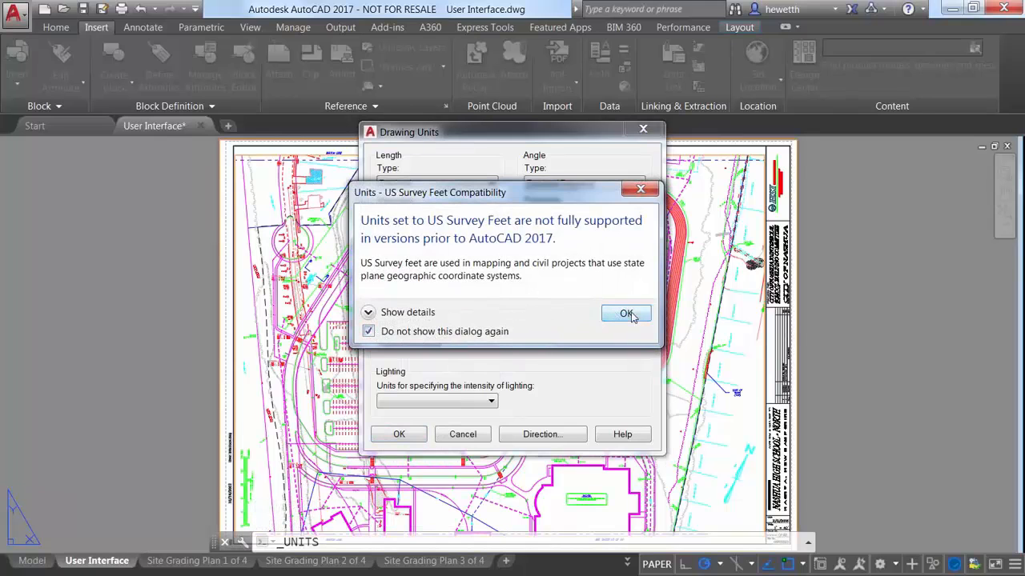
pyautogui.click(627, 312)
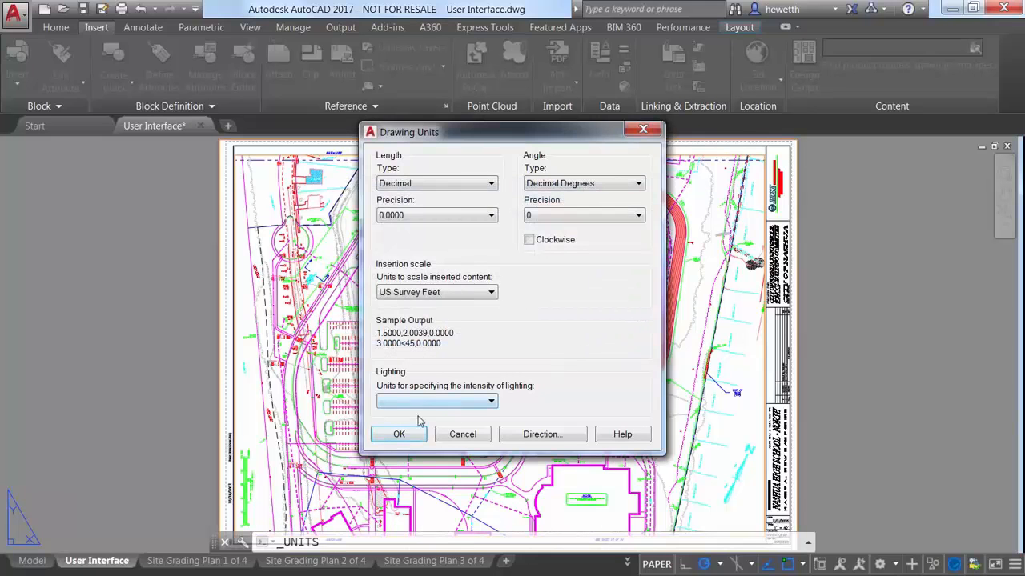
pyautogui.click(399, 434)
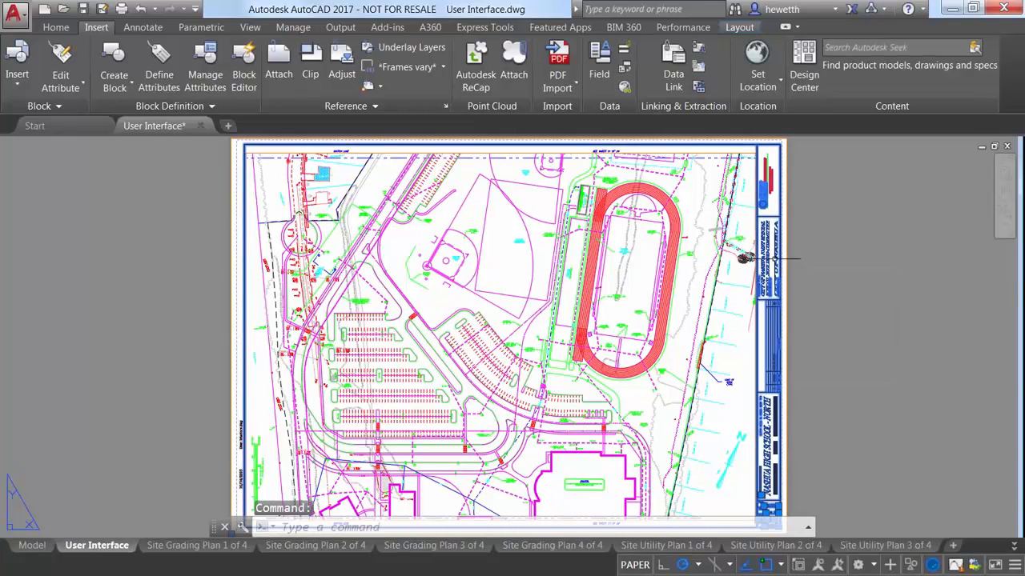
# Erase the selected title block, turning PICKFIRST on with the choice remembered, then show the shortcut menu
pyautogui.press('Delete')
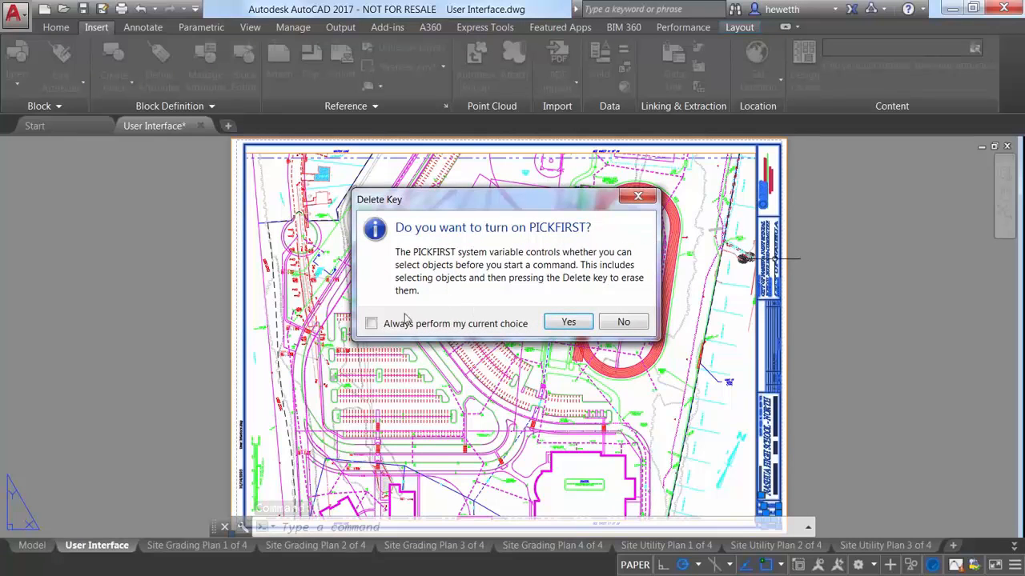
pyautogui.click(371, 323)
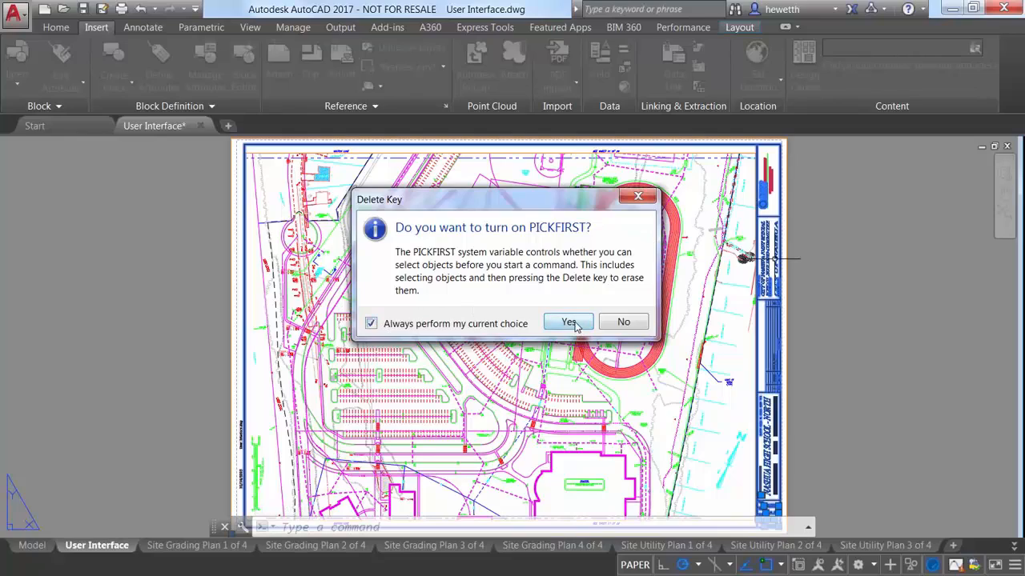
pyautogui.click(568, 321)
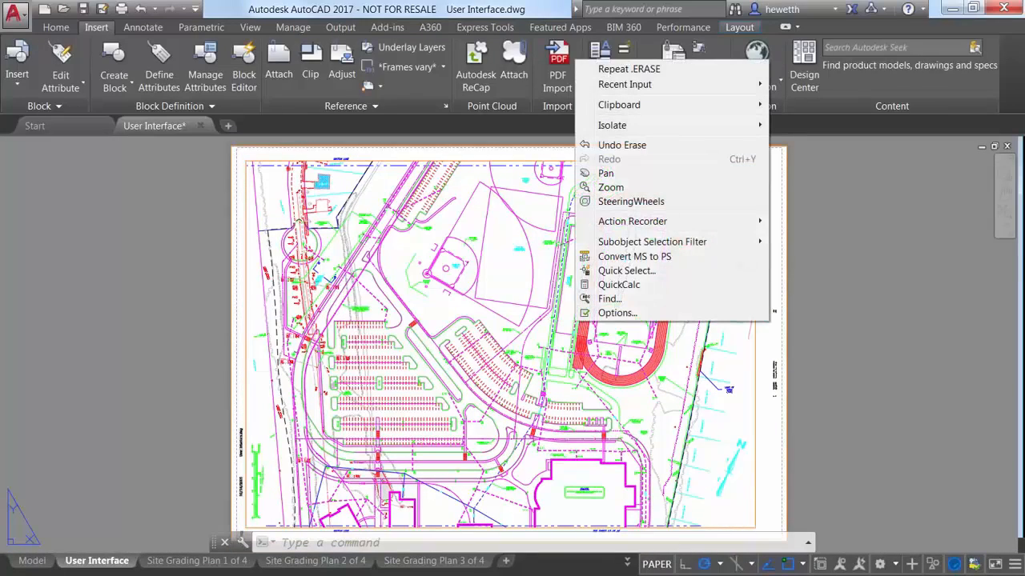
# In Options > System > Hidden Messages, re-enable the Units and Delete Key messages and confirm
pyautogui.click(618, 312)
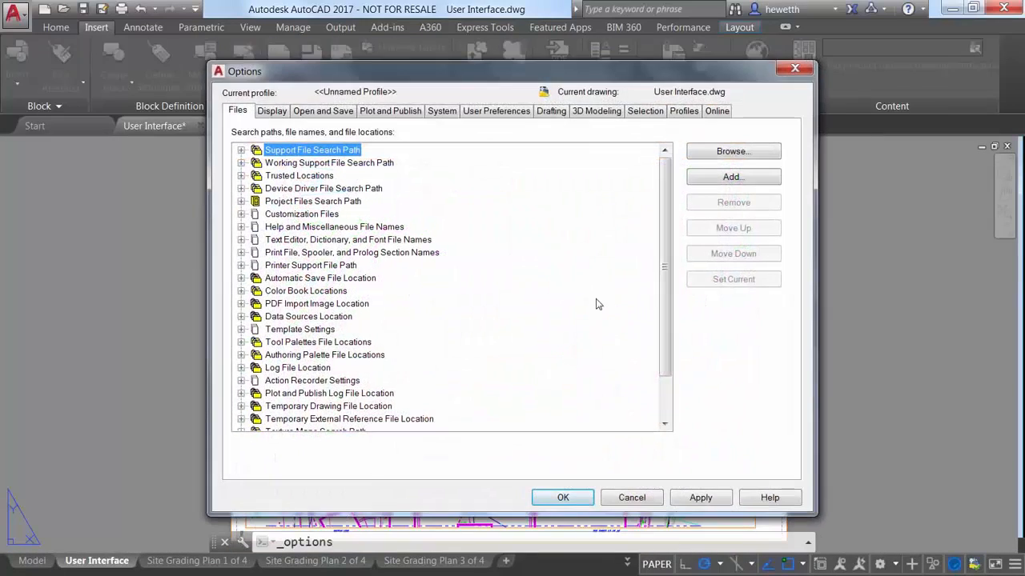
pyautogui.click(442, 111)
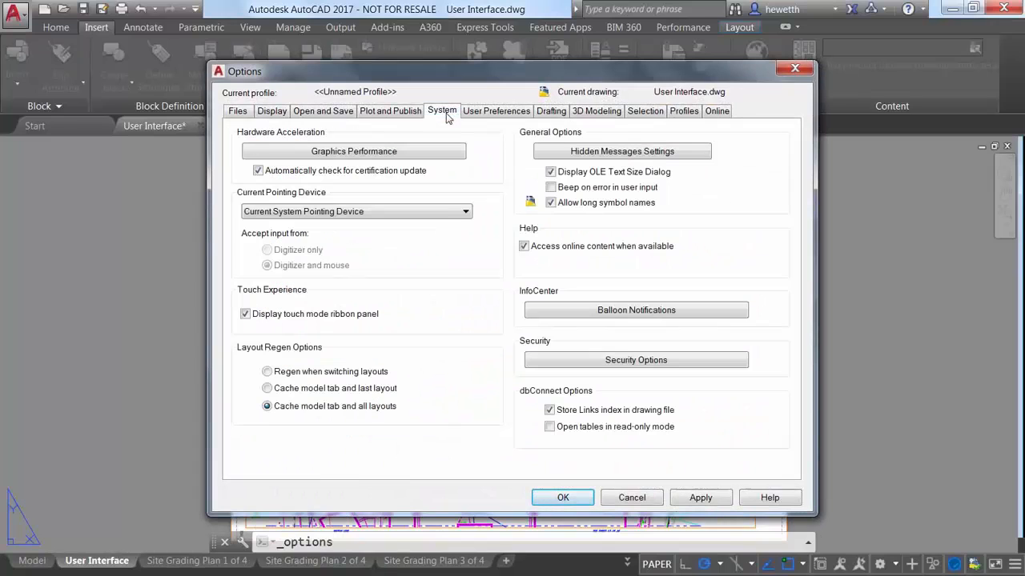
pyautogui.click(621, 150)
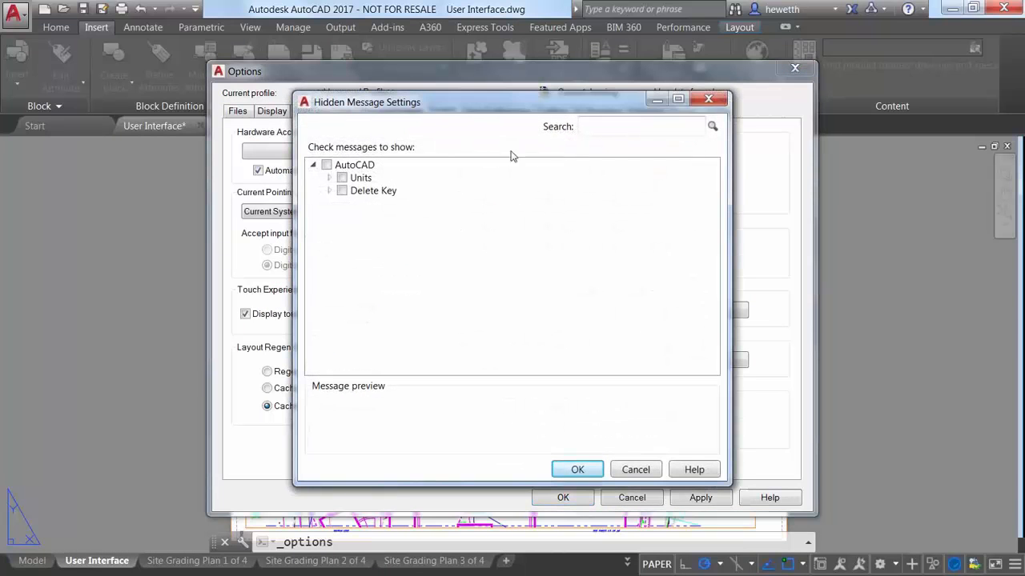
pyautogui.click(326, 163)
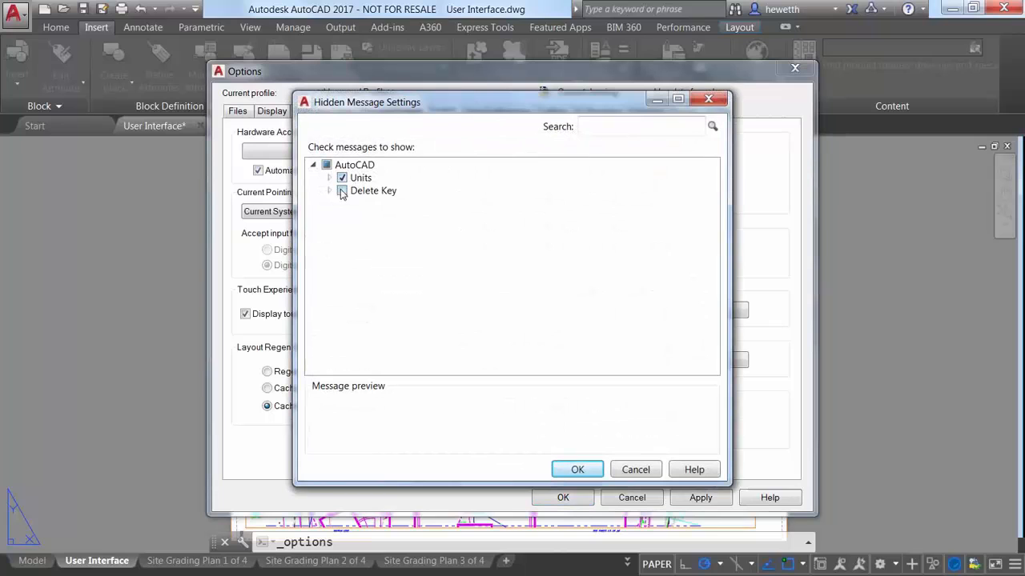
pyautogui.click(343, 191)
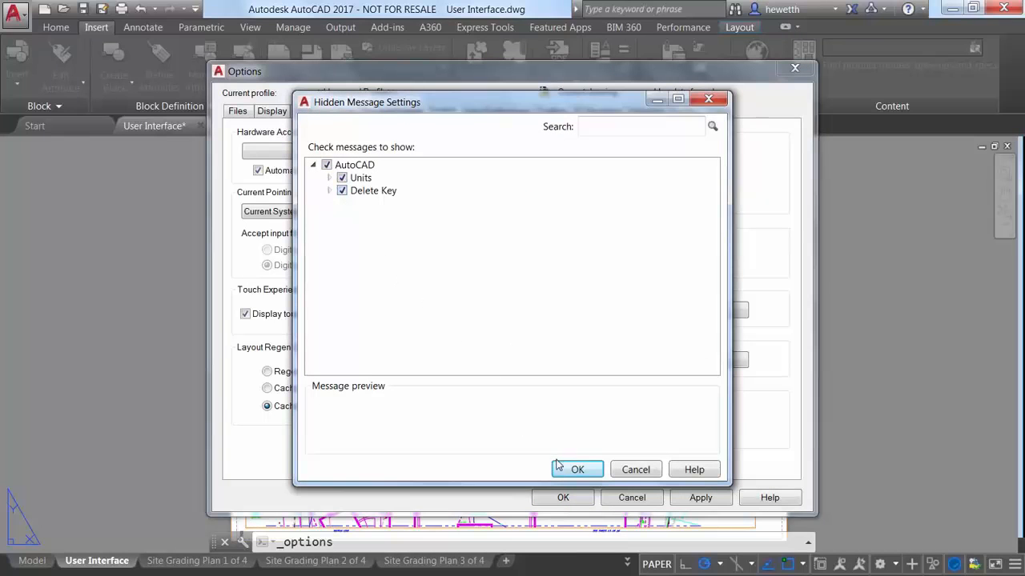
pyautogui.click(577, 470)
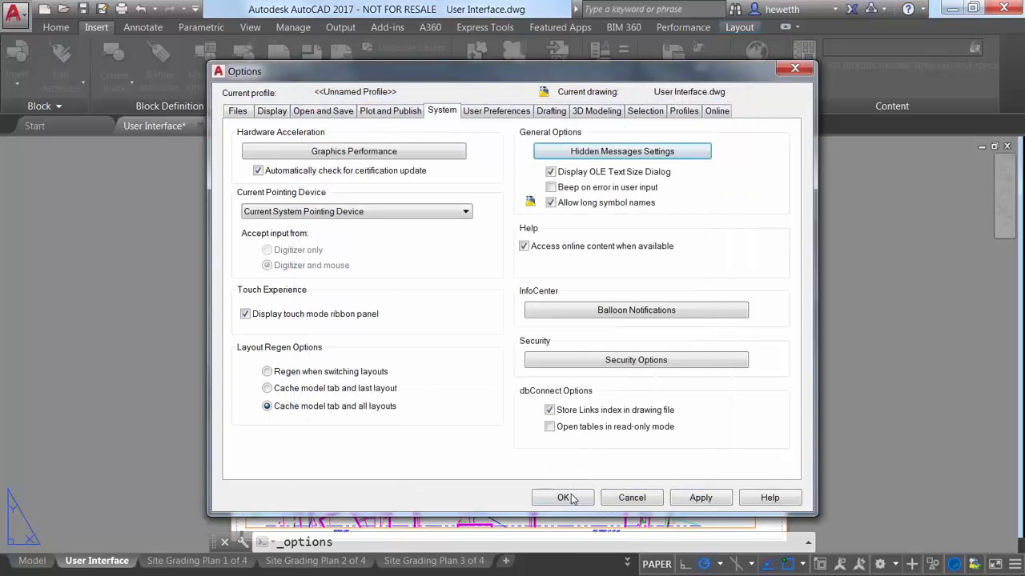
pyautogui.click(564, 497)
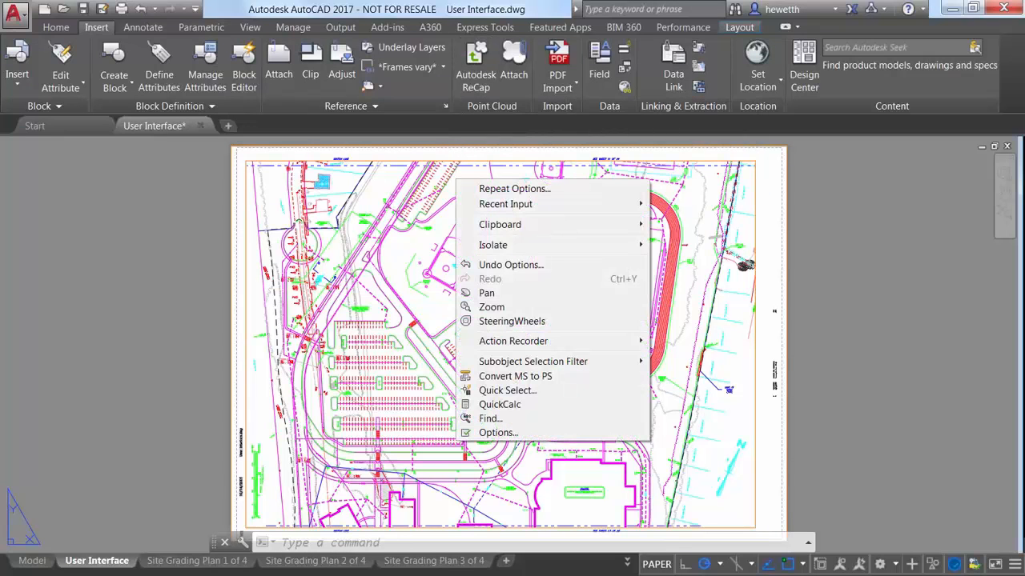
pyautogui.moveTo(498, 432)
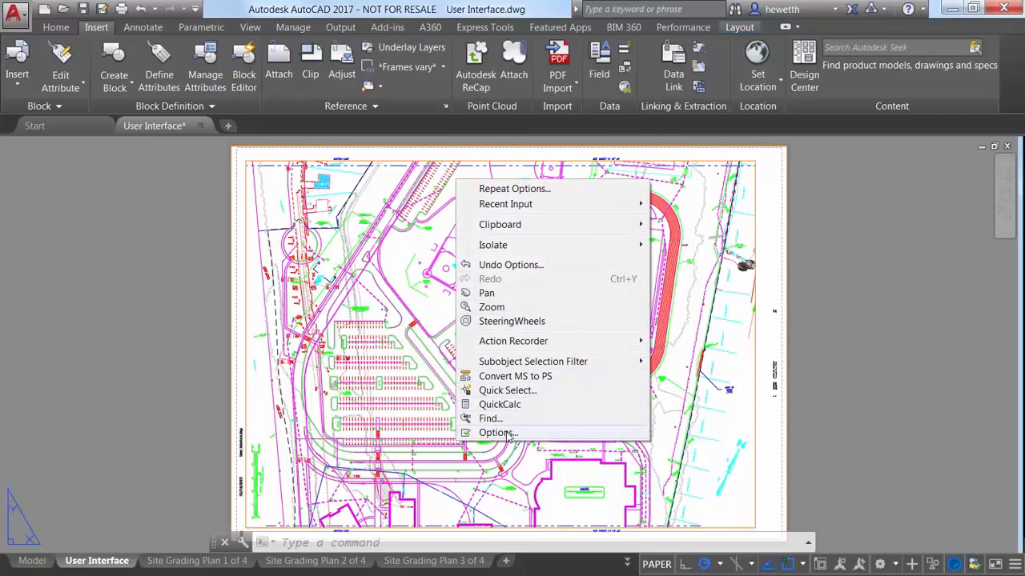
# Shorten the tooltip delay in the Options Display settings and apply it
pyautogui.click(498, 432)
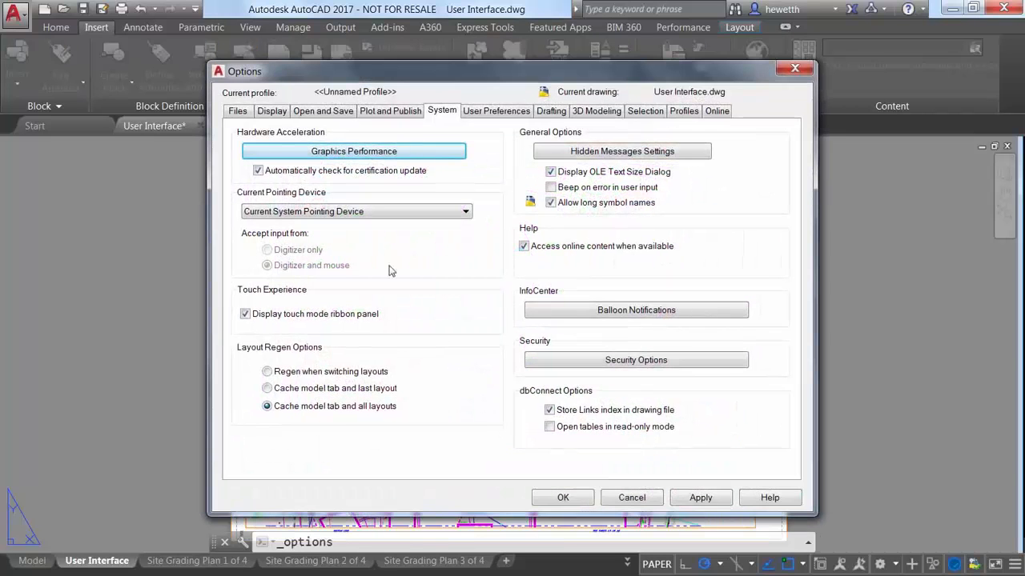
pyautogui.click(272, 110)
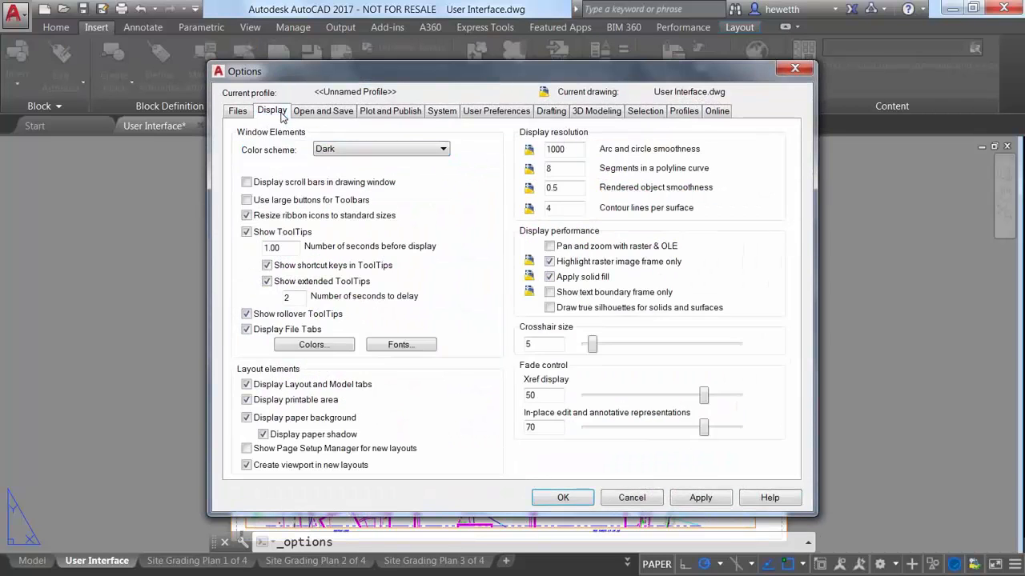
pyautogui.moveTo(292, 247)
pyautogui.write('0.2')
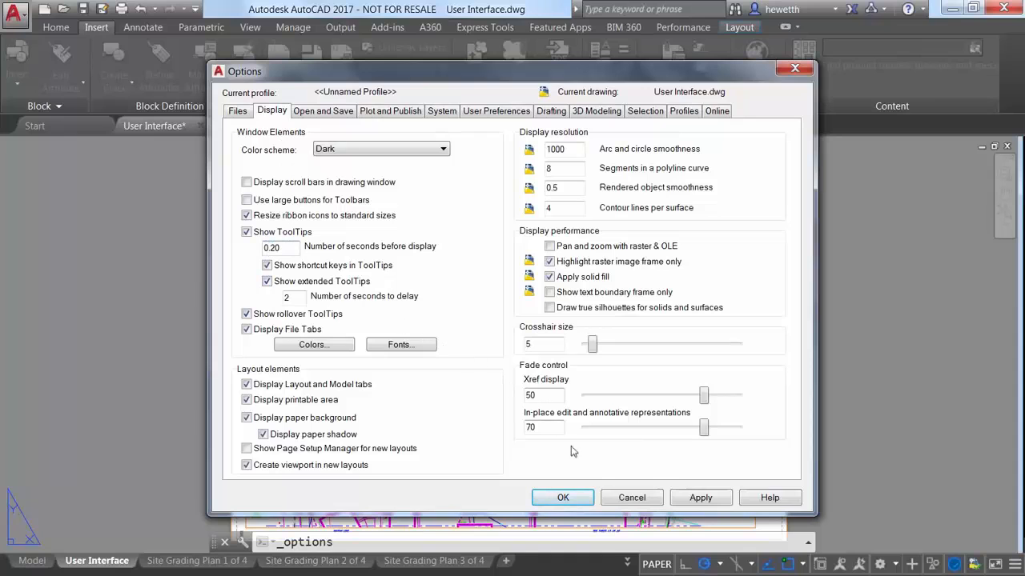
pyautogui.click(562, 497)
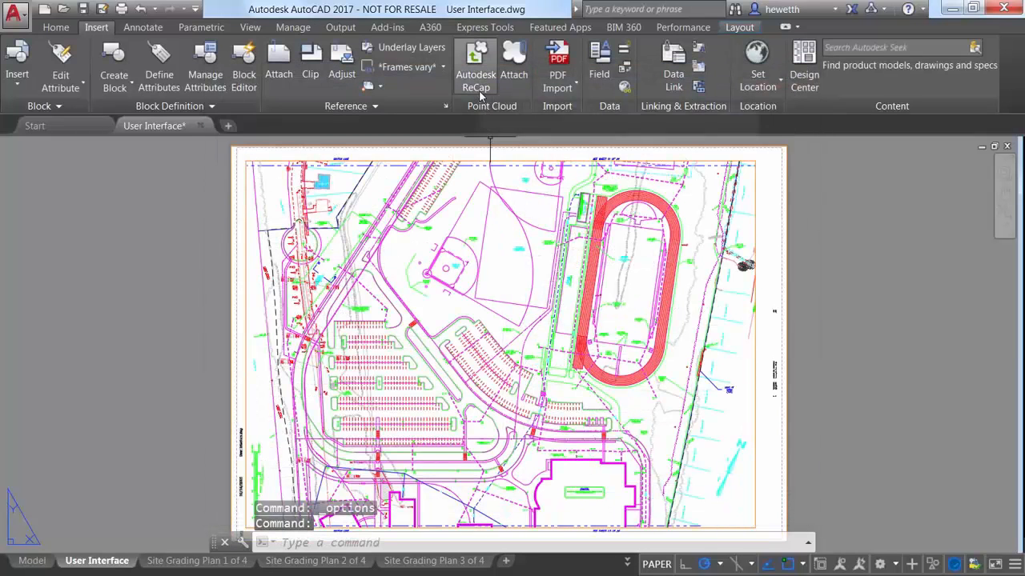
# Reopen Options, set the tooltip delay to 3 seconds, and test it on a ribbon button
pyautogui.rightClick(512, 328)
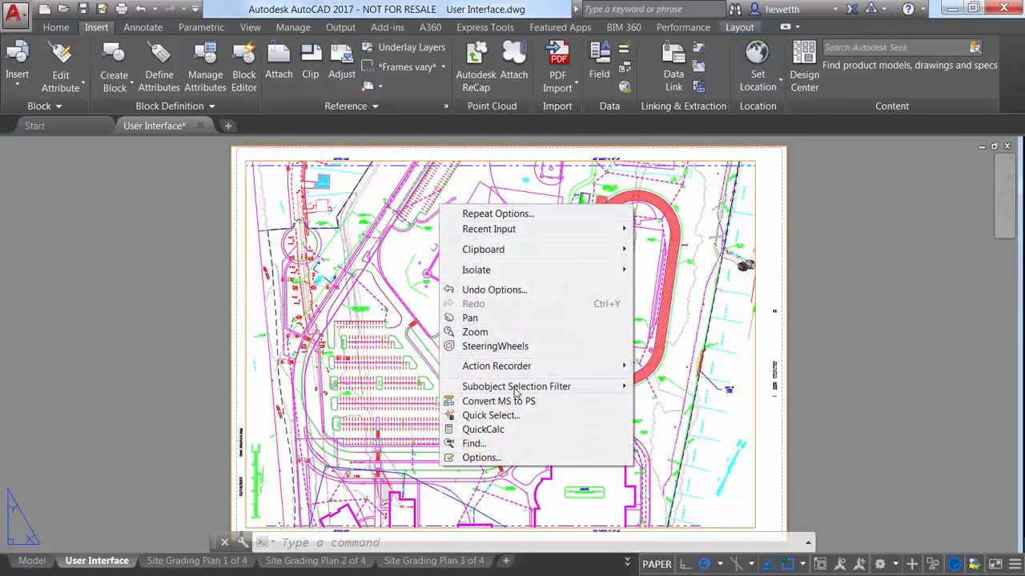
pyautogui.click(481, 458)
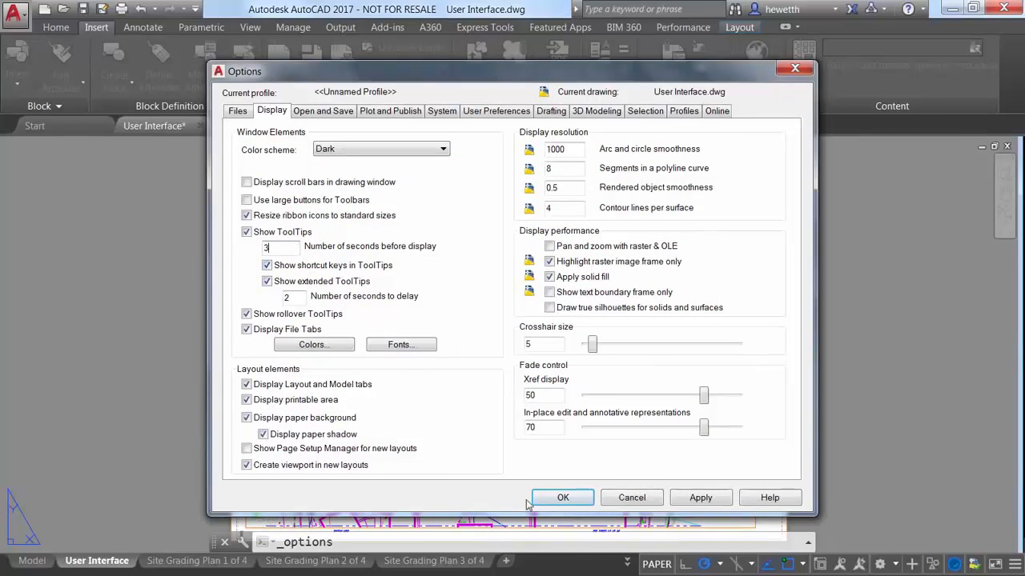
pyautogui.click(562, 496)
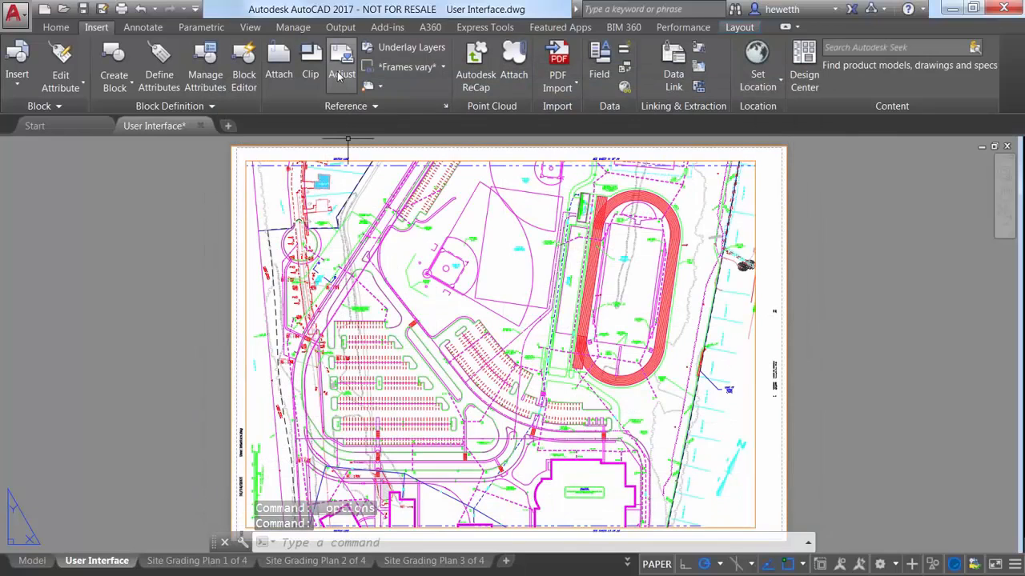
pyautogui.click(342, 74)
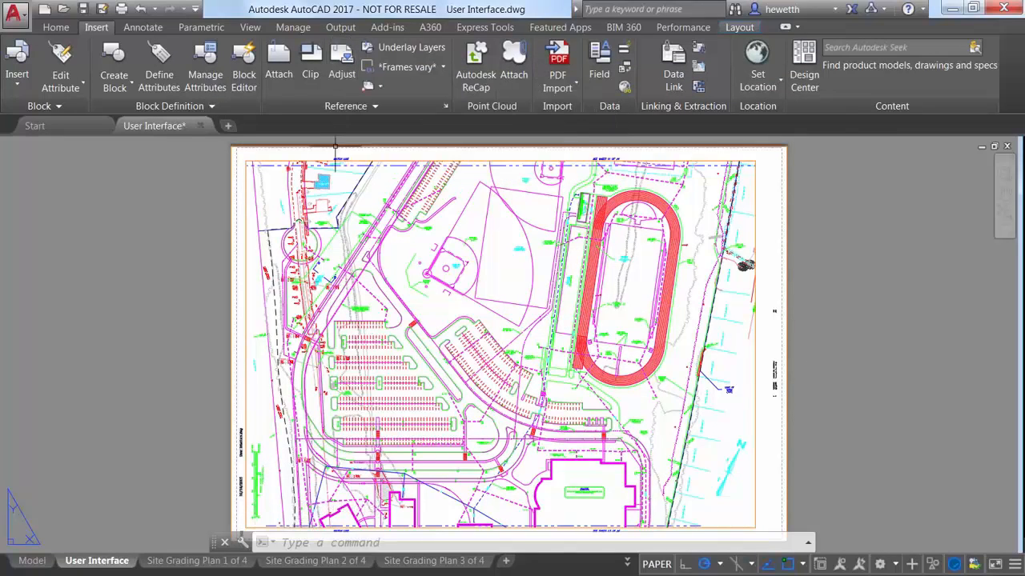
# Fill one house outline in model space with a solid hatch
pyautogui.click(32, 561)
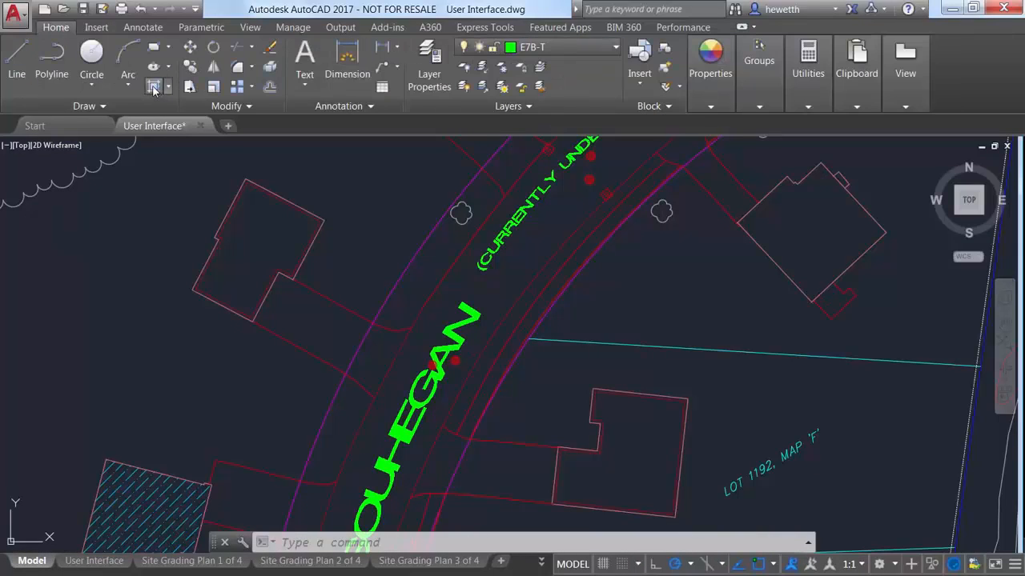
pyautogui.click(153, 86)
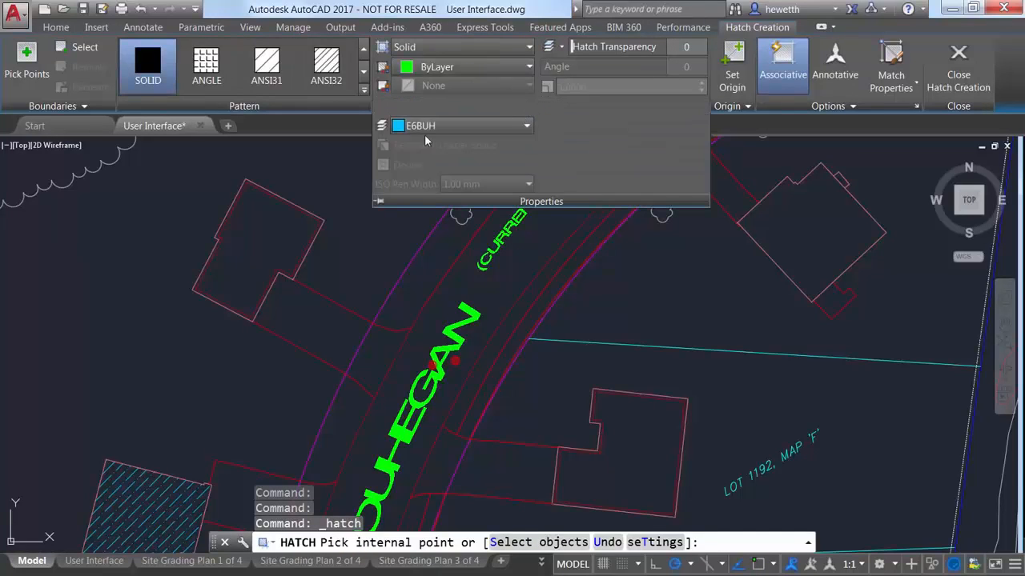
pyautogui.click(272, 232)
pyautogui.write('HPLA')
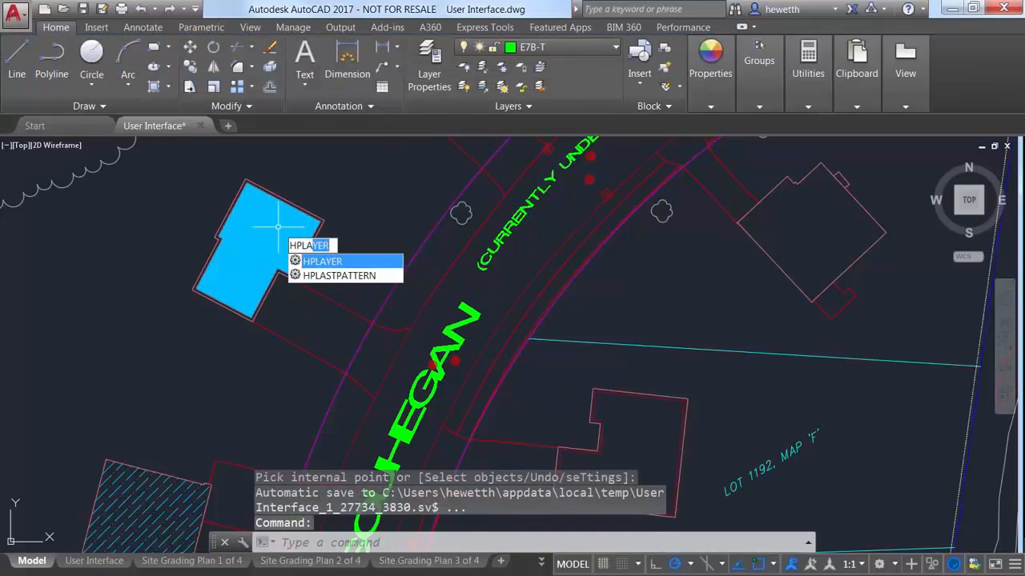
# Set HPLAYER to NEWHATCH and start hatching a second house outline
pyautogui.click(320, 261)
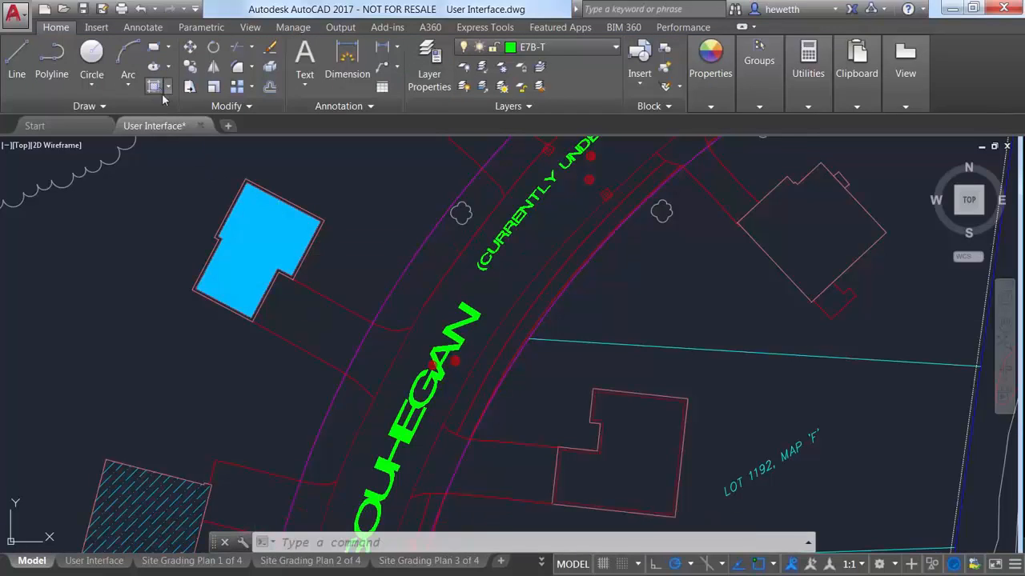
pyautogui.click(156, 86)
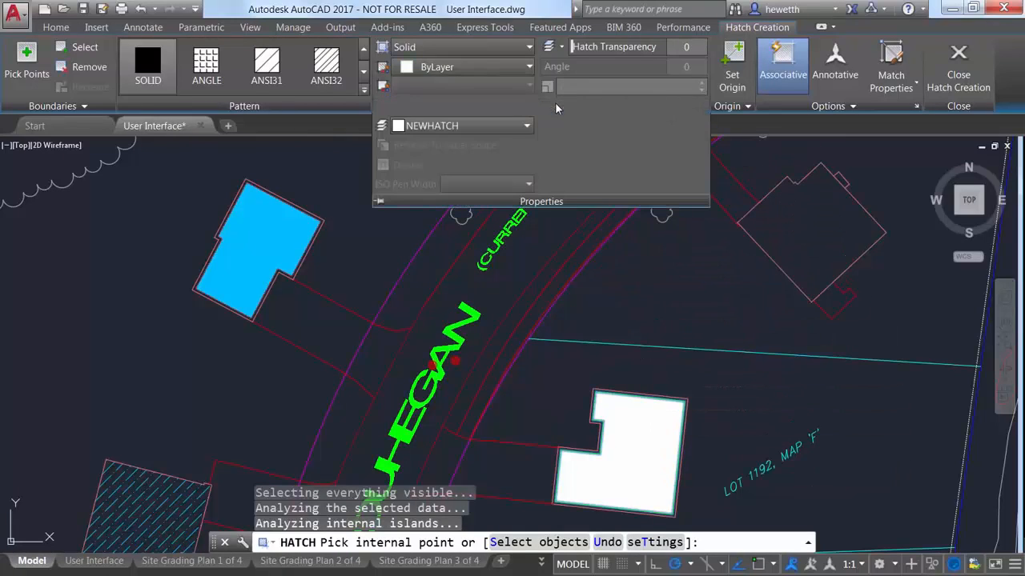
pyautogui.moveTo(538, 192)
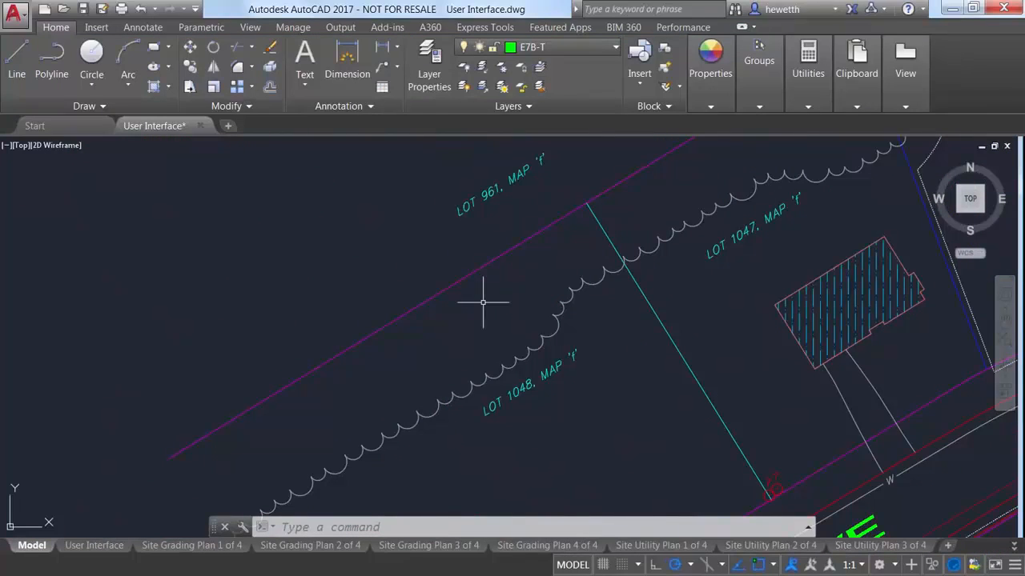
# Run TEXTEDIT and enter M to switch its mode to Multiple
pyautogui.doubleClick(493, 192)
pyautogui.write('F')
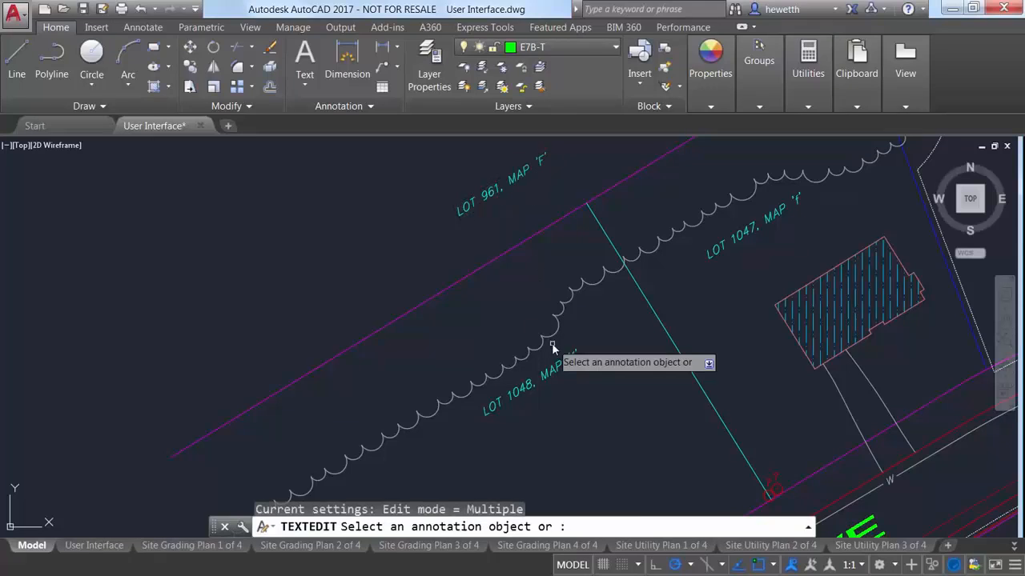
pyautogui.write('M')
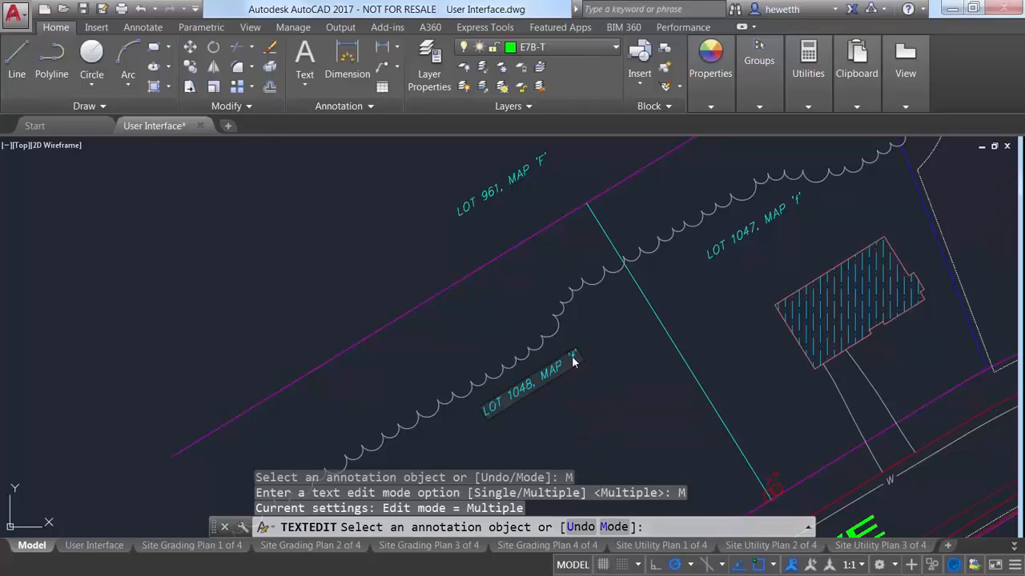
pyautogui.moveTo(740, 265)
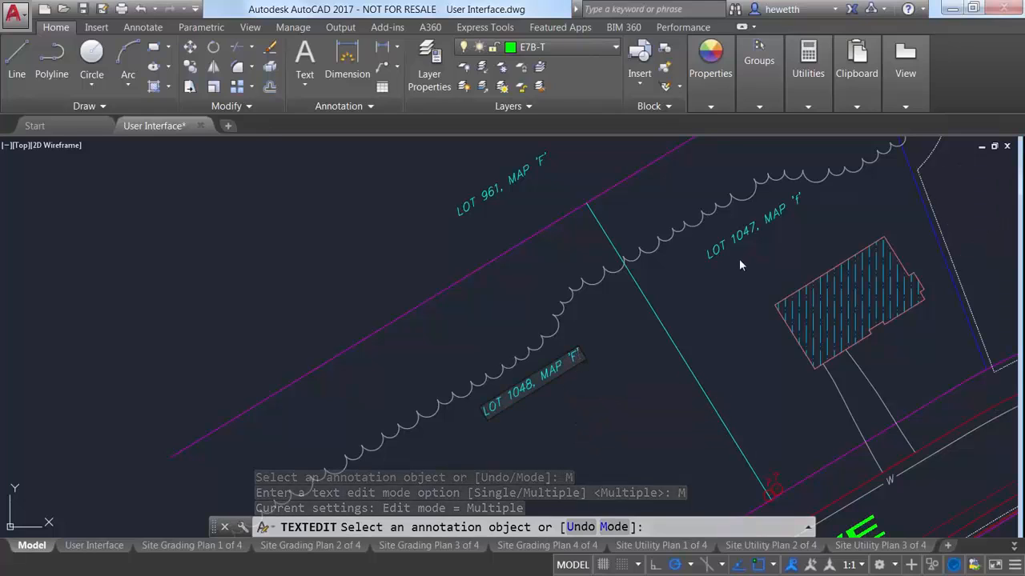